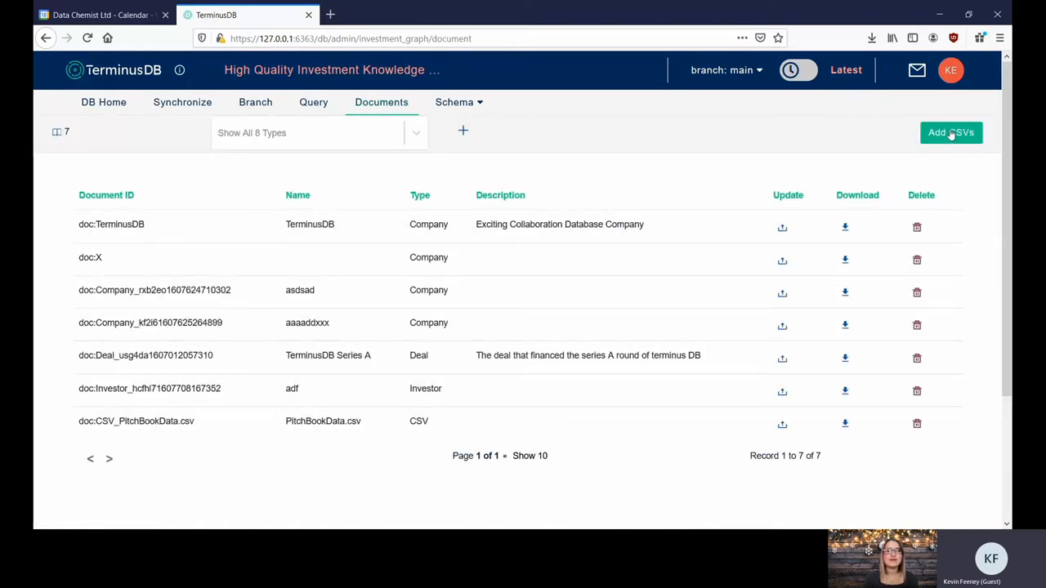
pyautogui.moveTo(837, 153)
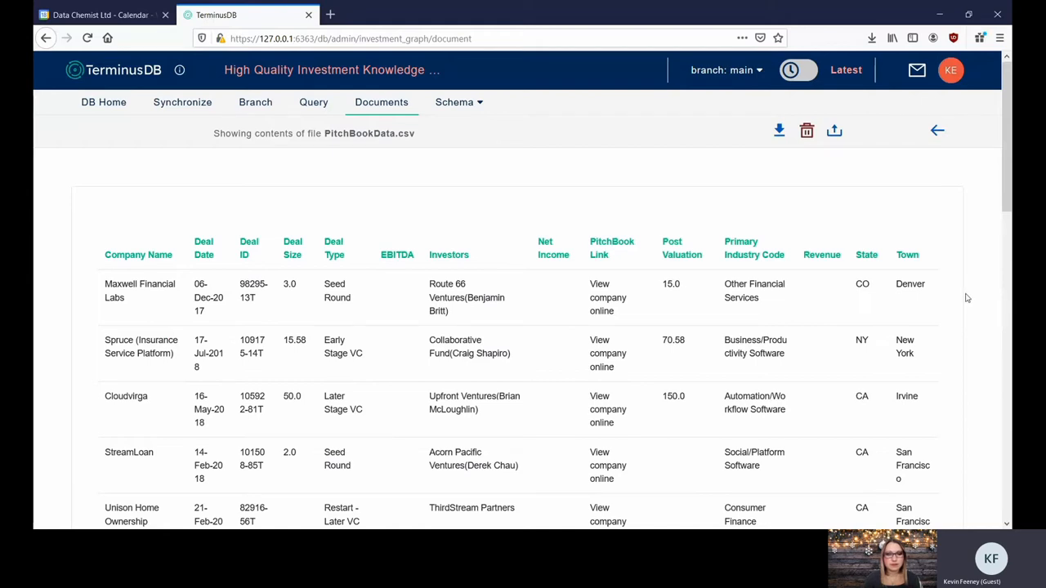
pyautogui.moveTo(726, 69)
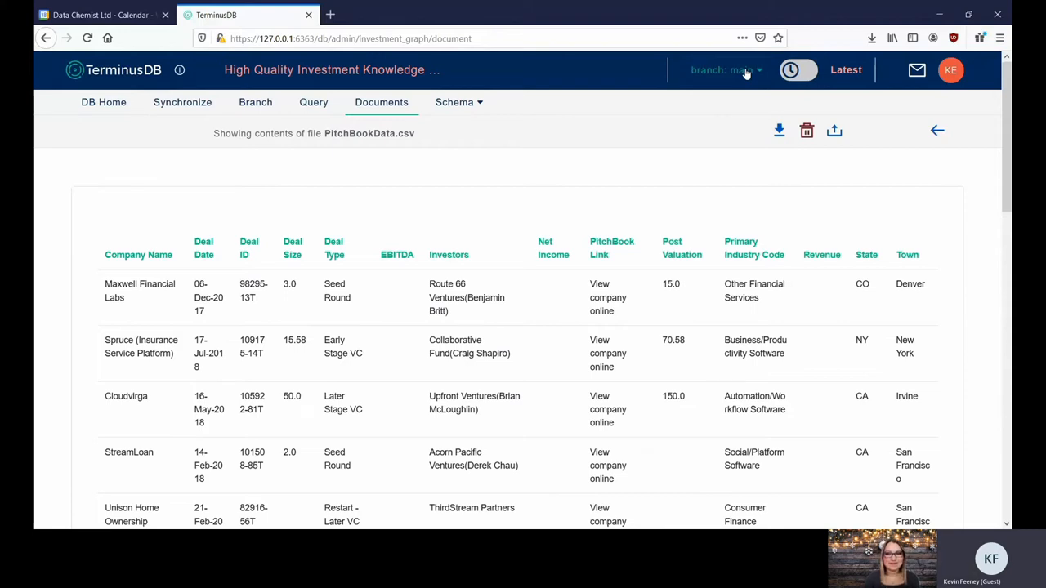
# - List the investment graph's branches: main, nocsv, cleaned and advanced
pyautogui.click(723, 70)
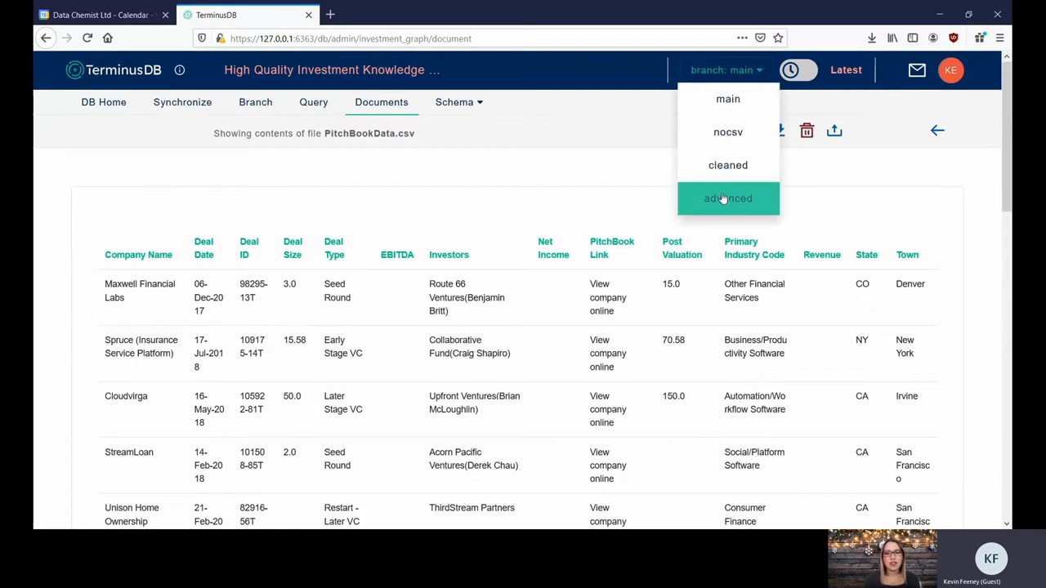
pyautogui.moveTo(709, 57)
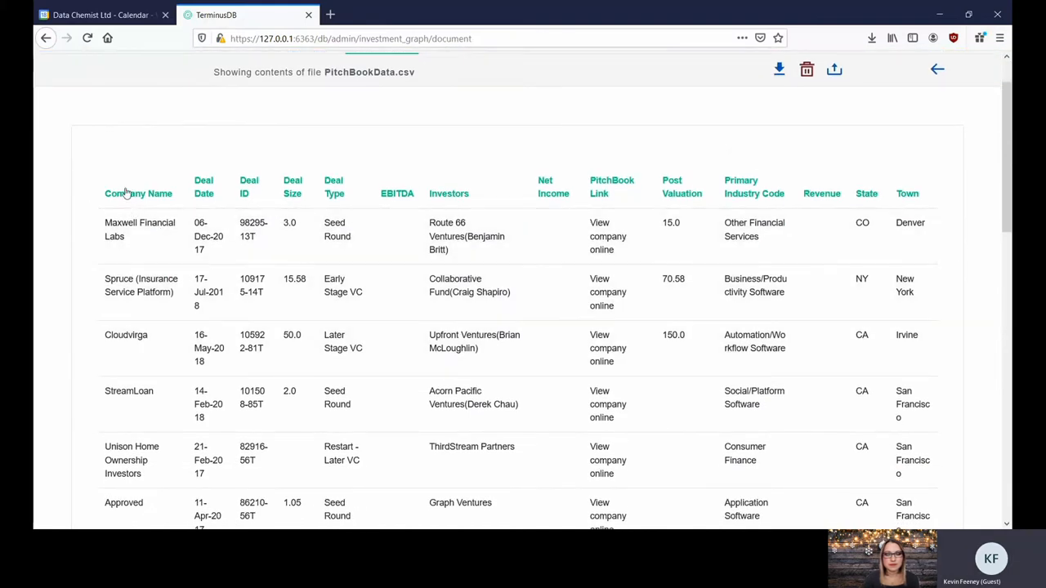
pyautogui.click(197, 194)
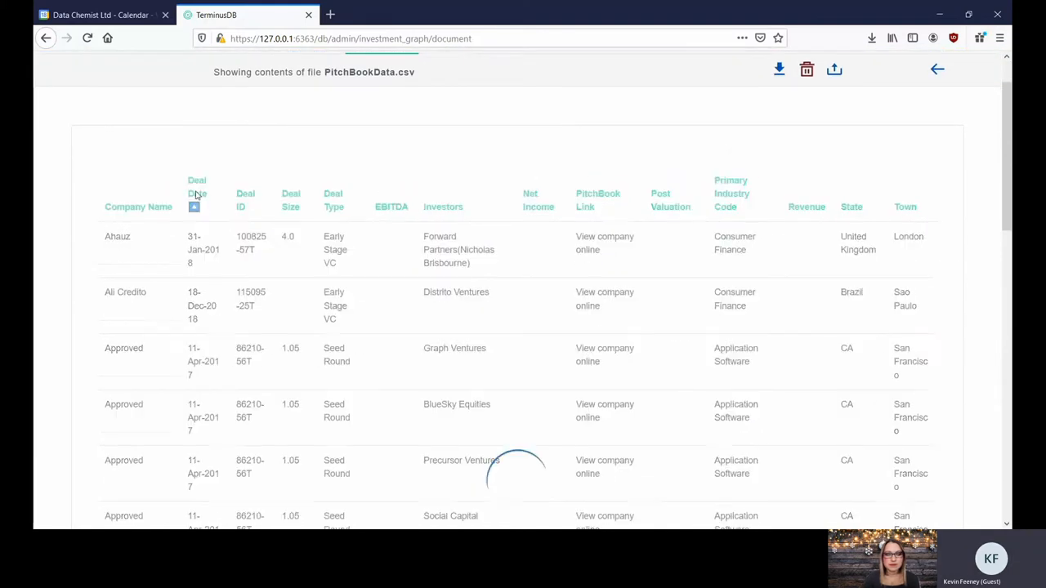
pyautogui.click(234, 186)
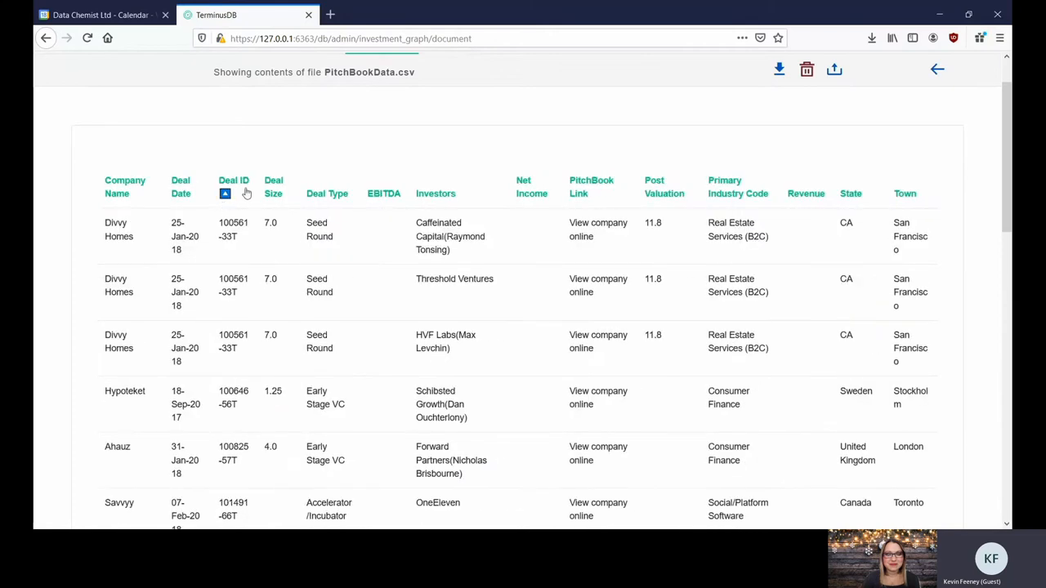
pyautogui.click(294, 187)
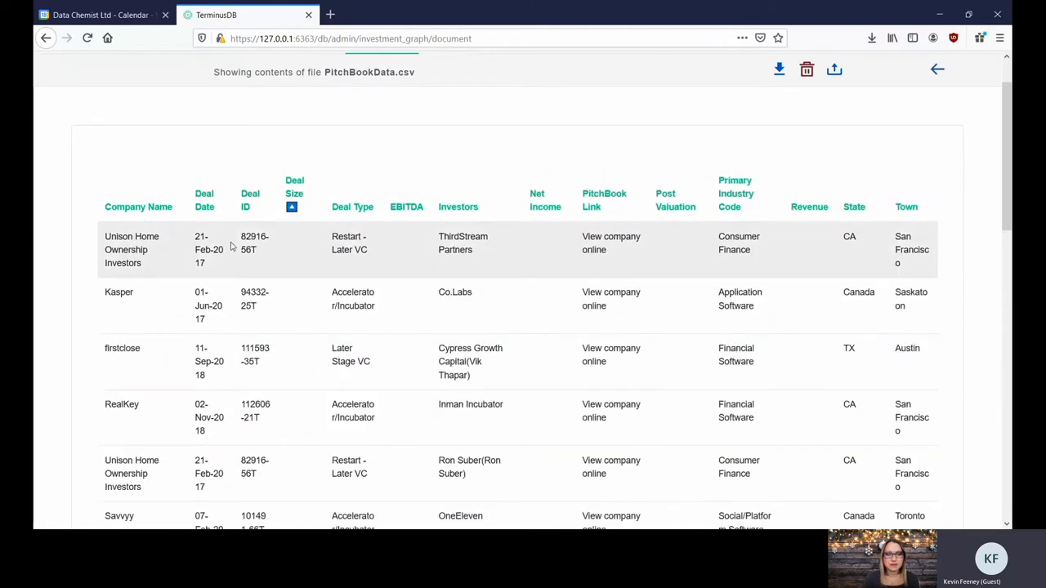
pyautogui.scroll(-3)
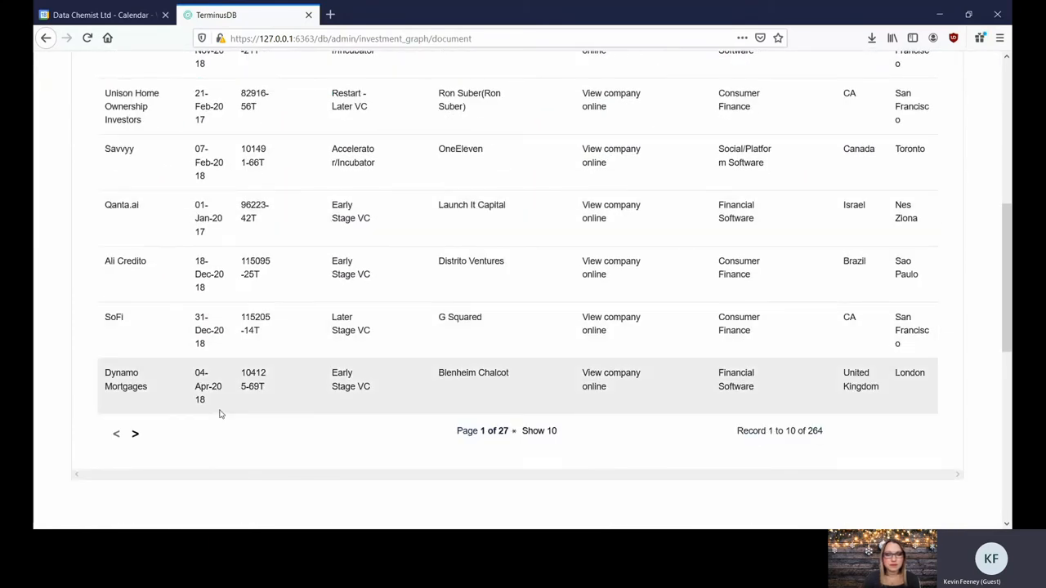
pyautogui.scroll(3)
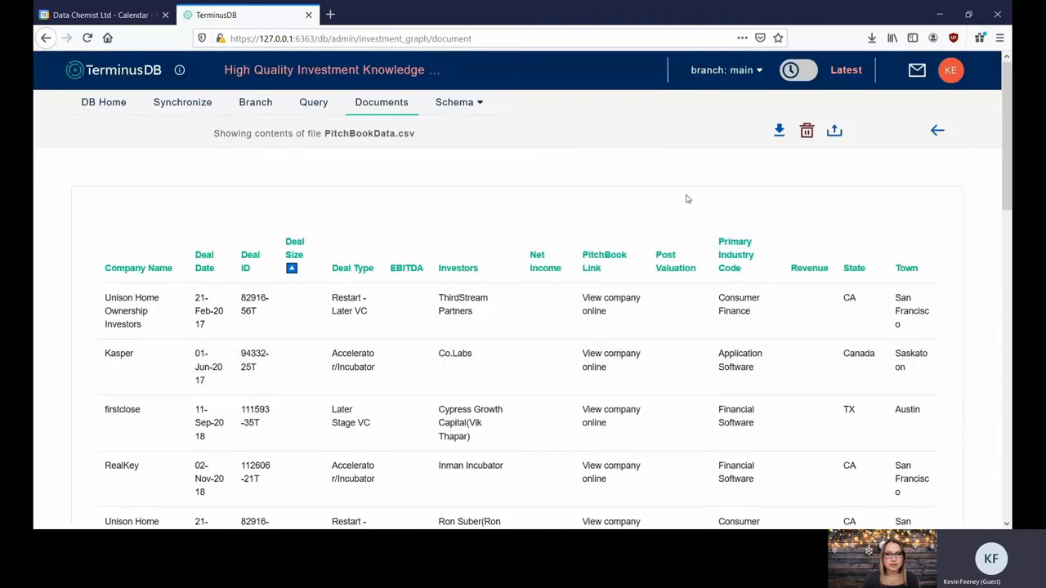
pyautogui.moveTo(803, 224)
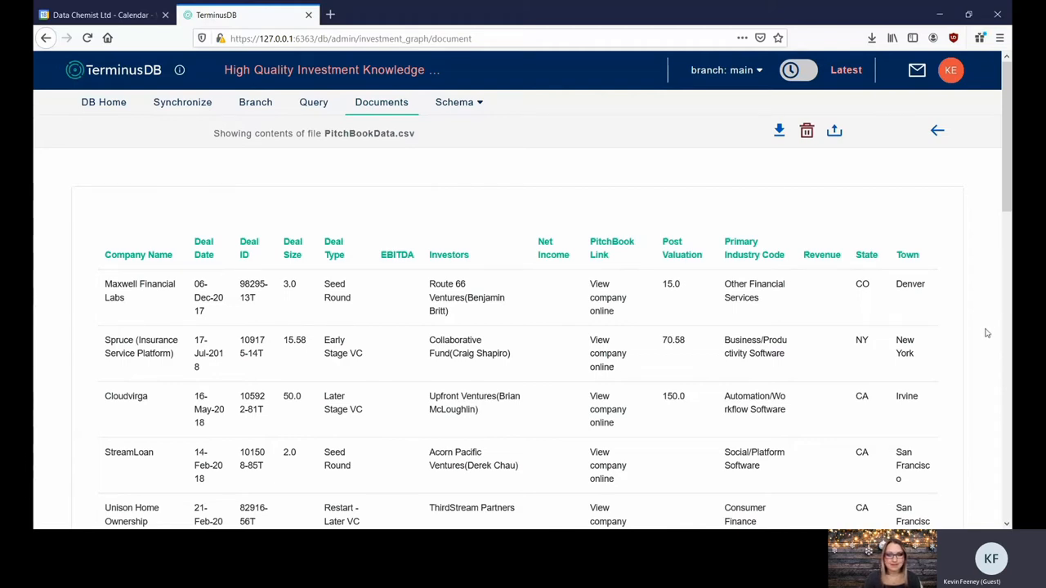
pyautogui.moveTo(978, 348)
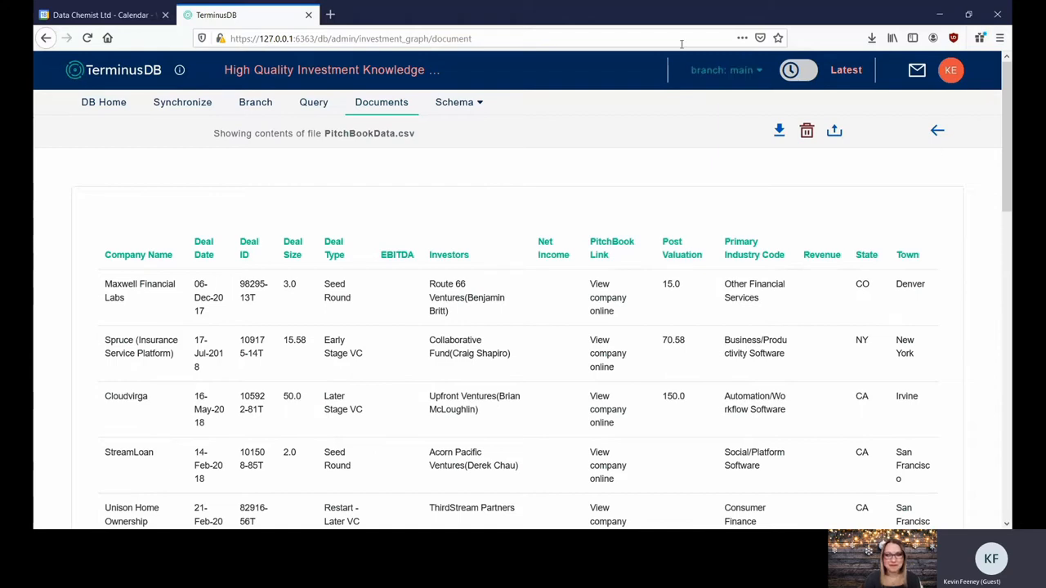
# - Inspect Company and Deal in the schema graph, then edit the Investor type
pyautogui.click(459, 101)
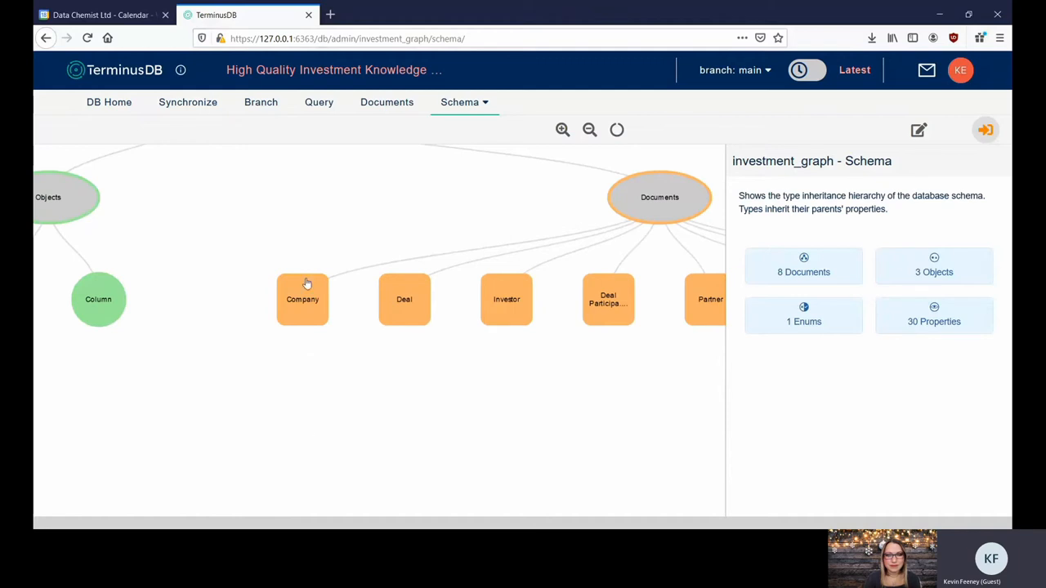
pyautogui.click(302, 299)
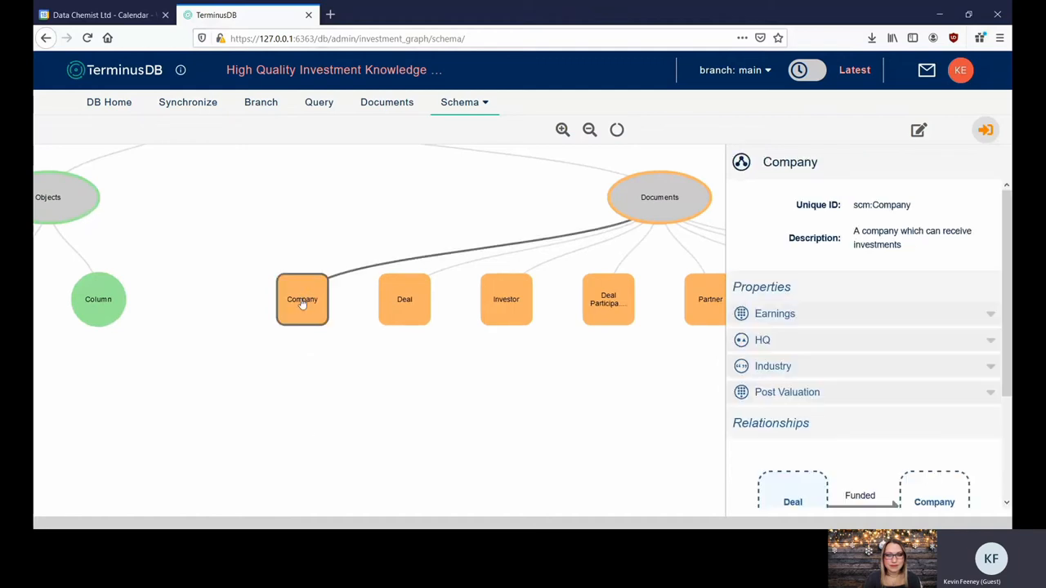
pyautogui.moveTo(308, 333)
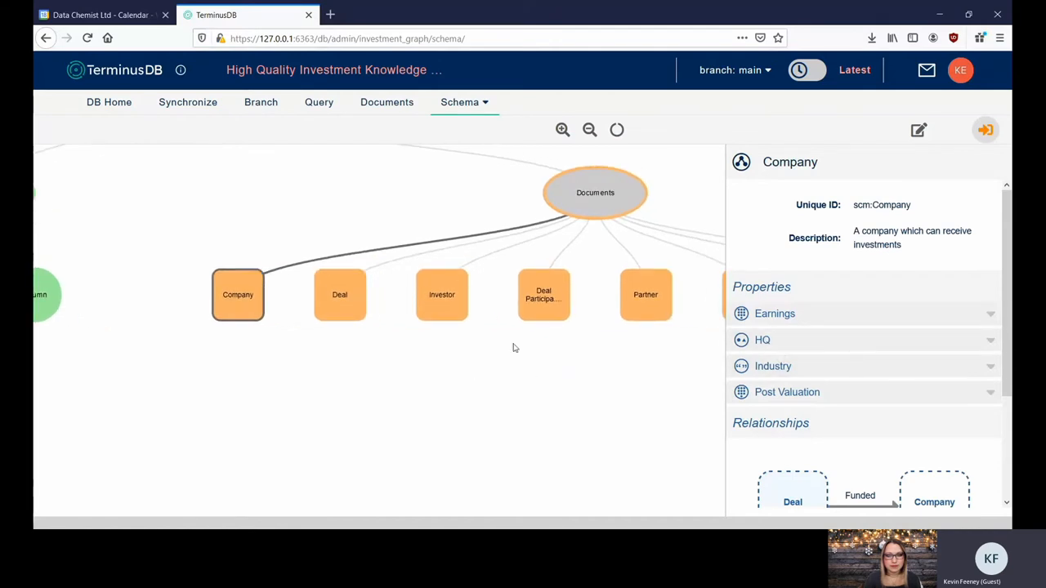
pyautogui.moveTo(242, 318)
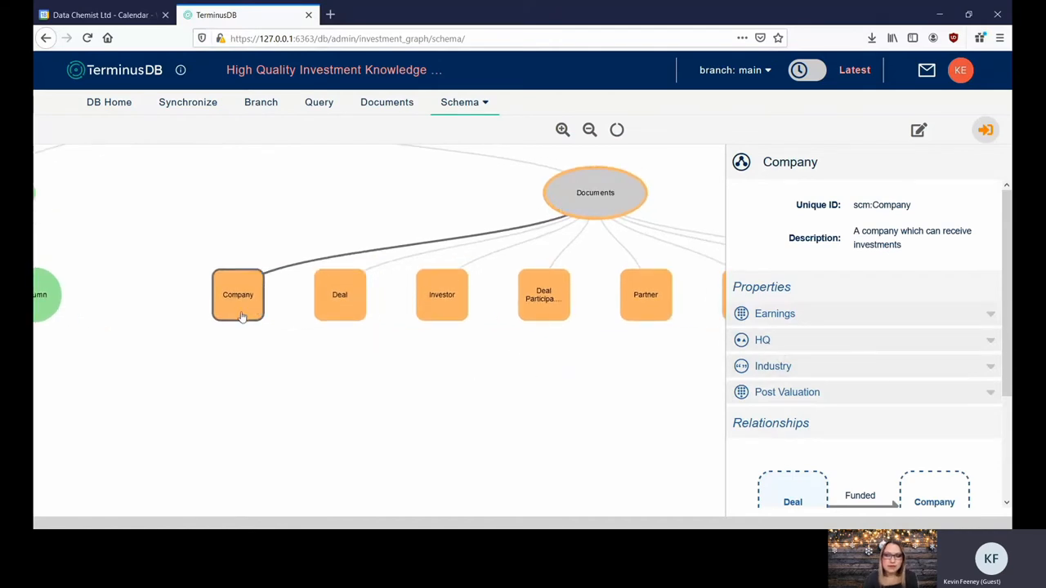
pyautogui.click(339, 294)
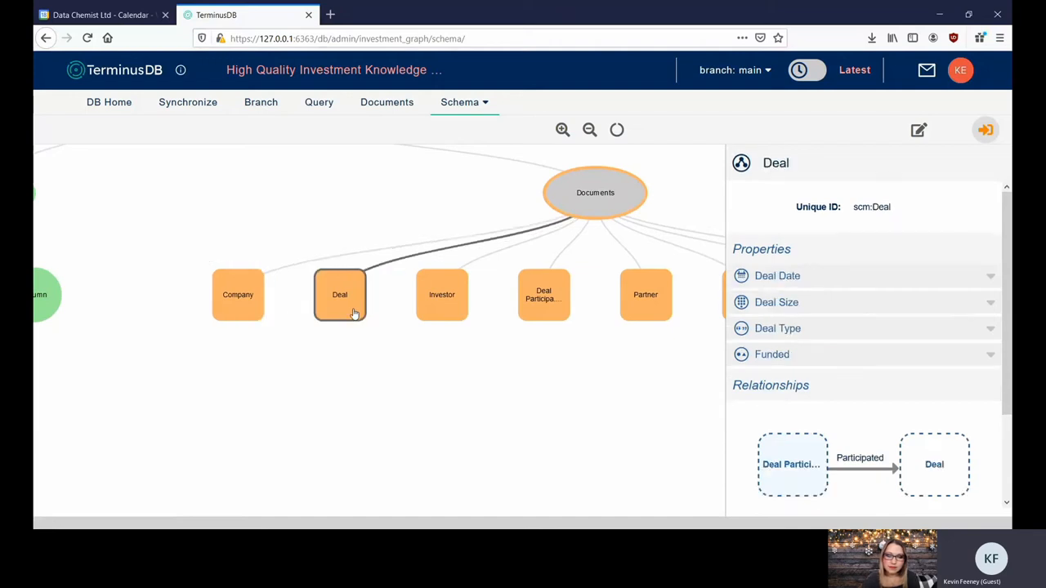
pyautogui.click(442, 294)
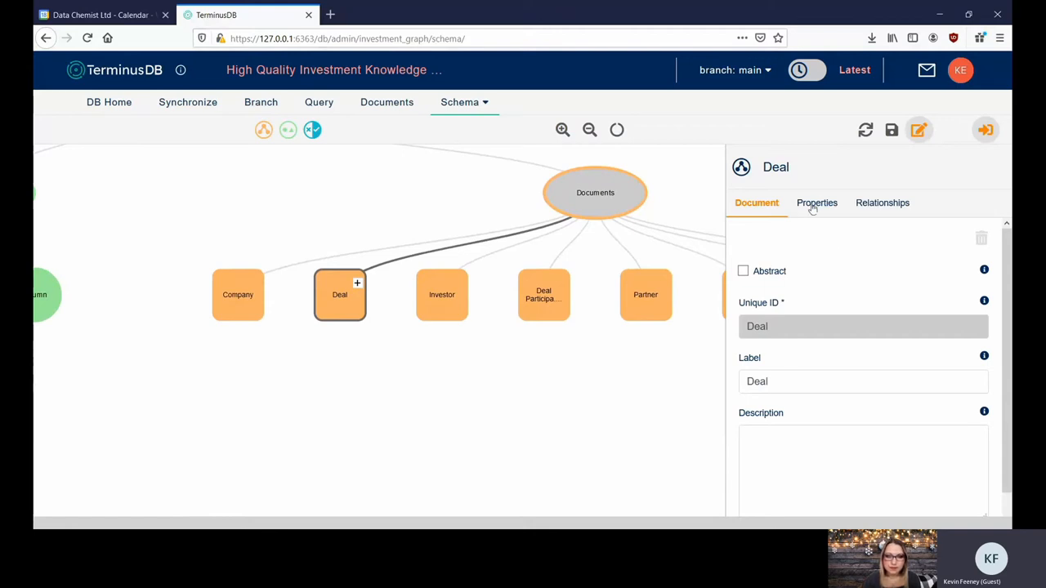
pyautogui.click(815, 203)
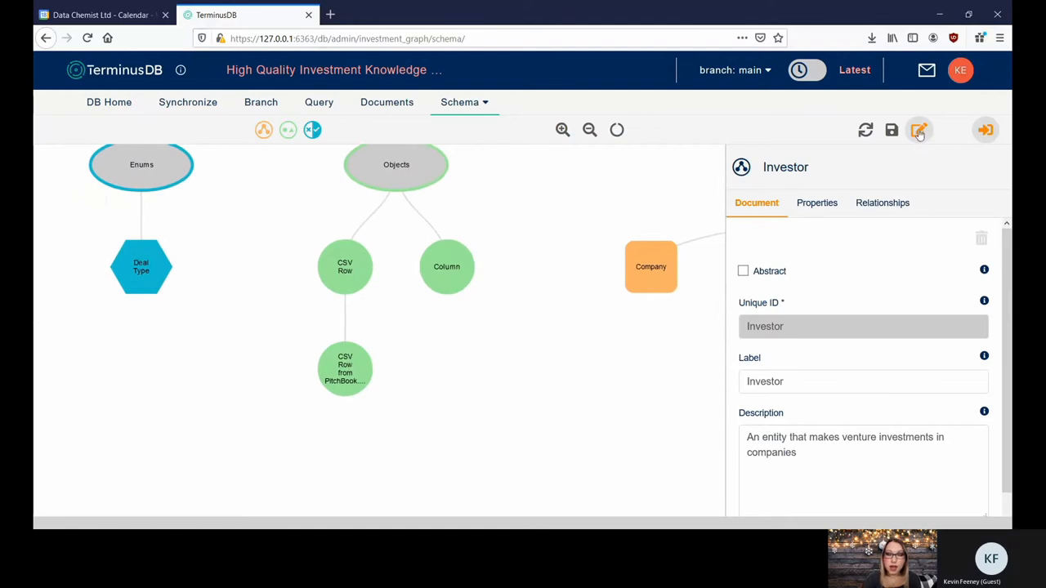
# - Leave edit mode and review the Deal Type values and PitchBook CSV row columns
pyautogui.click(141, 267)
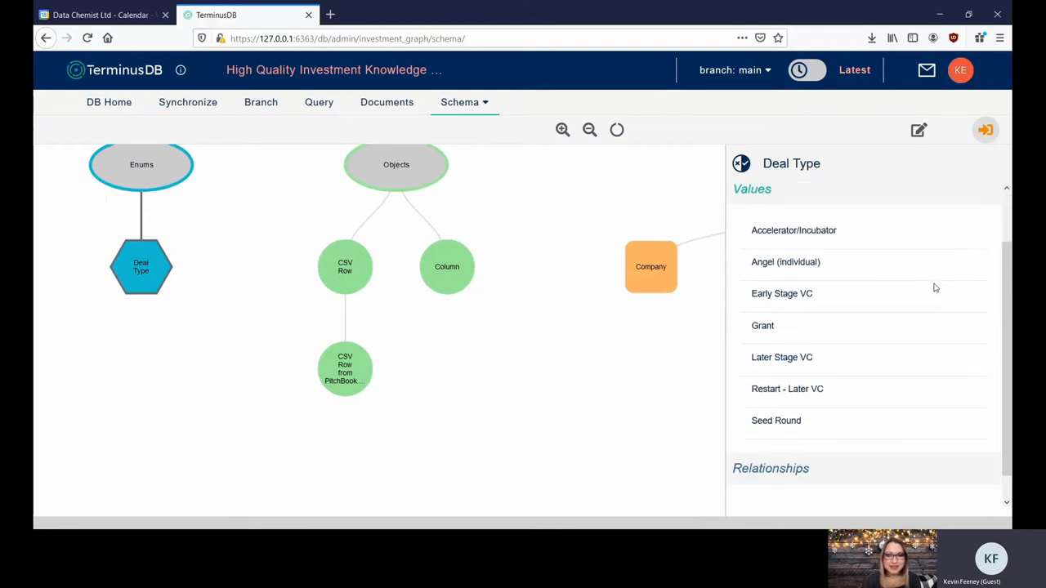
pyautogui.moveTo(809, 243)
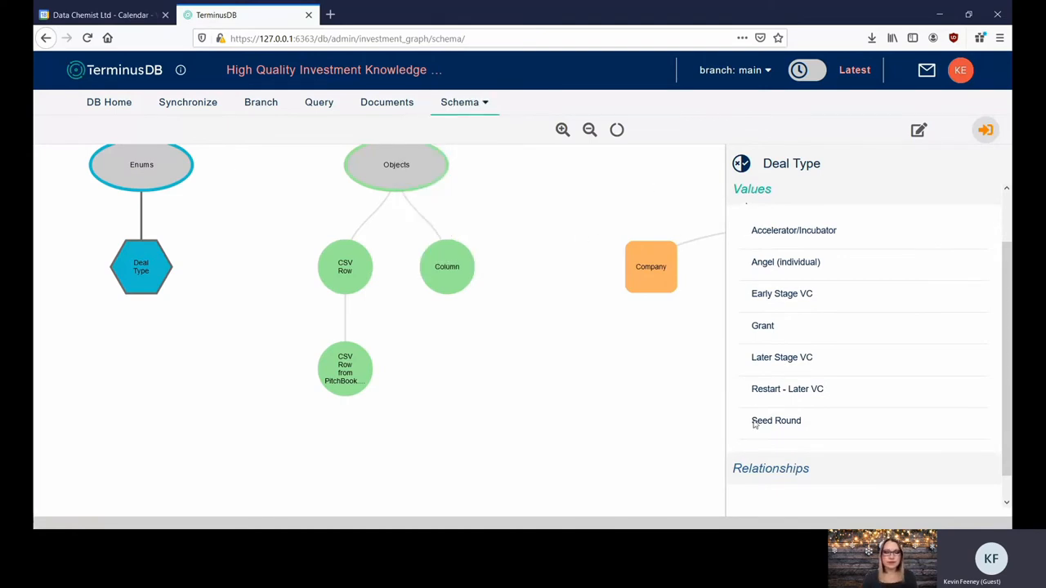
pyautogui.moveTo(752, 294); pyautogui.dragTo(809, 420)
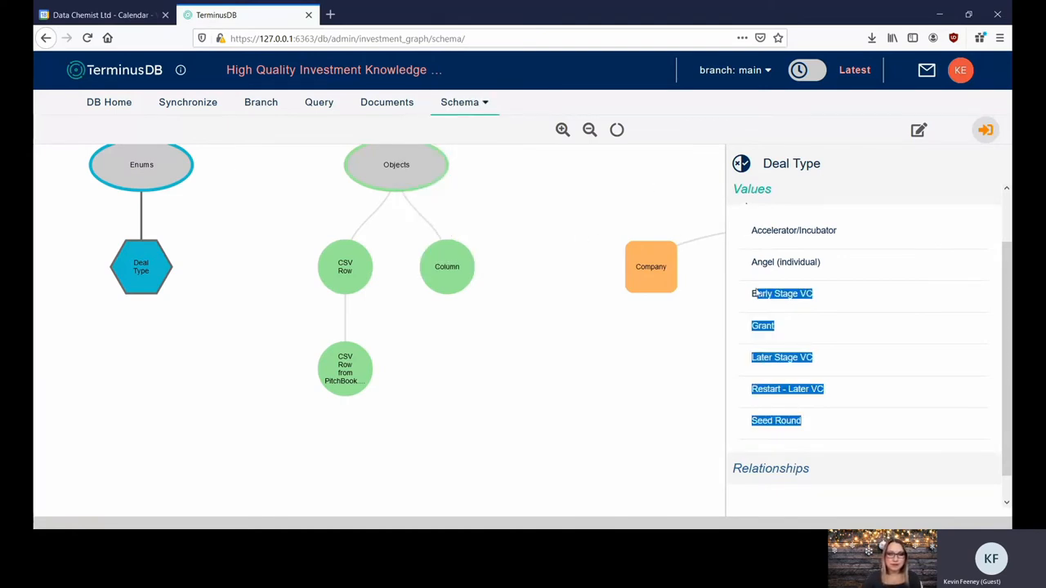
pyautogui.click(613, 310)
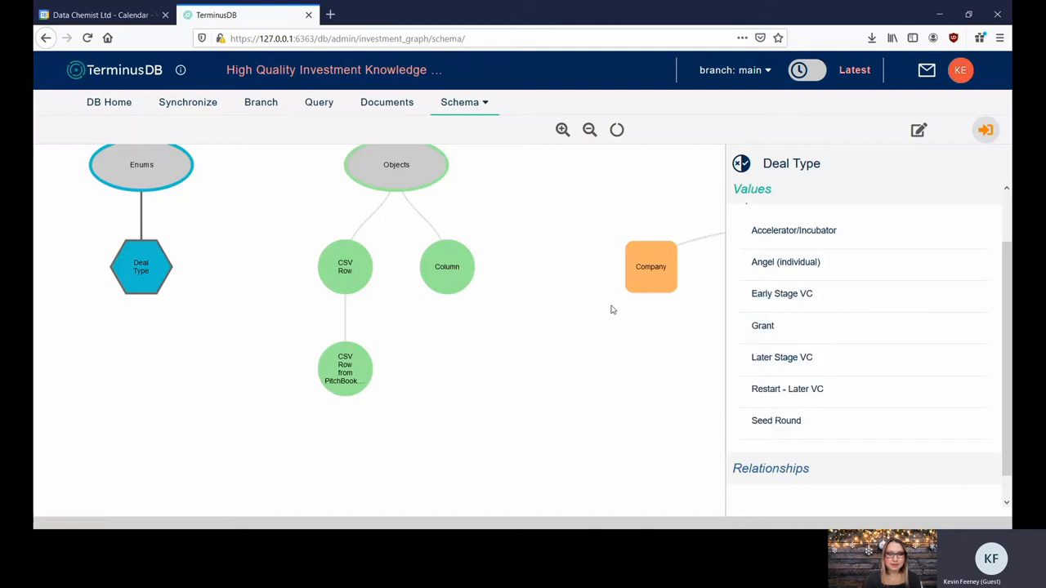
pyautogui.moveTo(147, 360)
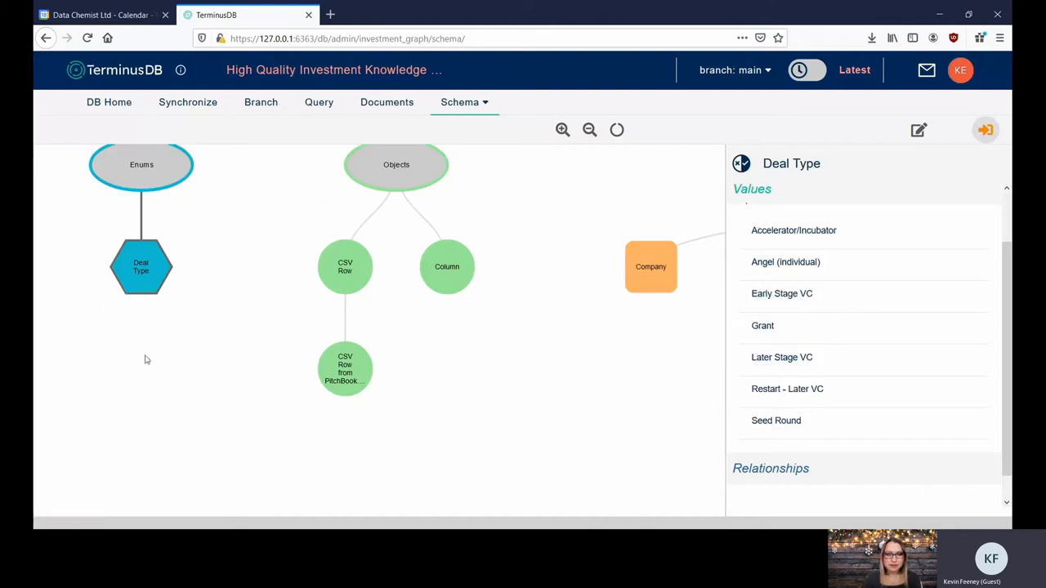
pyautogui.moveTo(377, 347)
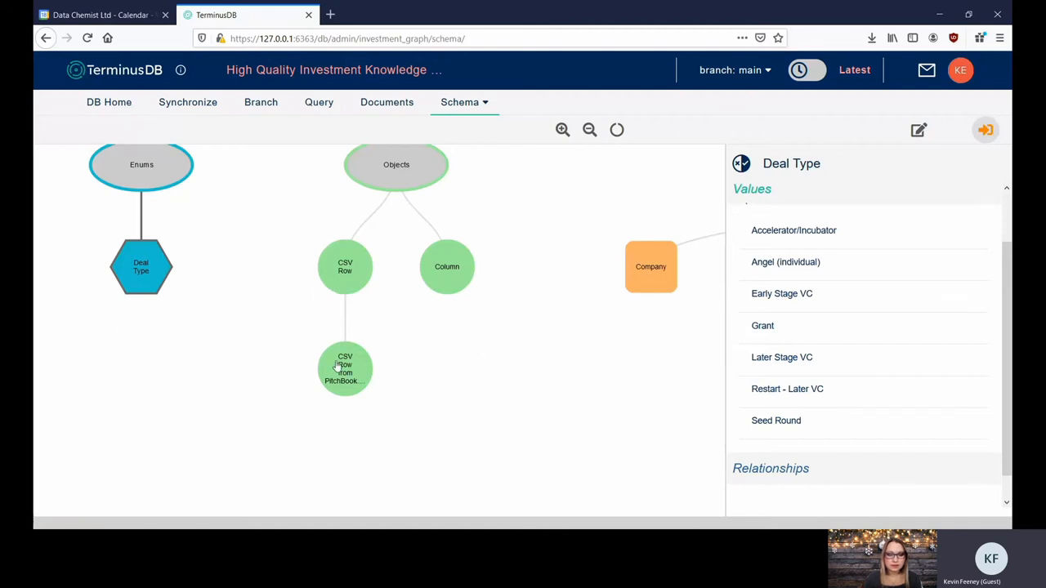
pyautogui.click(345, 368)
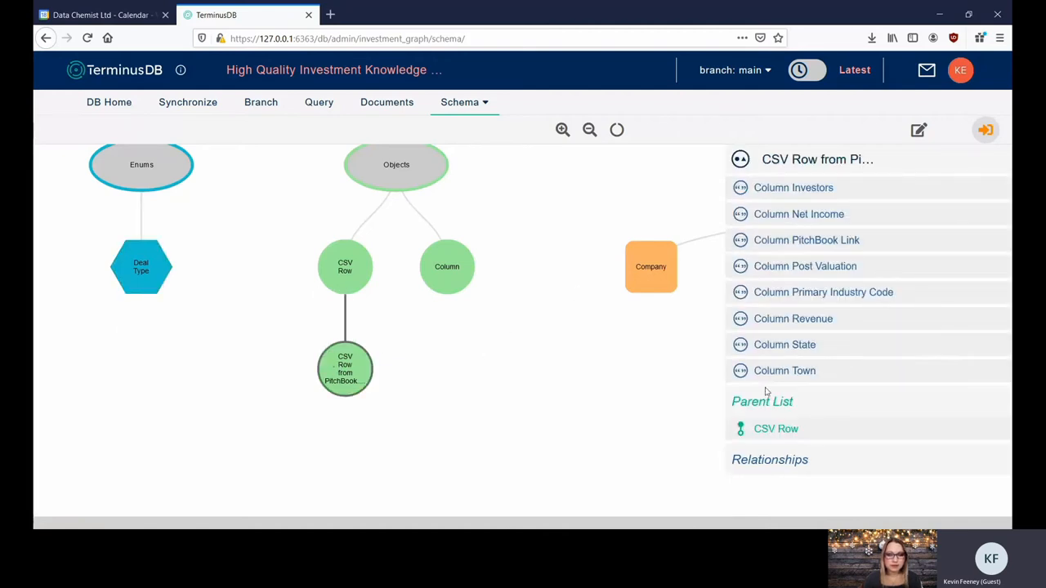
pyautogui.click(140, 267)
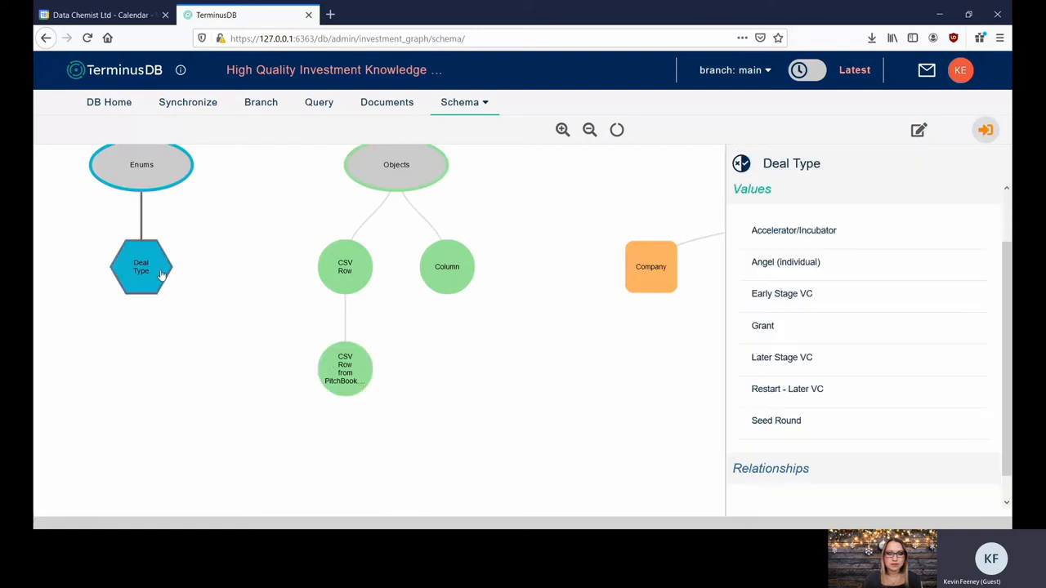
pyautogui.moveTo(782, 396)
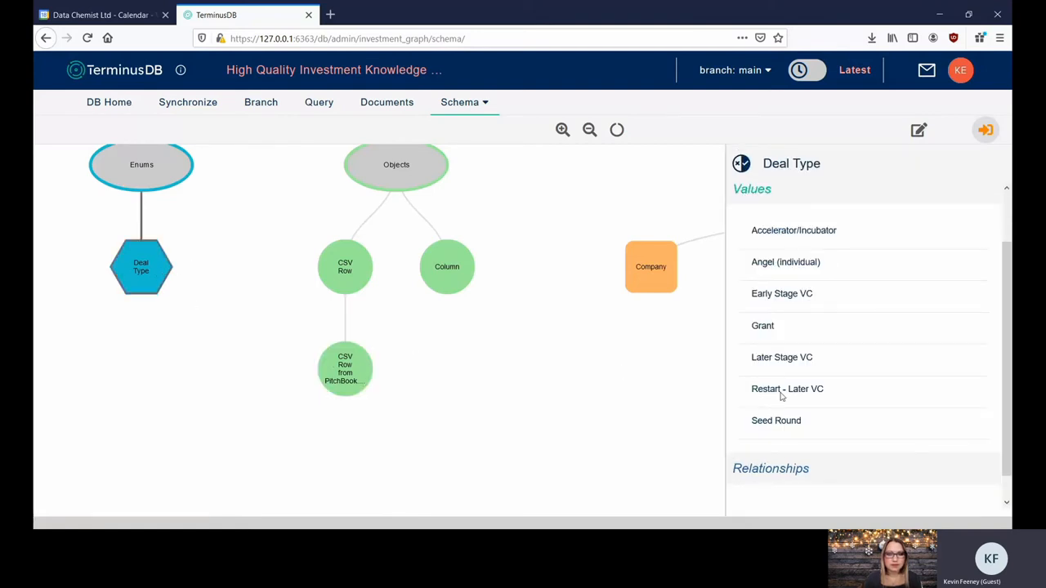
pyautogui.moveTo(826, 277)
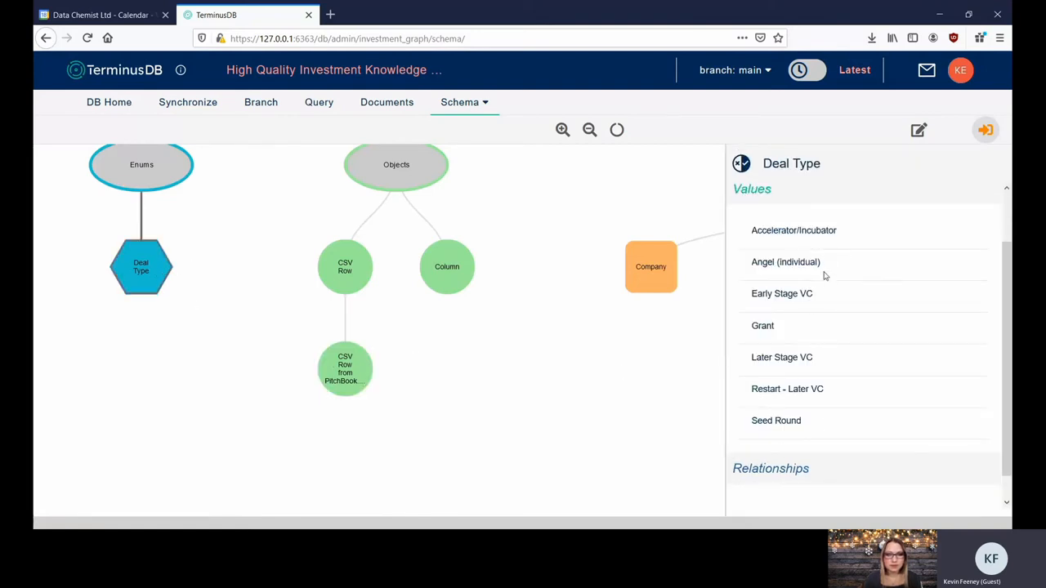
pyautogui.moveTo(689, 314)
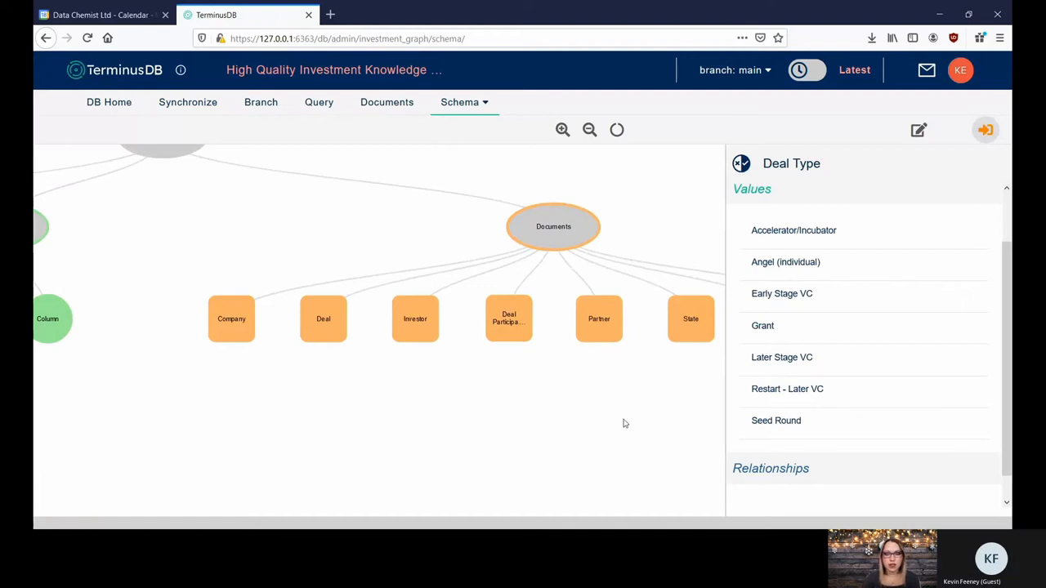
pyautogui.moveTo(636, 409)
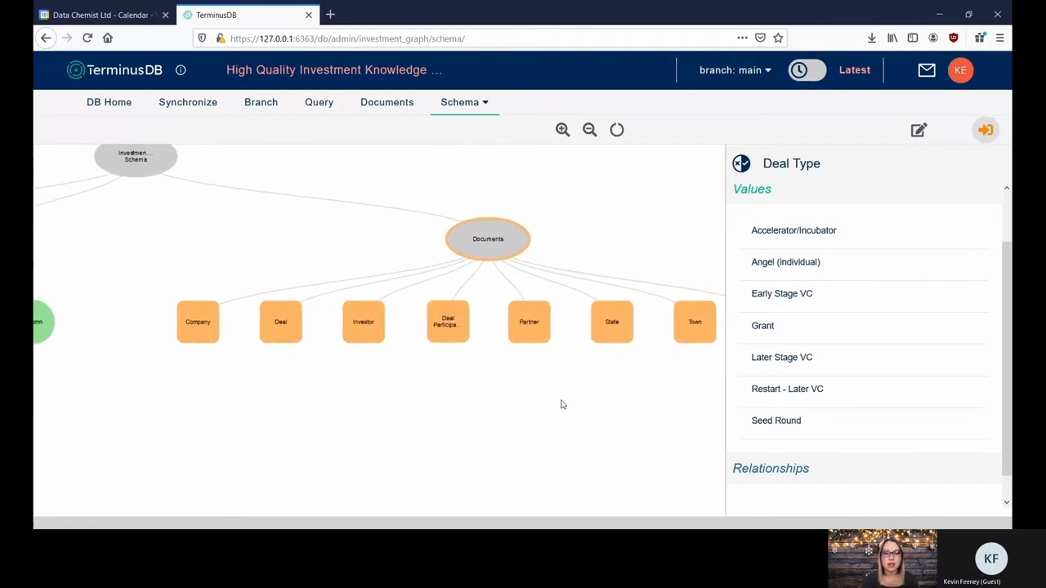
# - Pan the schema graph and show the main, nocsv, cleaned and advanced branches
pyautogui.moveTo(562, 405); pyautogui.dragTo(462, 386)
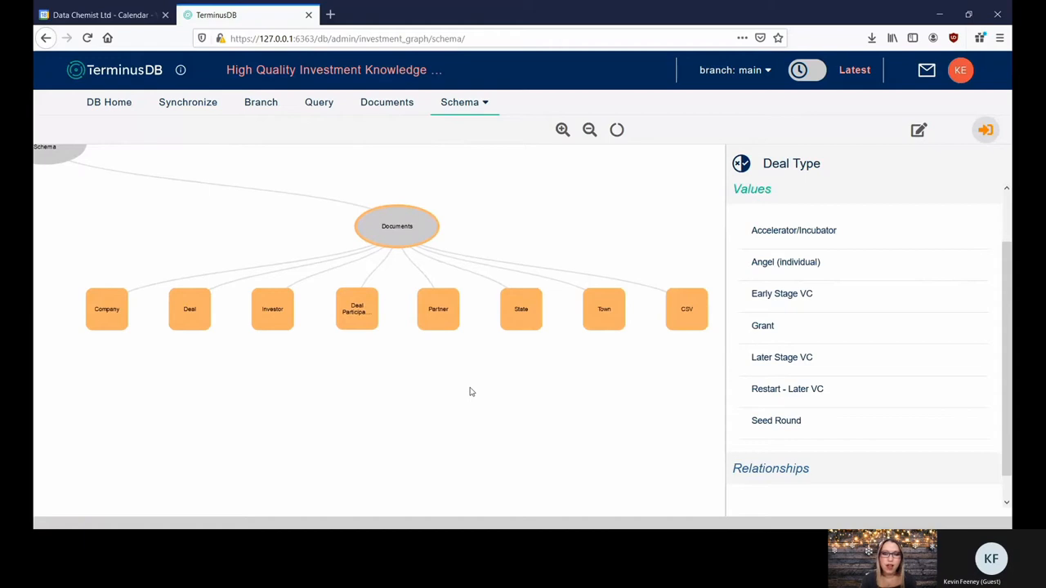
pyautogui.moveTo(489, 401)
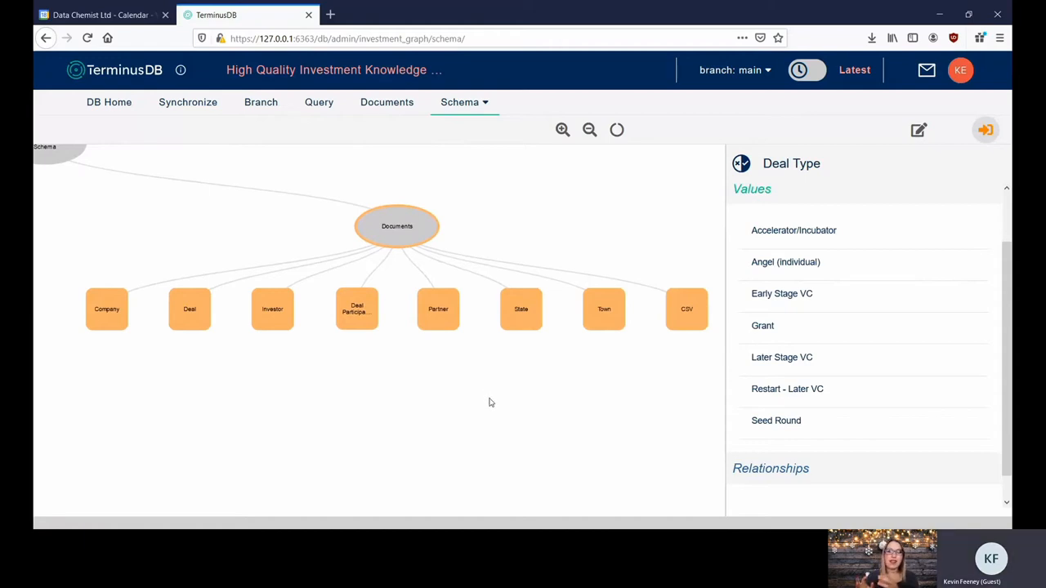
pyautogui.moveTo(594, 414)
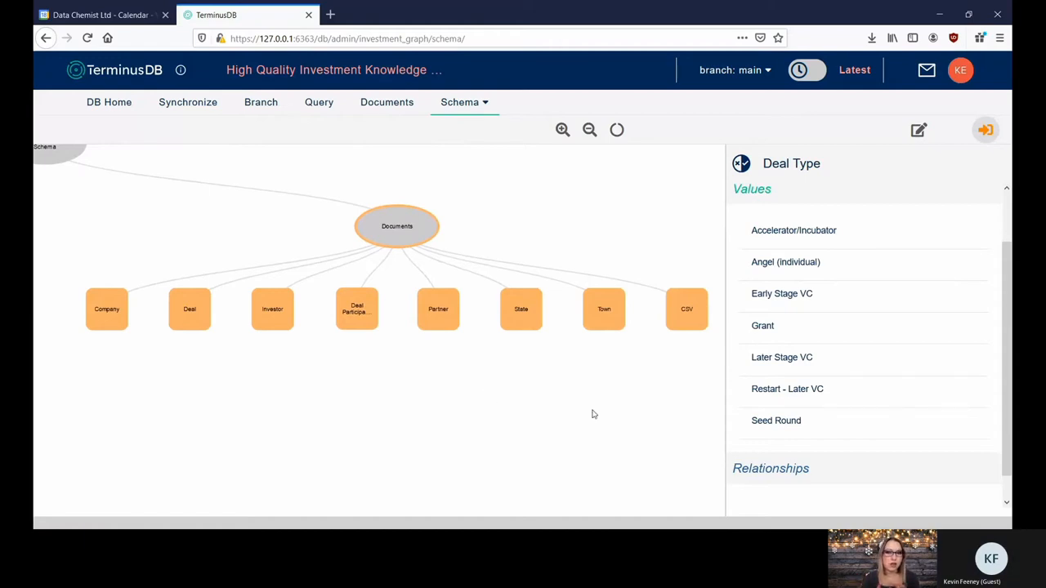
pyautogui.moveTo(584, 425)
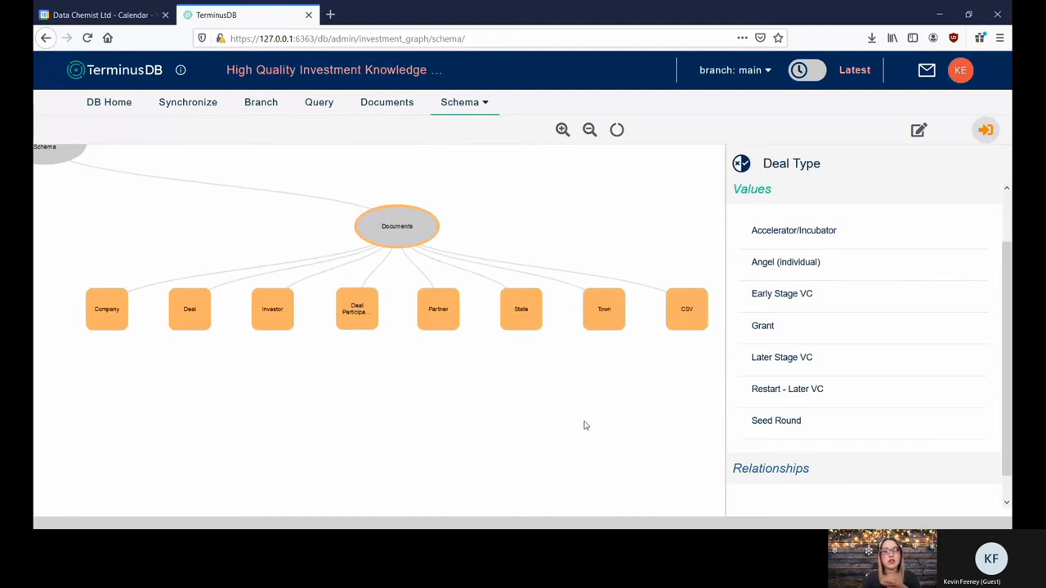
pyautogui.moveTo(630, 439)
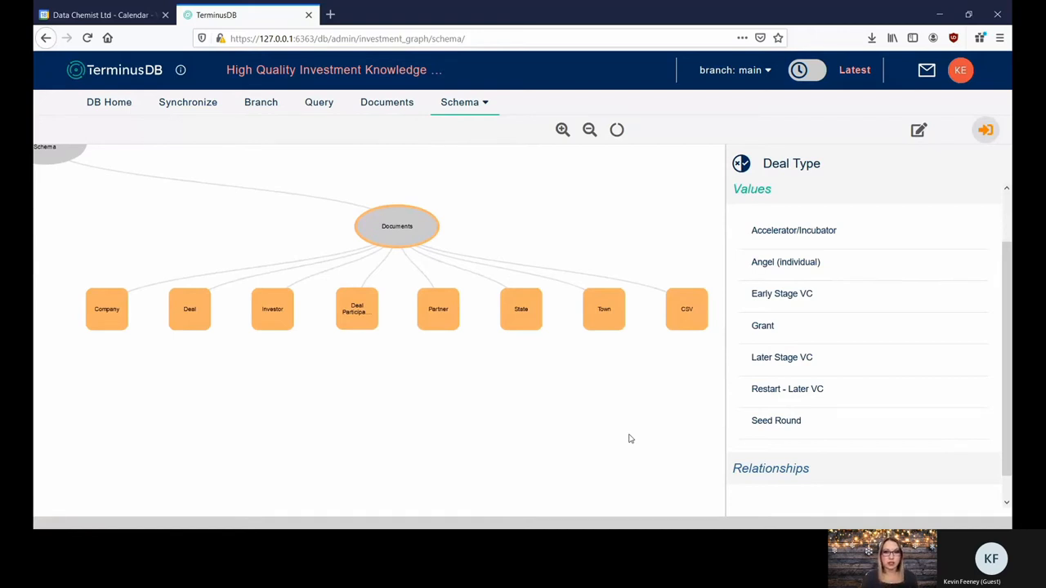
pyautogui.moveTo(653, 428)
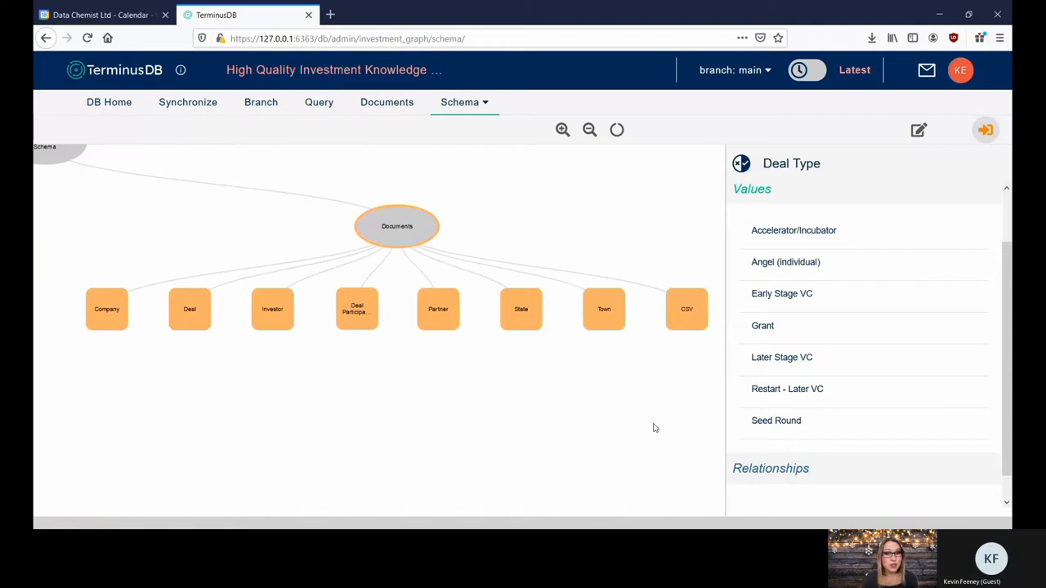
pyautogui.moveTo(668, 413)
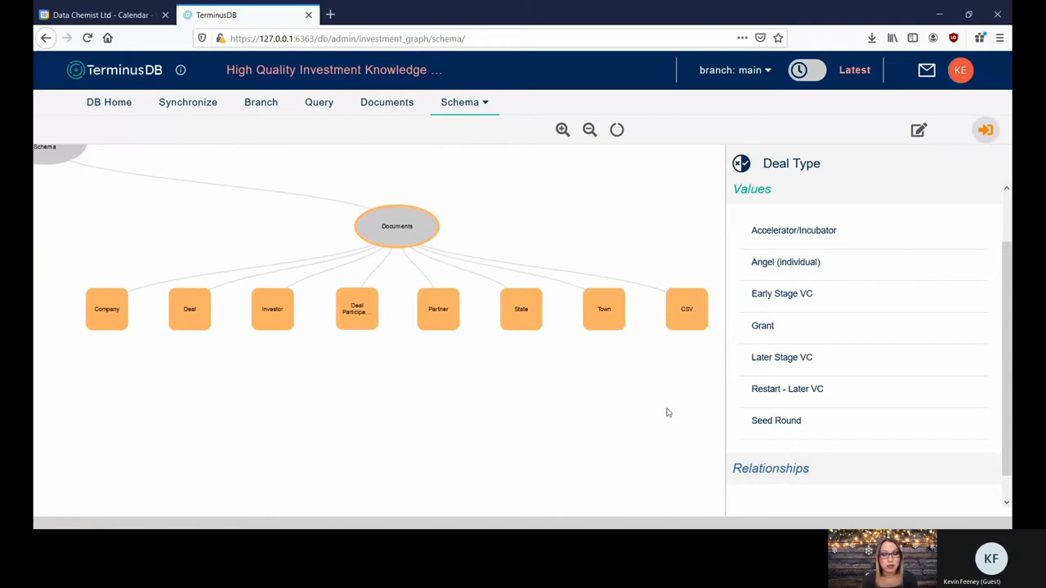
pyautogui.click(732, 69)
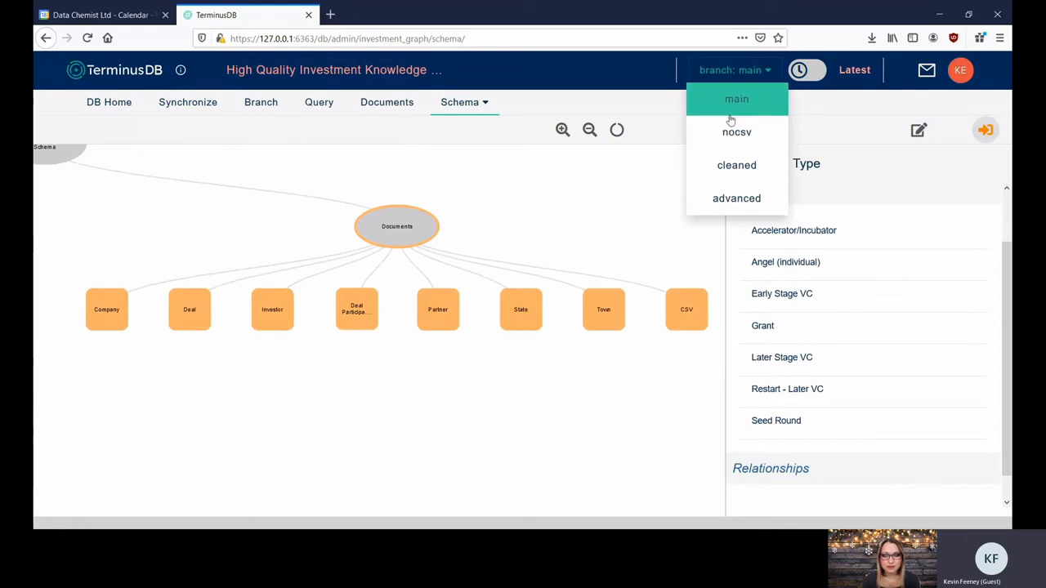
# - On the advanced branch, inspect Partner, Investment Firm, Ephemeral Entity, Employment and Customer Relationship
pyautogui.click(736, 197)
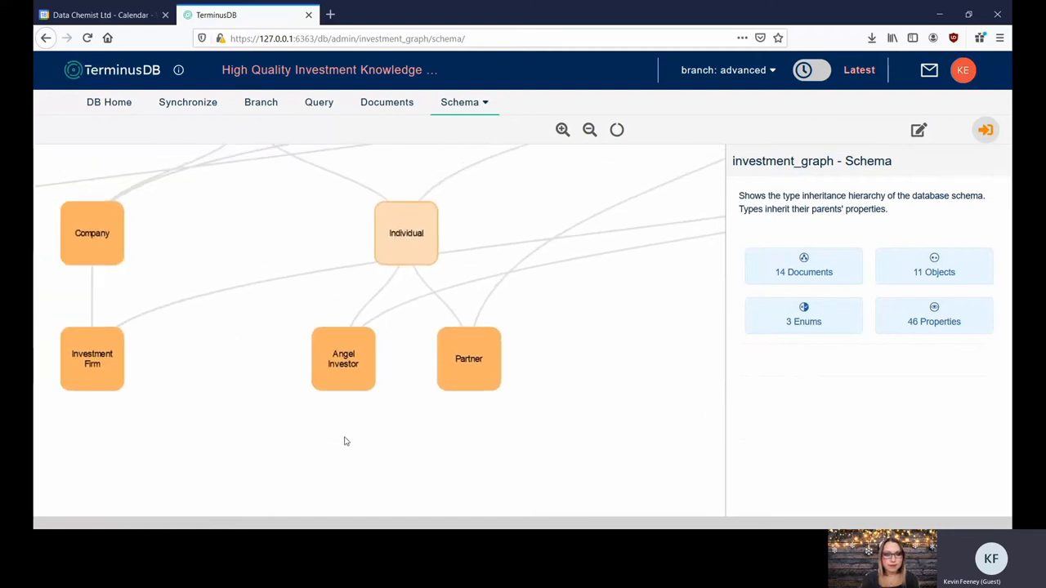
pyautogui.click(469, 359)
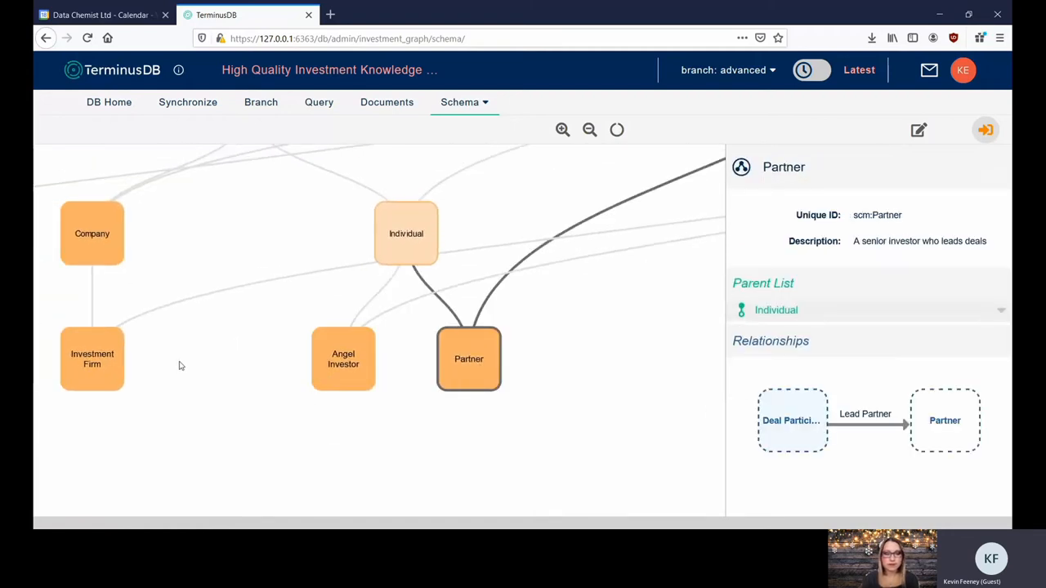
pyautogui.click(92, 358)
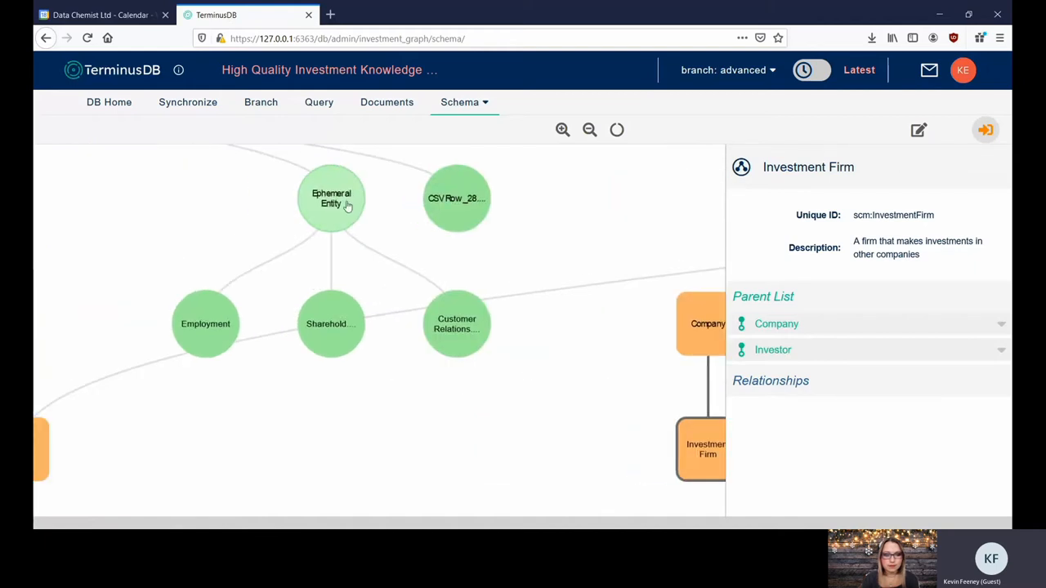
pyautogui.click(331, 198)
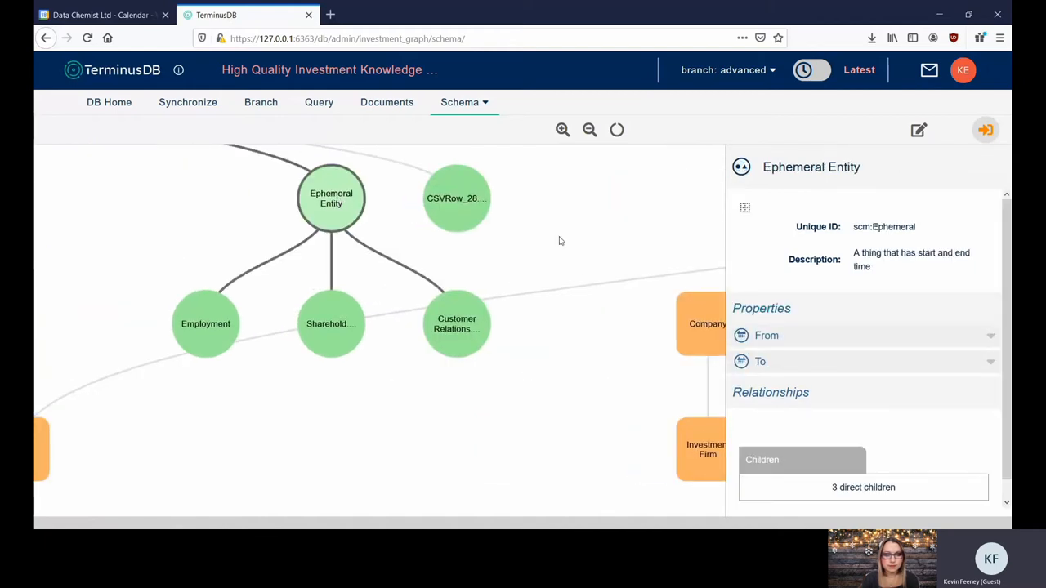
pyautogui.moveTo(338, 282)
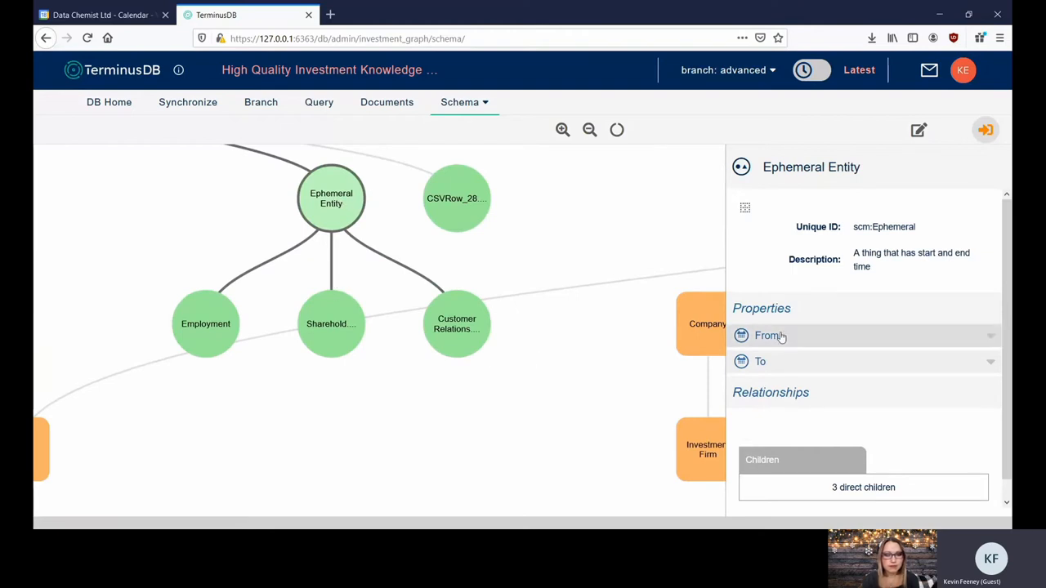
pyautogui.click(767, 336)
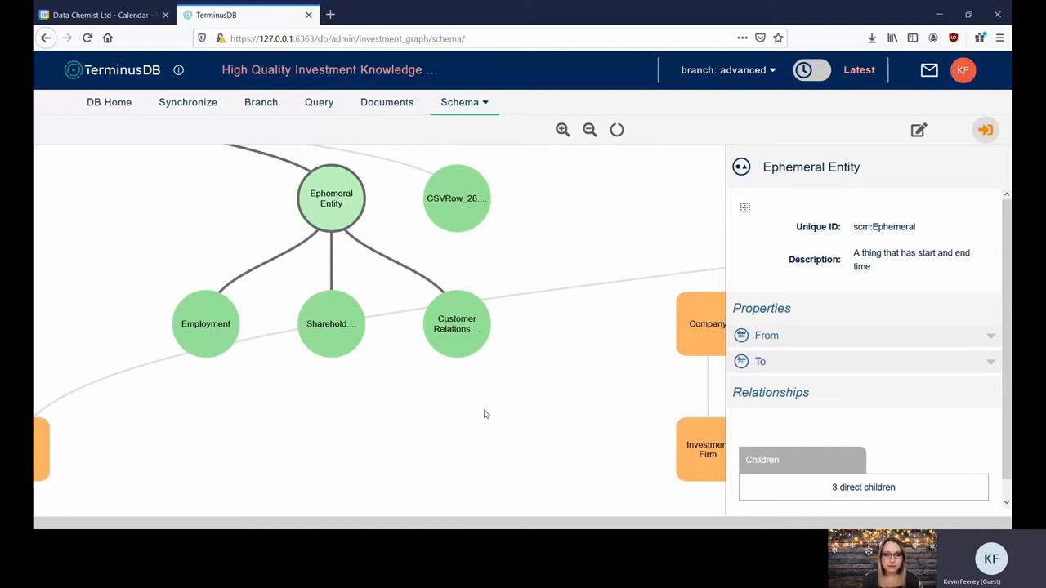
pyautogui.moveTo(234, 331)
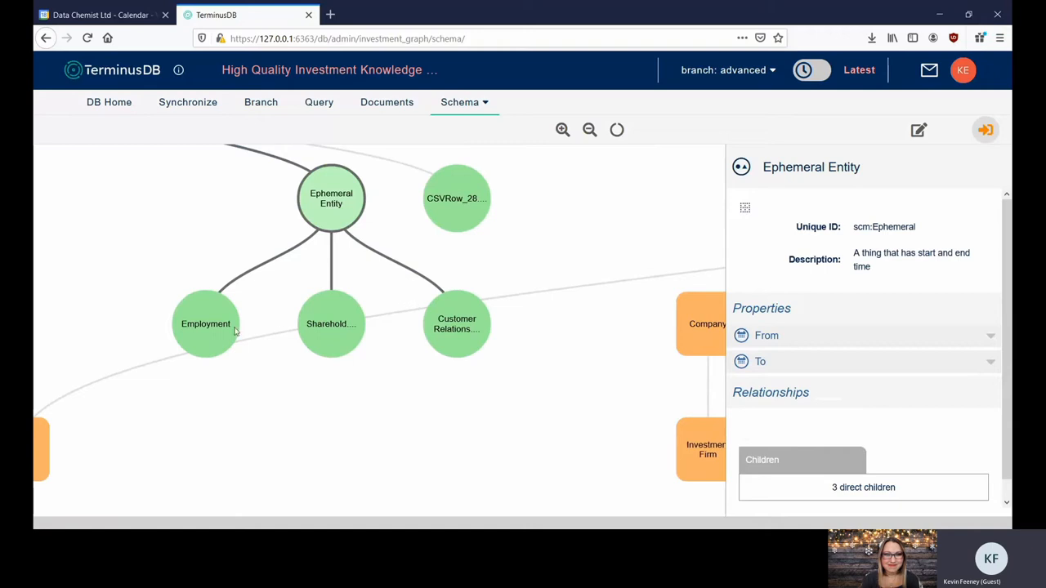
pyautogui.click(205, 323)
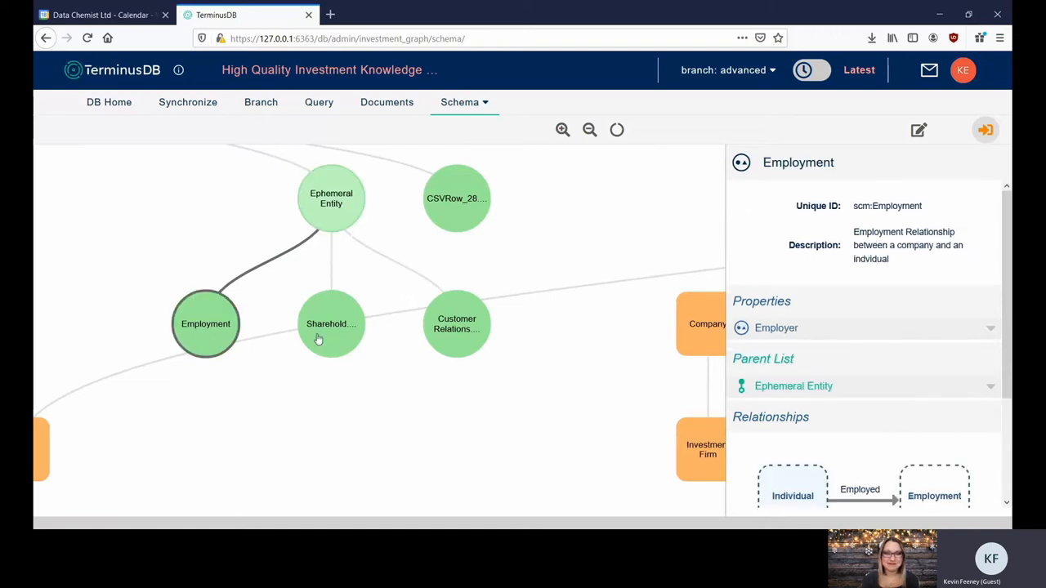
pyautogui.click(456, 323)
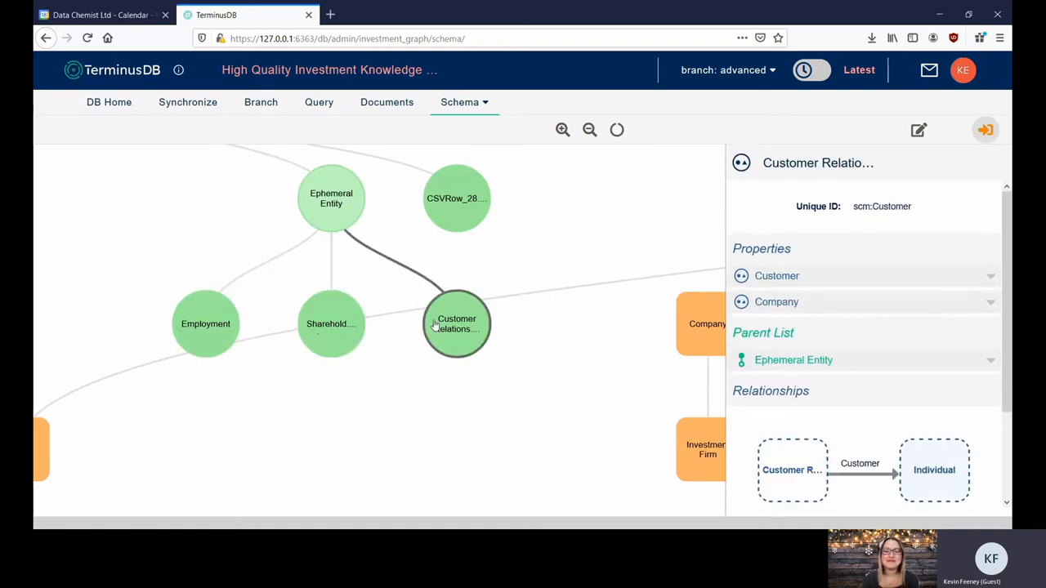
pyautogui.moveTo(500, 384)
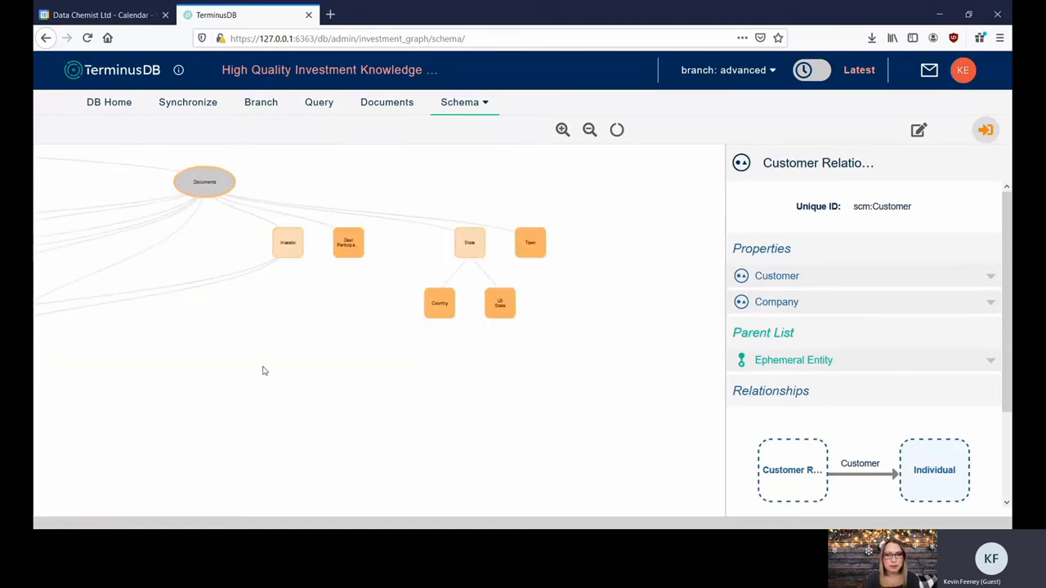
pyautogui.moveTo(220, 363)
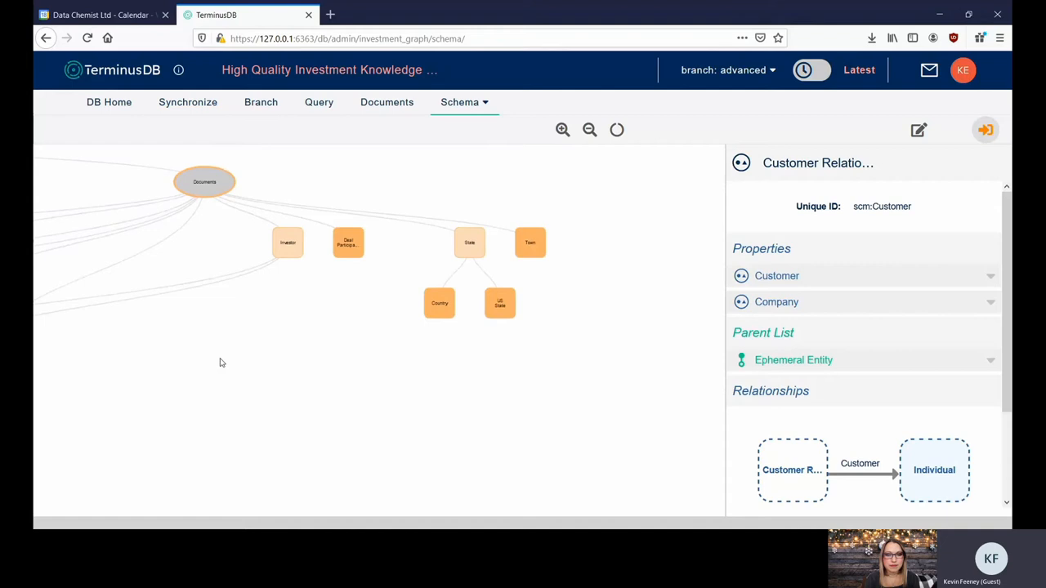
# - Inspect Deal Participation's Investor property and its relationships to Investor, Deal and Partner
pyautogui.click(349, 243)
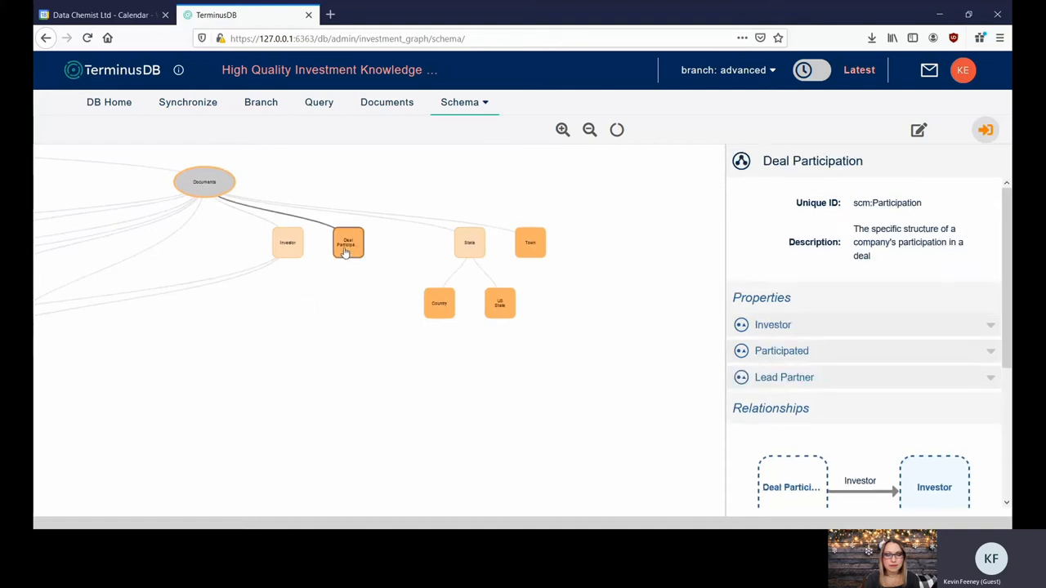
pyautogui.moveTo(716, 402)
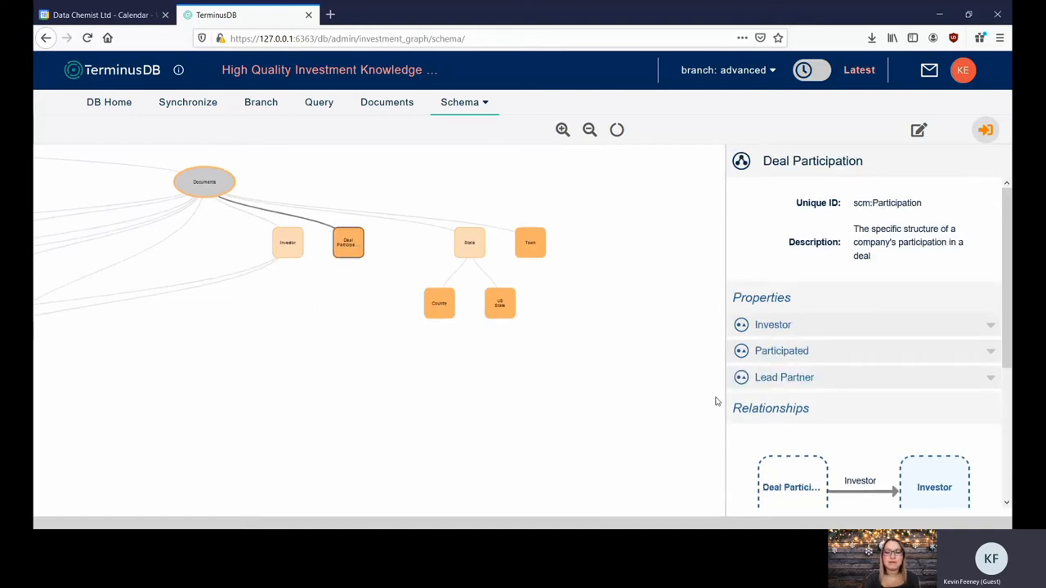
pyautogui.moveTo(826, 350)
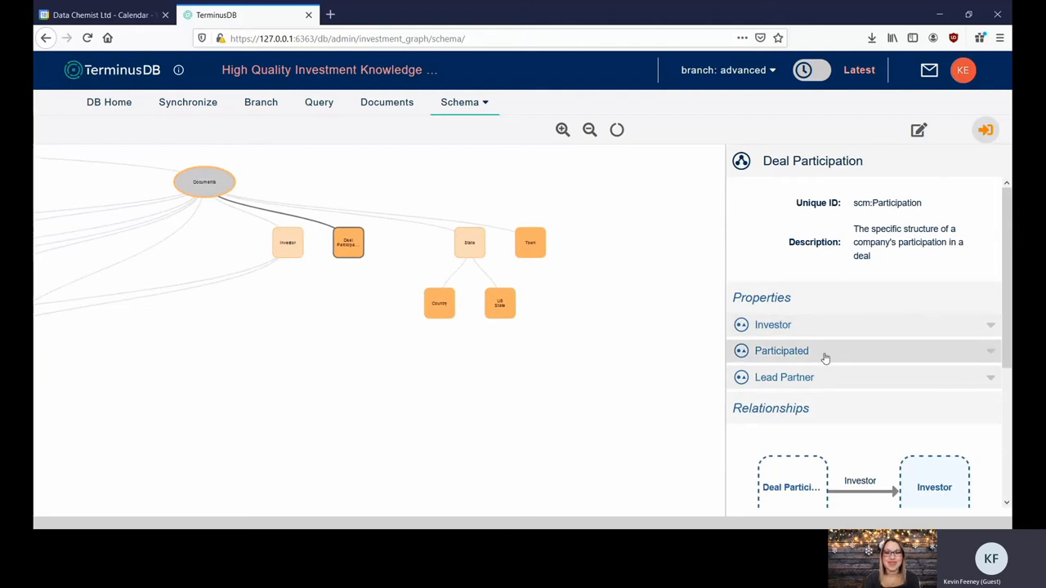
pyautogui.moveTo(773, 325)
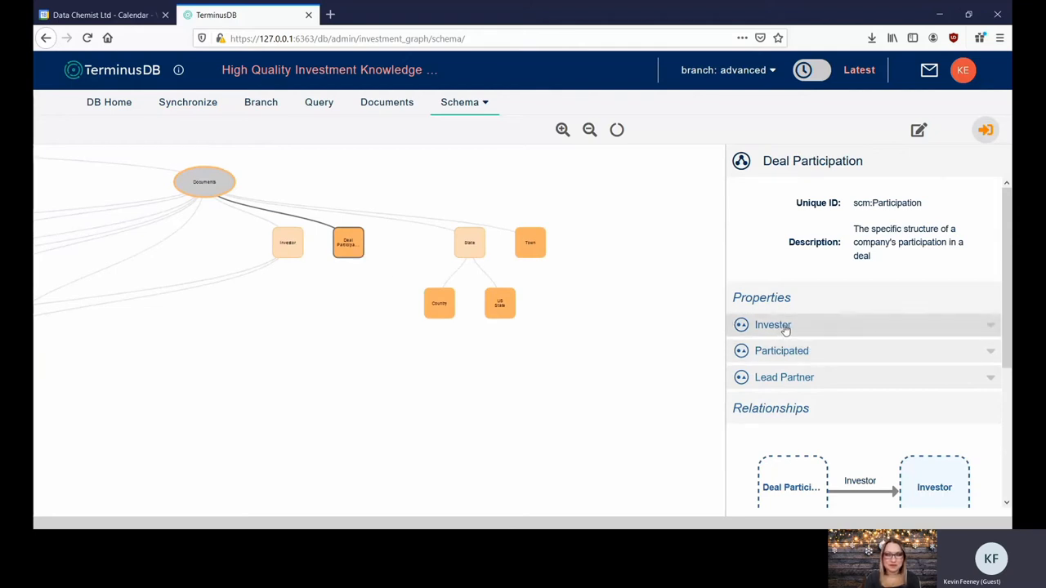
pyautogui.click(772, 325)
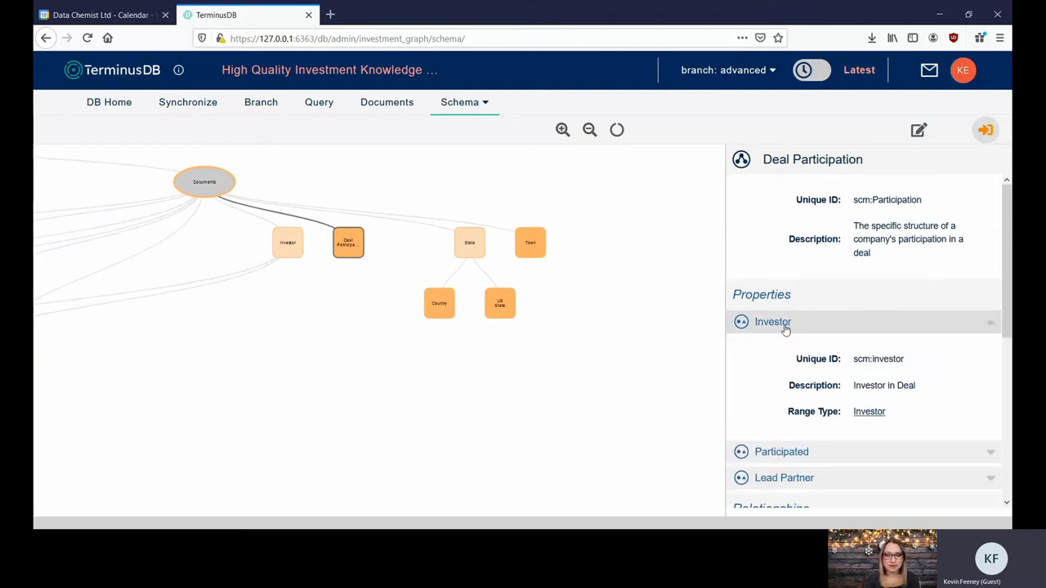
pyautogui.click(782, 452)
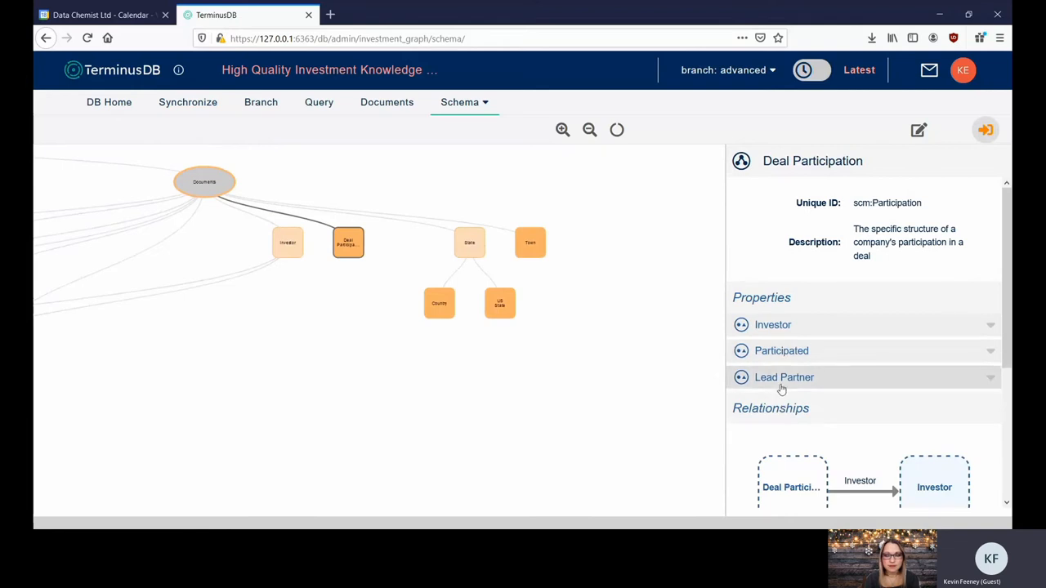
pyautogui.moveTo(781, 388)
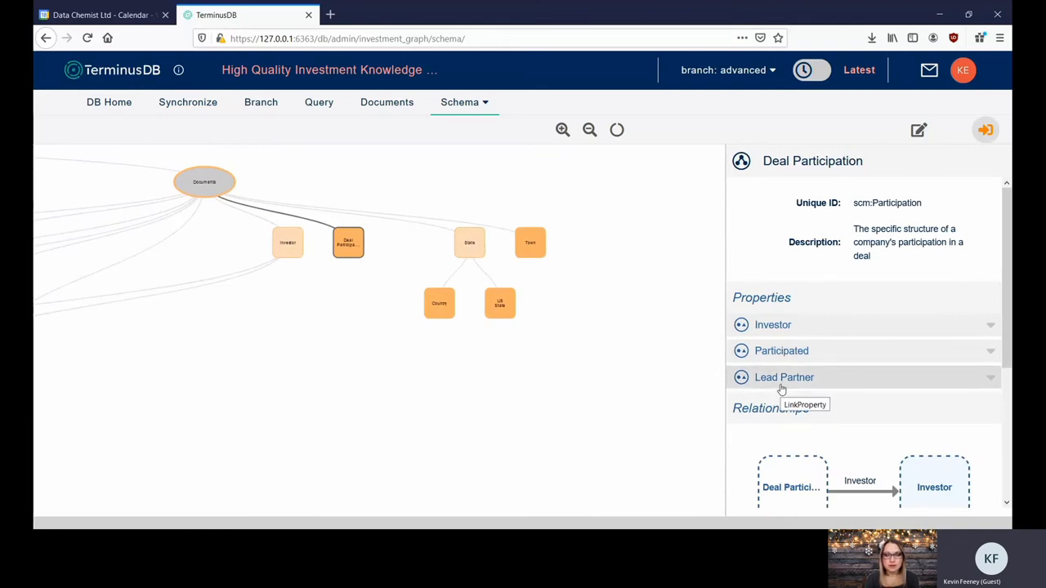
pyautogui.scroll(-3)
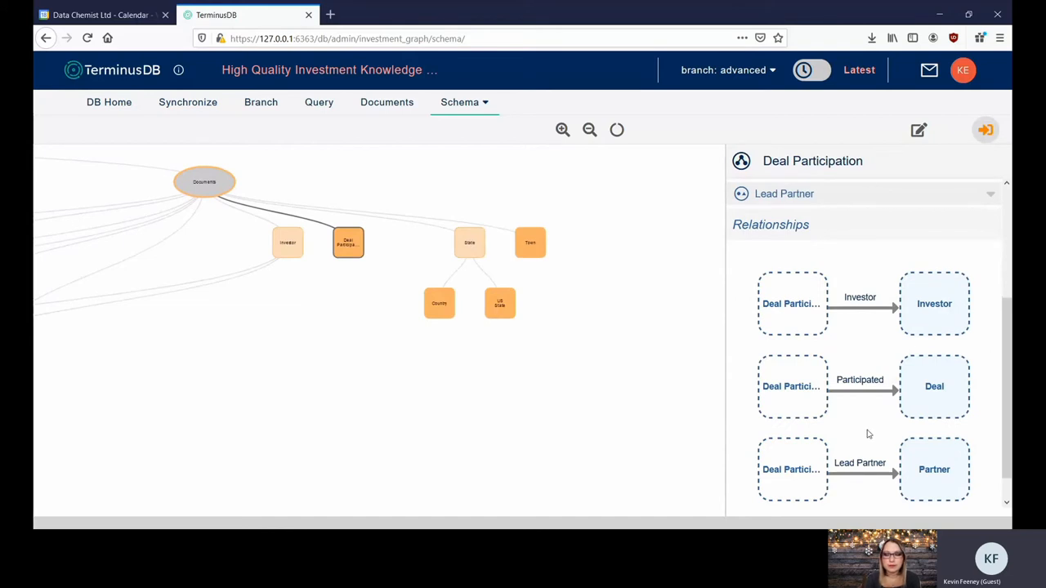
pyautogui.moveTo(860, 434)
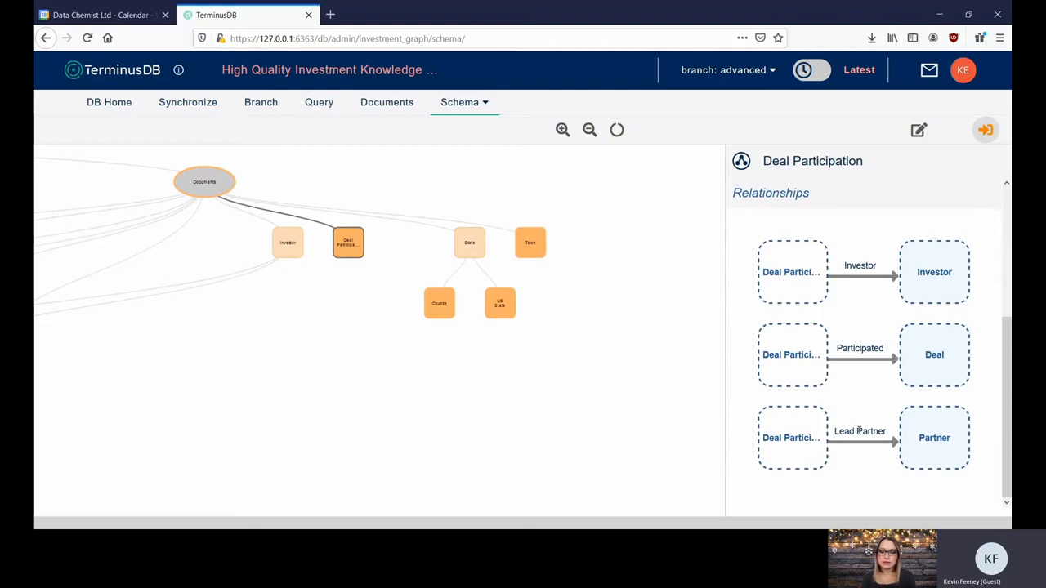
pyautogui.moveTo(387, 101)
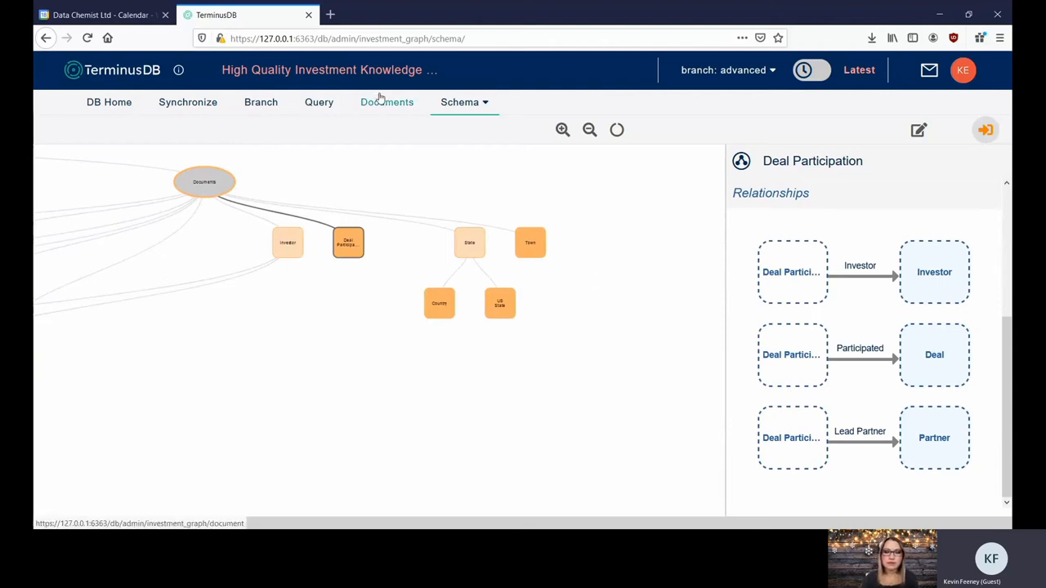
# - Preview a Shareholders property on TerminusDBx, then return to Documents without saving
pyautogui.click(381, 102)
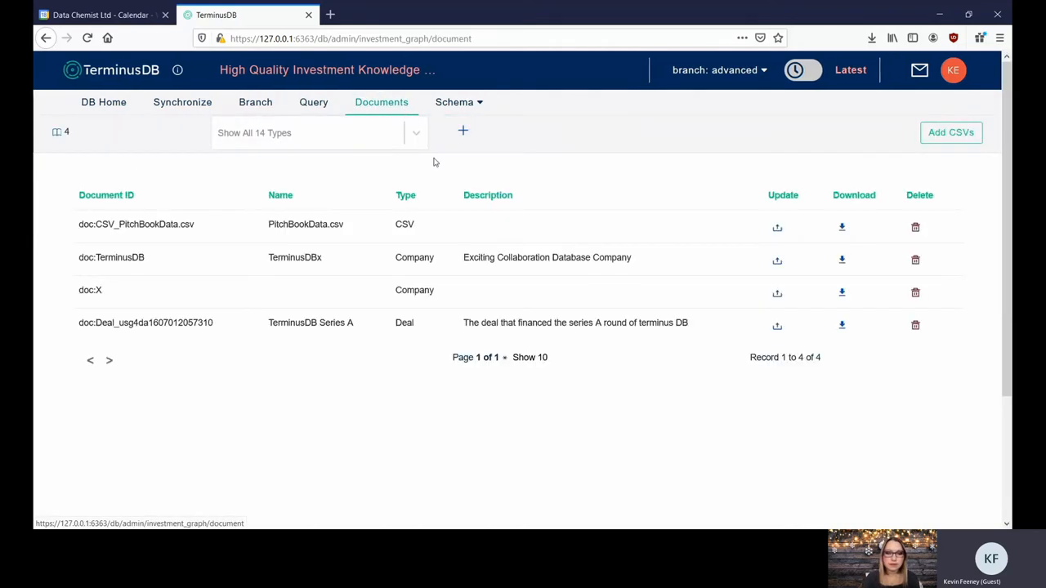
pyautogui.moveTo(629, 389)
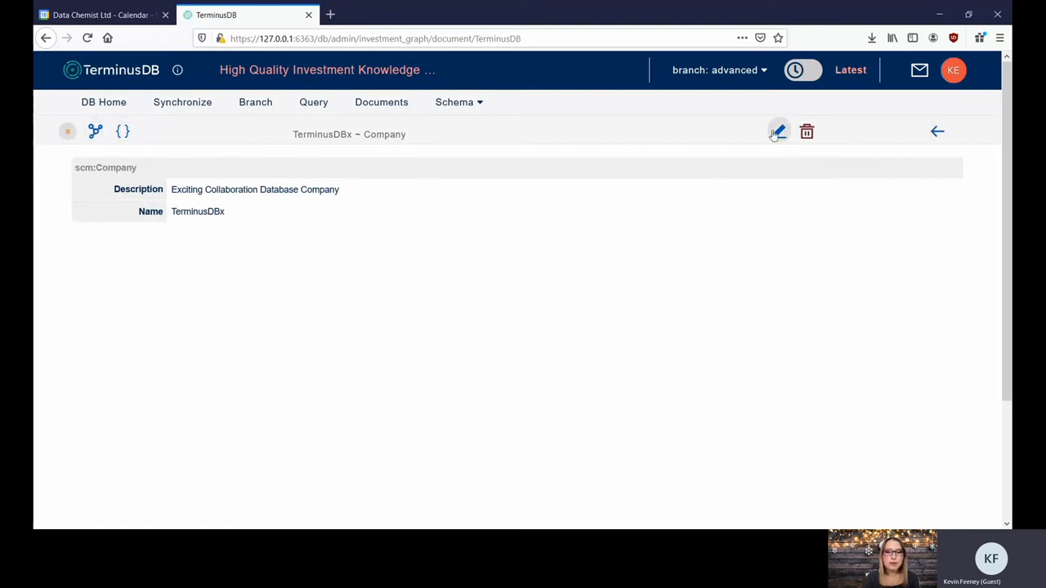
pyautogui.click(778, 132)
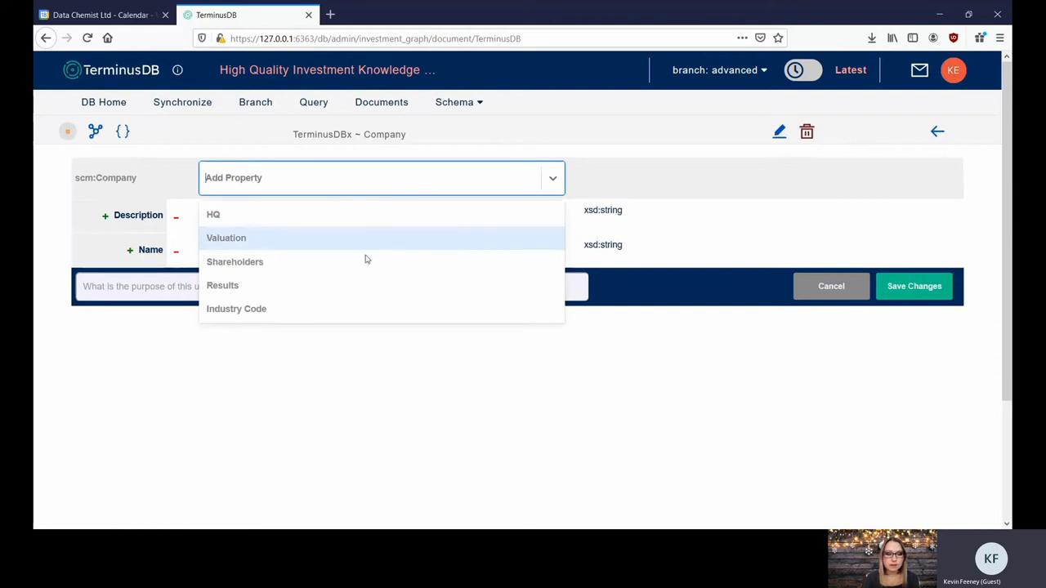
pyautogui.click(235, 261)
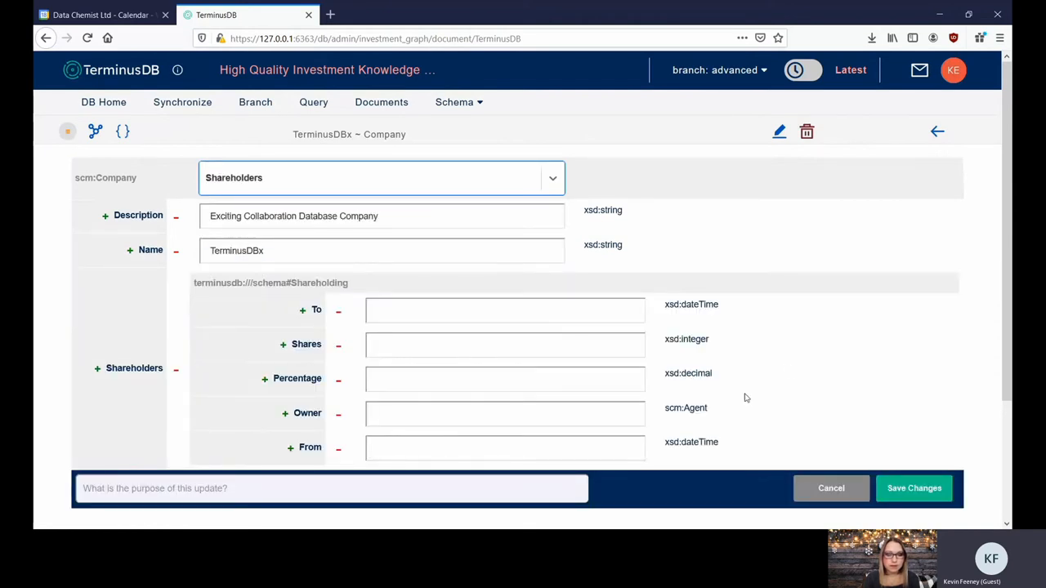
pyautogui.moveTo(869, 166)
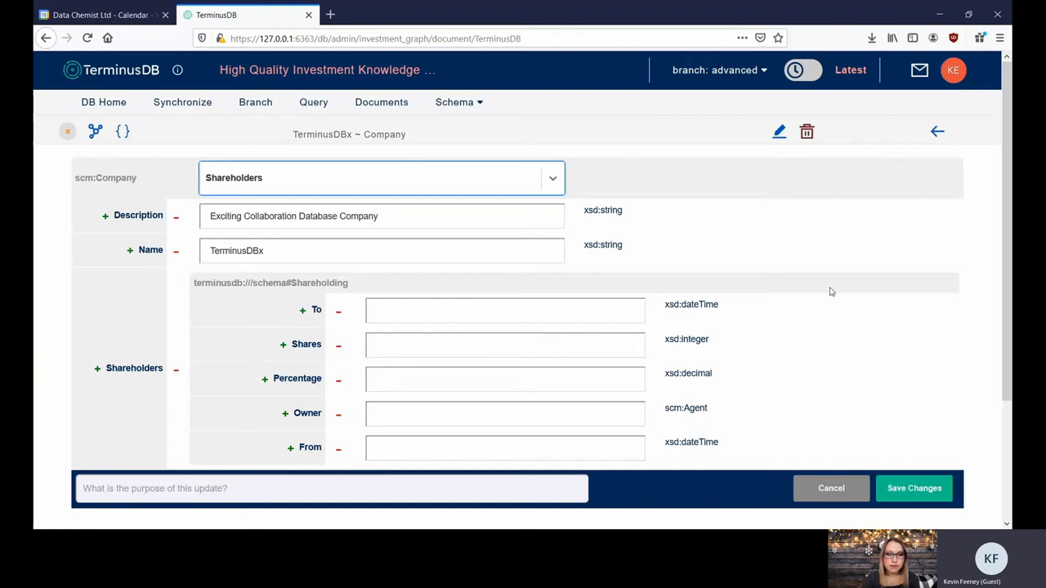
pyautogui.moveTo(932, 215)
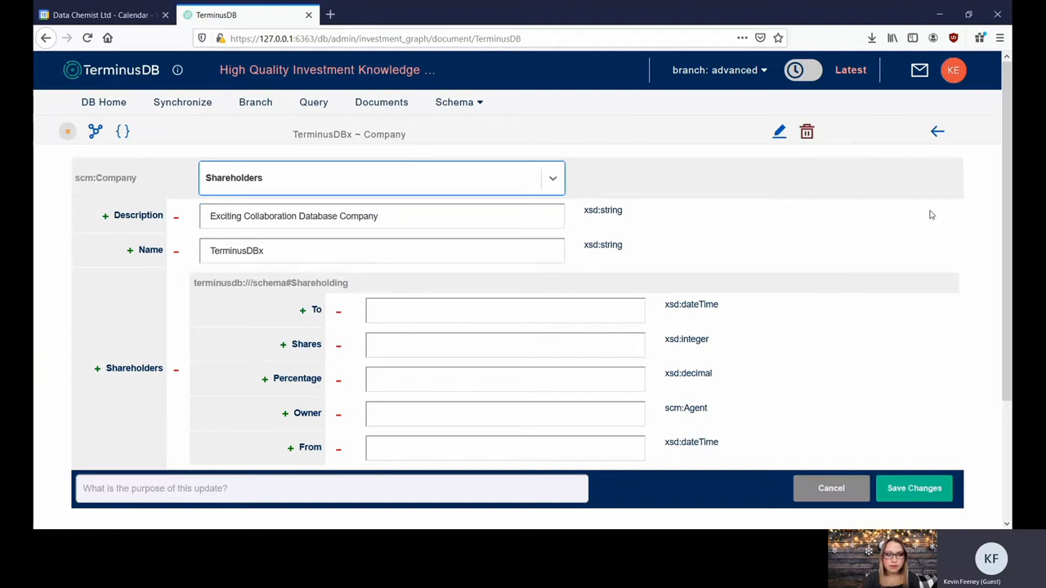
pyautogui.moveTo(938, 131)
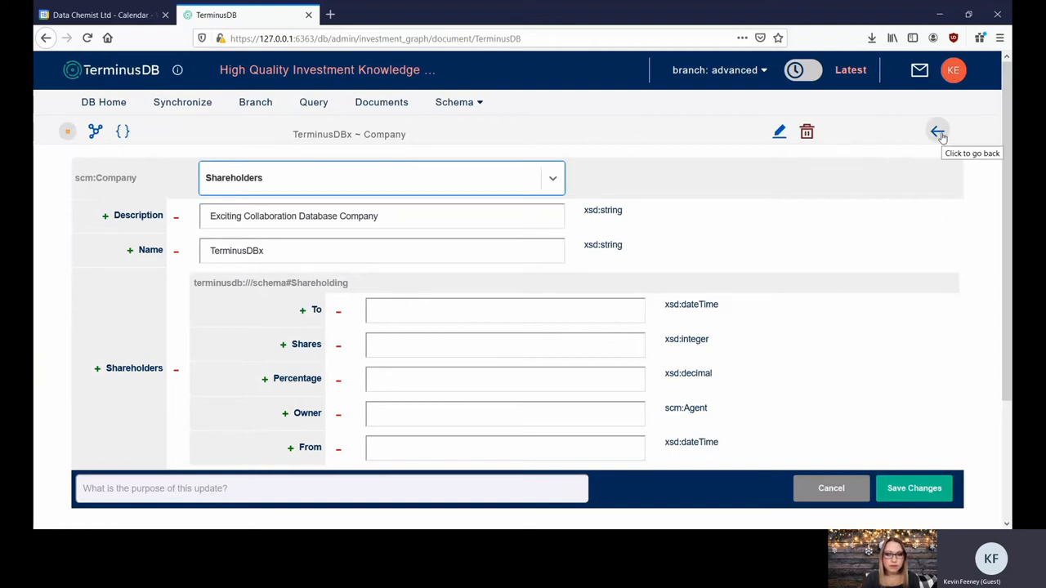
pyautogui.click(937, 131)
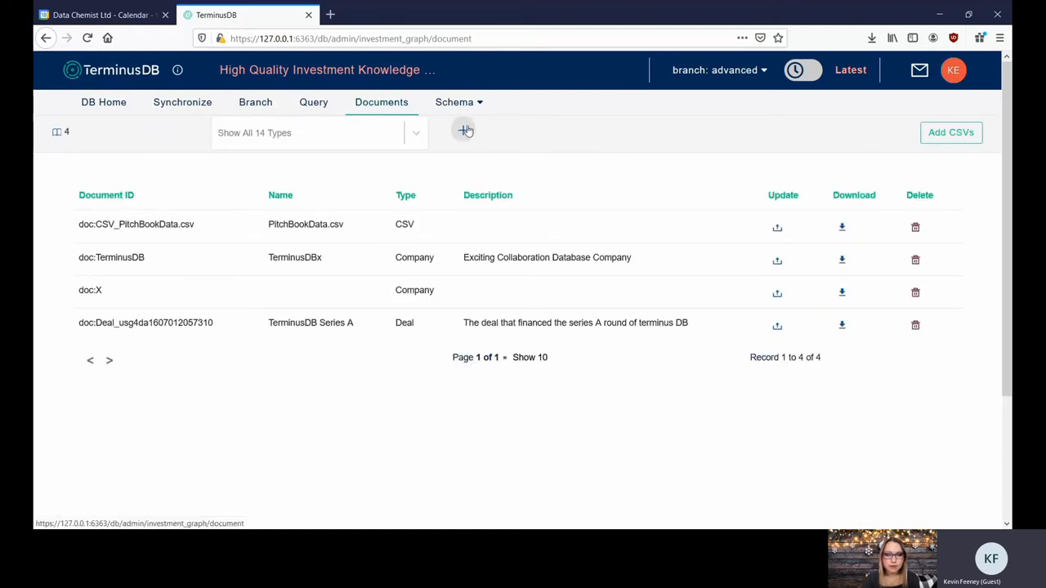
pyautogui.click(465, 131)
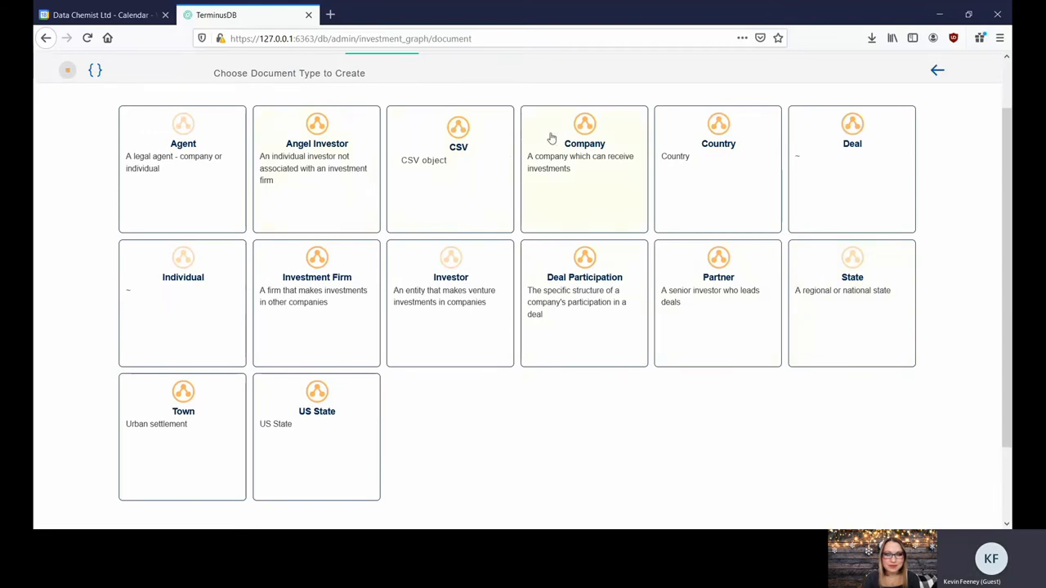
pyautogui.click(584, 168)
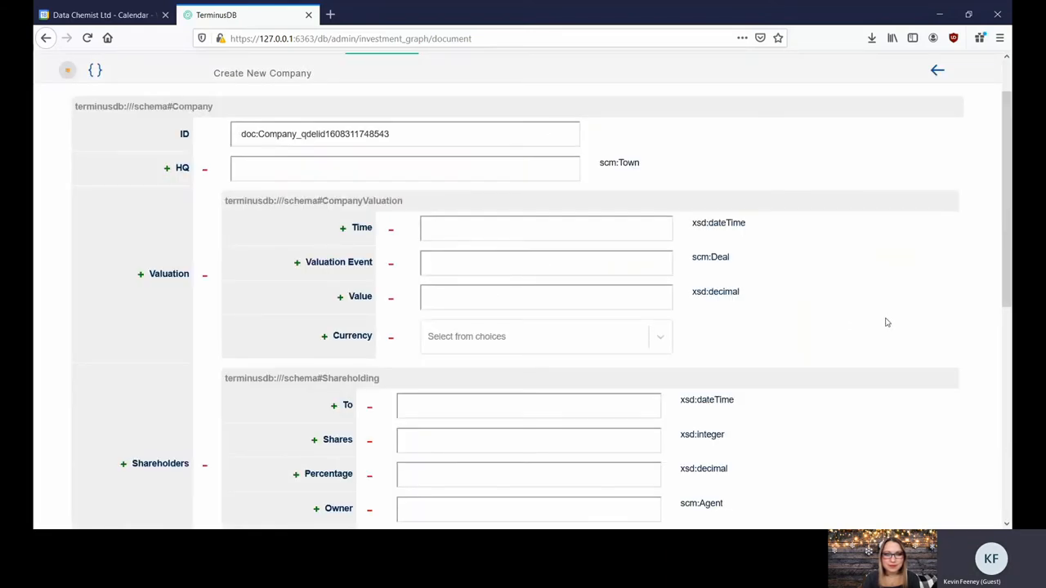
pyautogui.scroll(-3)
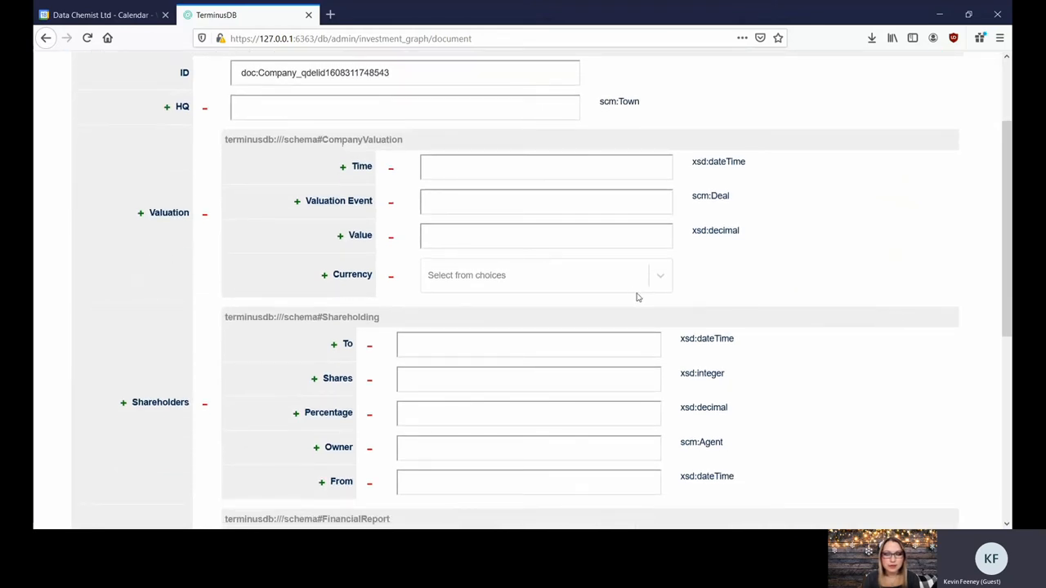
pyautogui.moveTo(837, 442)
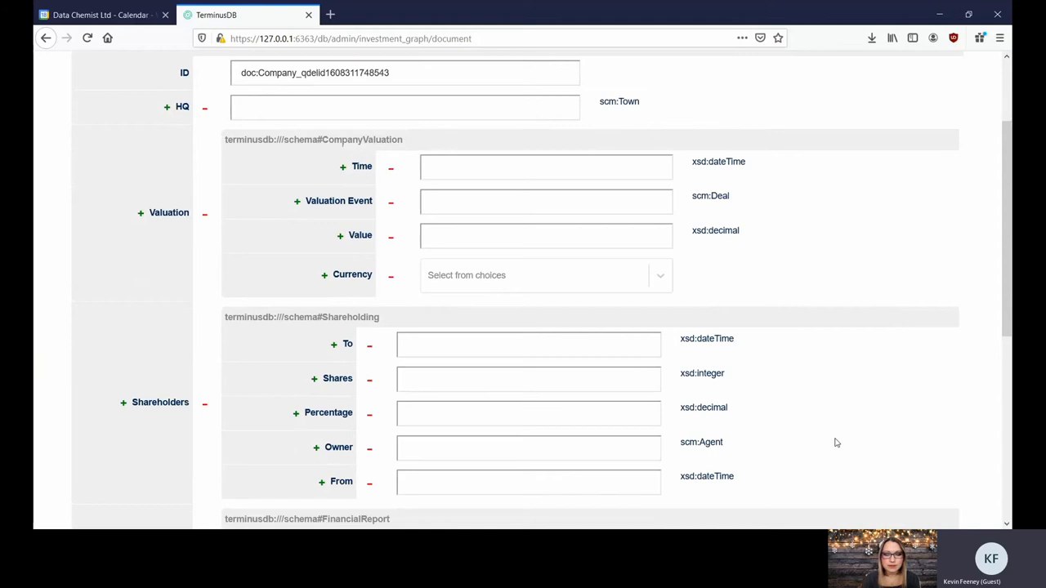
pyautogui.scroll(3)
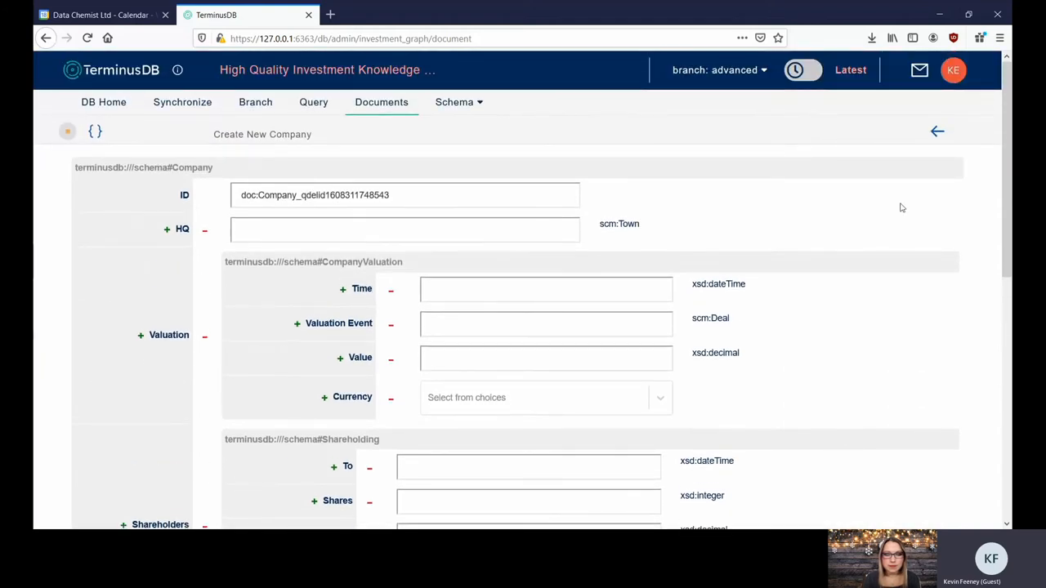
pyautogui.click(719, 70)
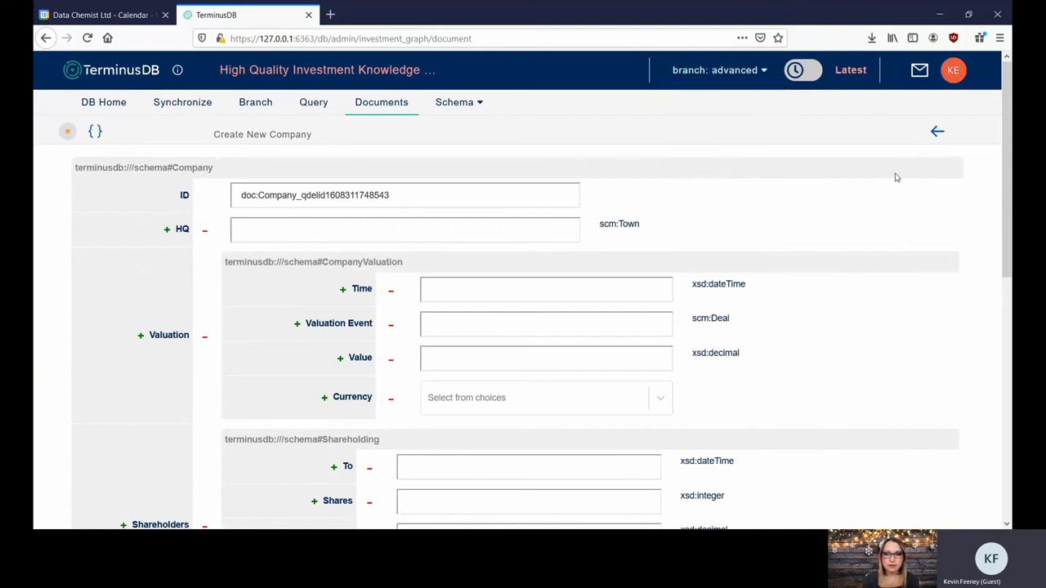
pyautogui.click(938, 132)
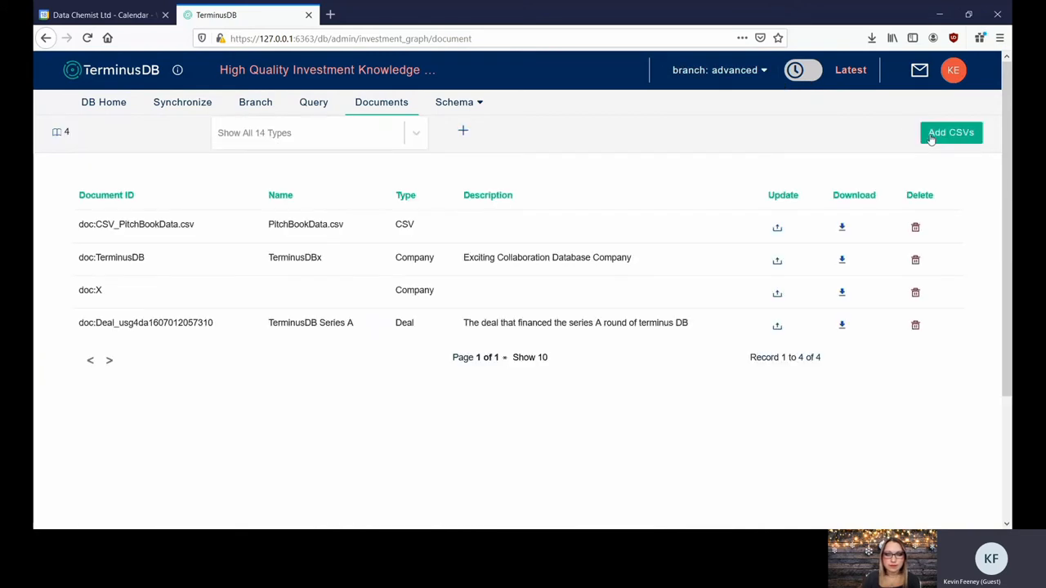
pyautogui.moveTo(674, 404)
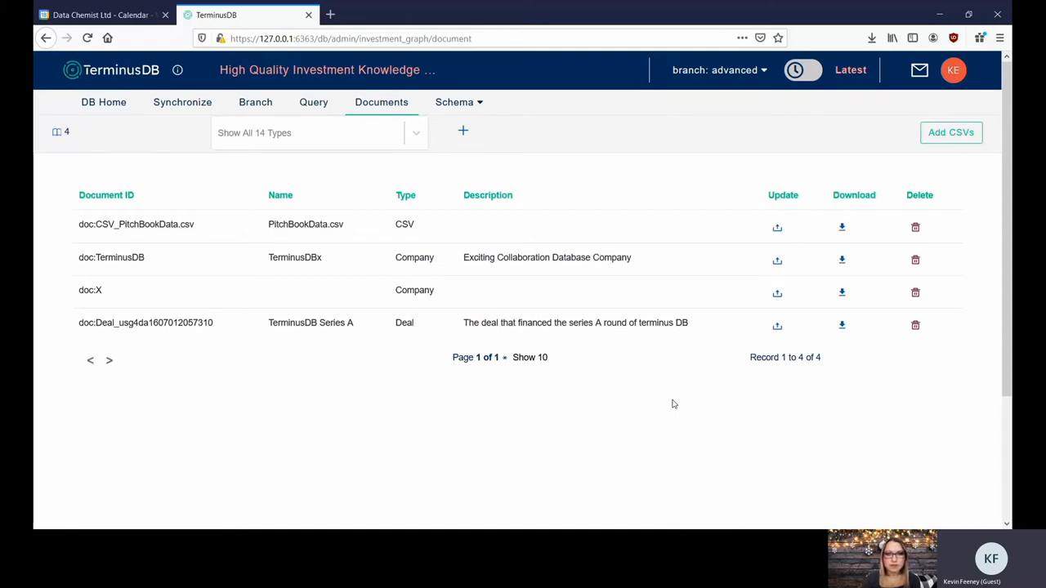
pyautogui.moveTo(748, 249)
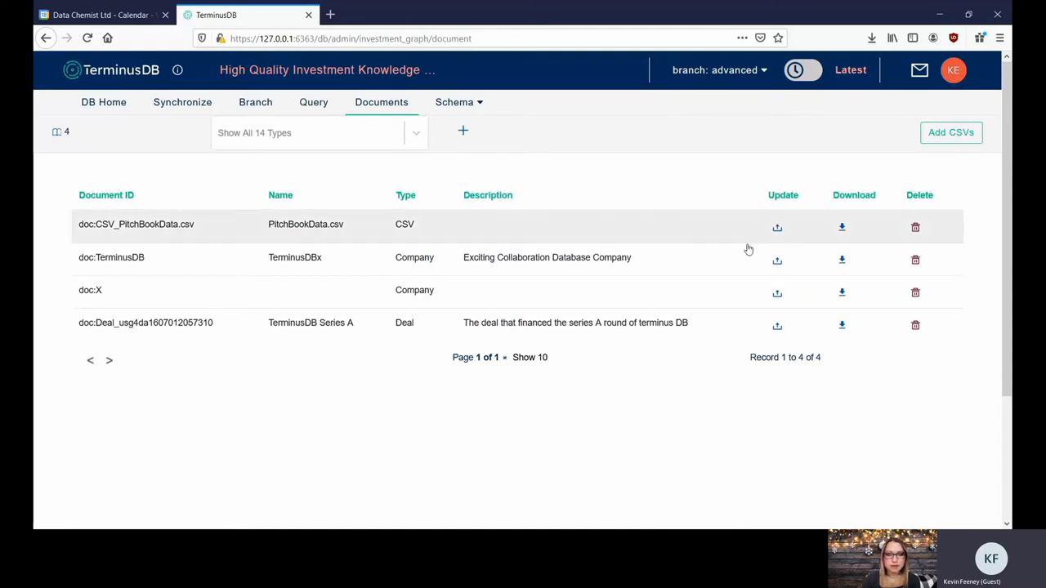
pyautogui.click(803, 69)
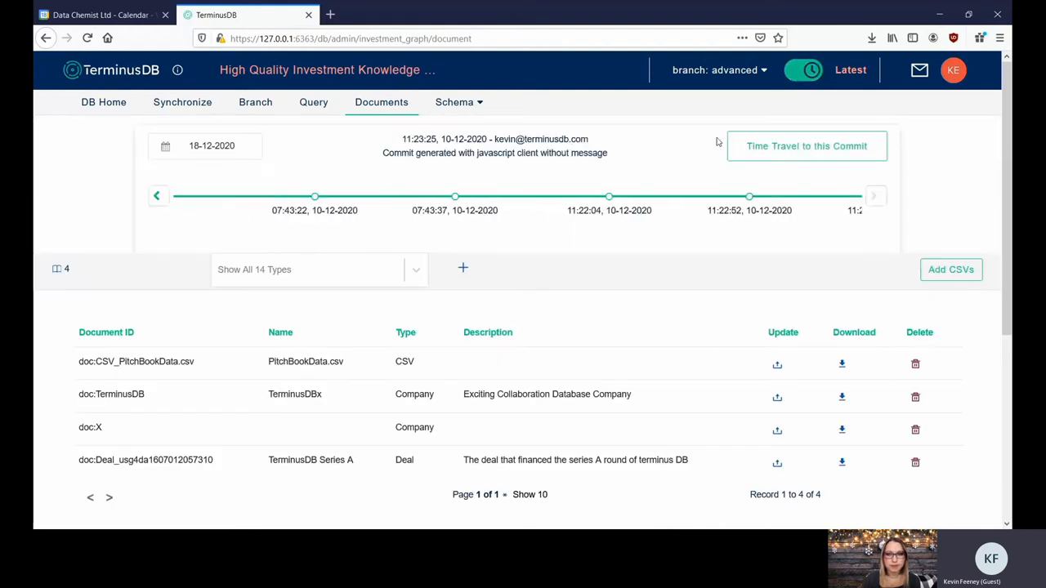
pyautogui.click(875, 195)
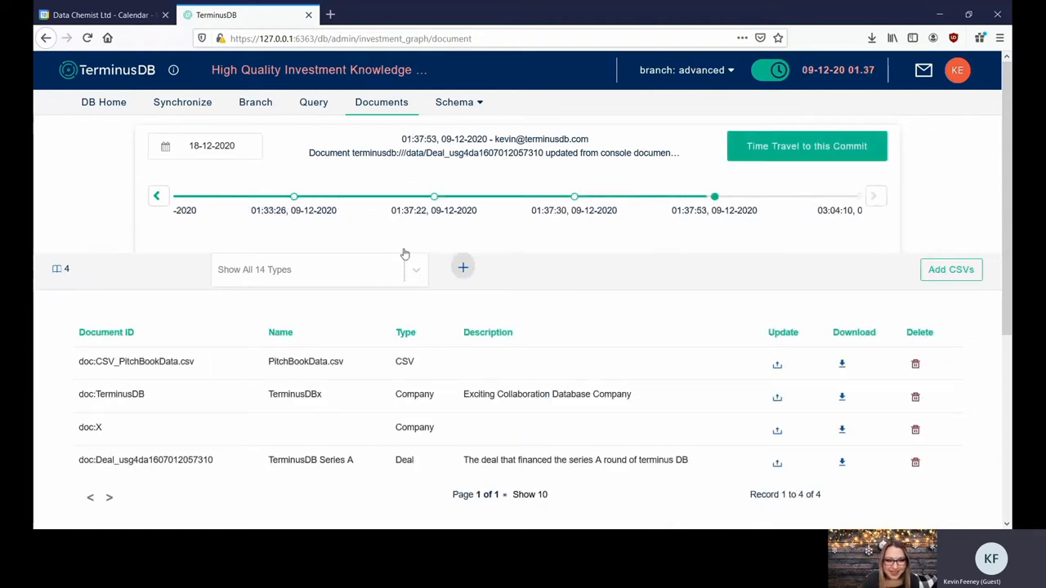
pyautogui.click(762, 69)
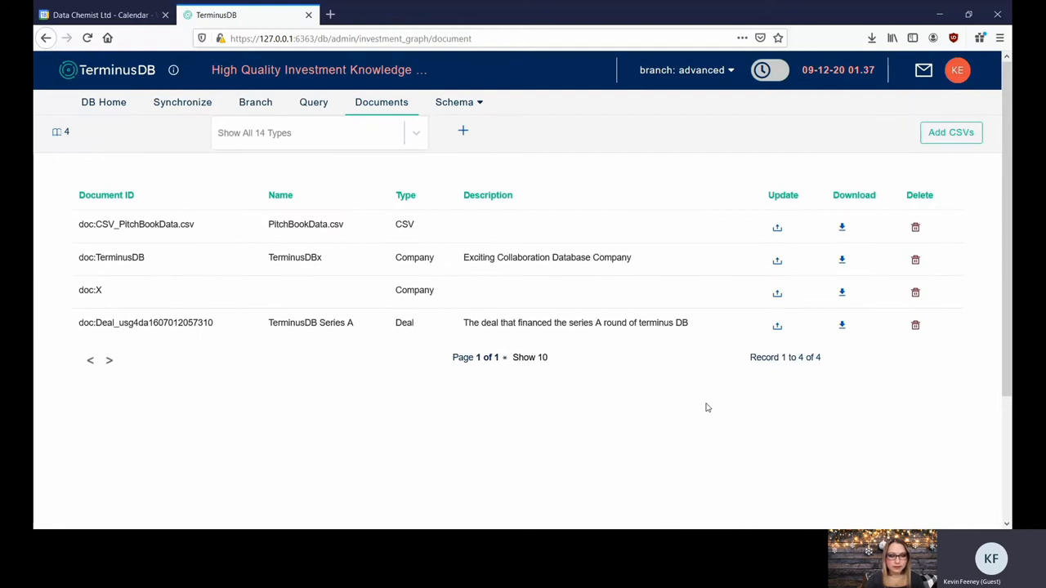
pyautogui.moveTo(489, 189)
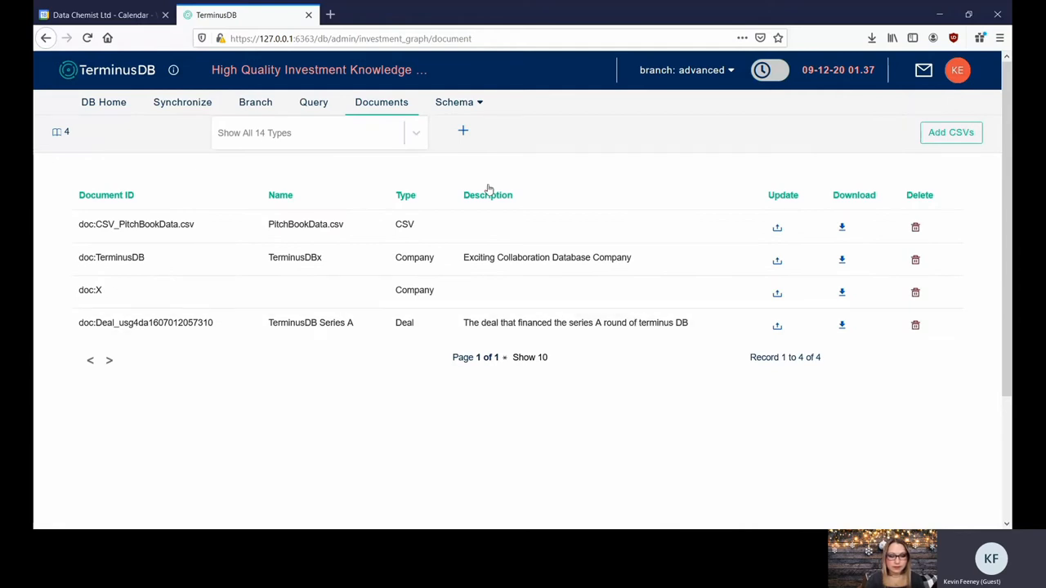
# - Start a new Company document, then abandon it and return to the latest version
pyautogui.click(463, 131)
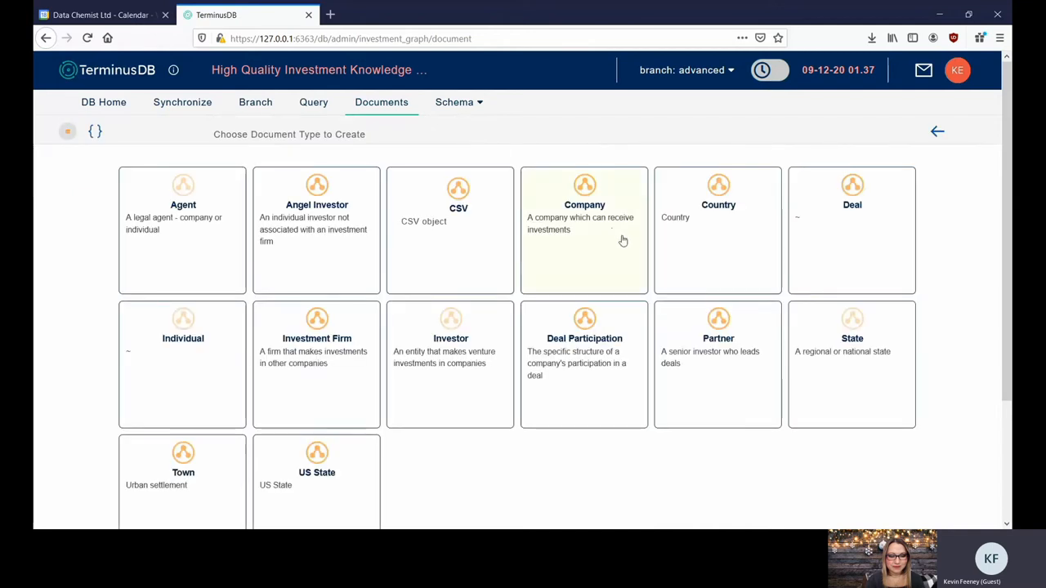
pyautogui.moveTo(939, 346)
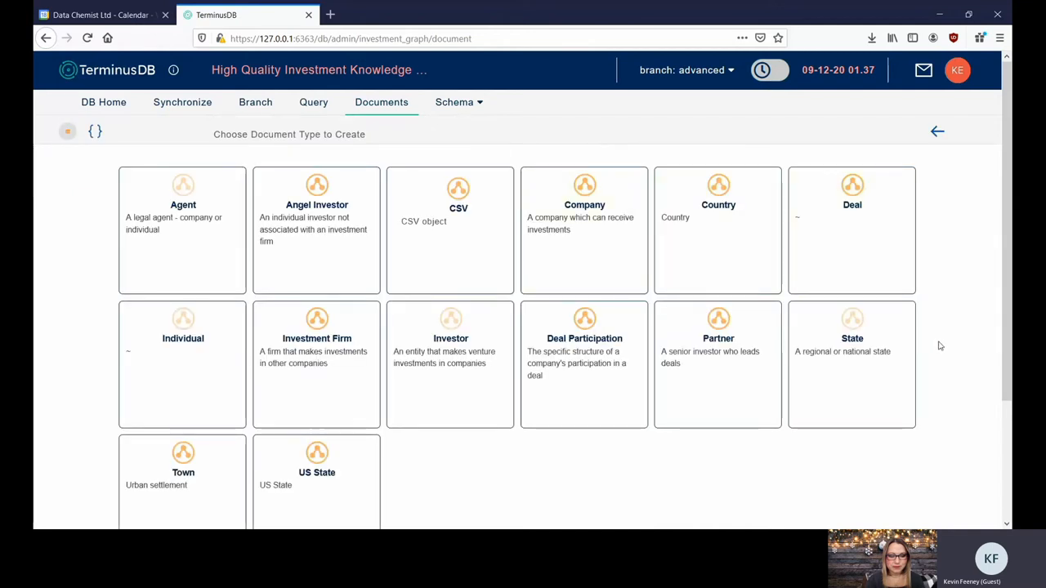
pyautogui.moveTo(552, 221)
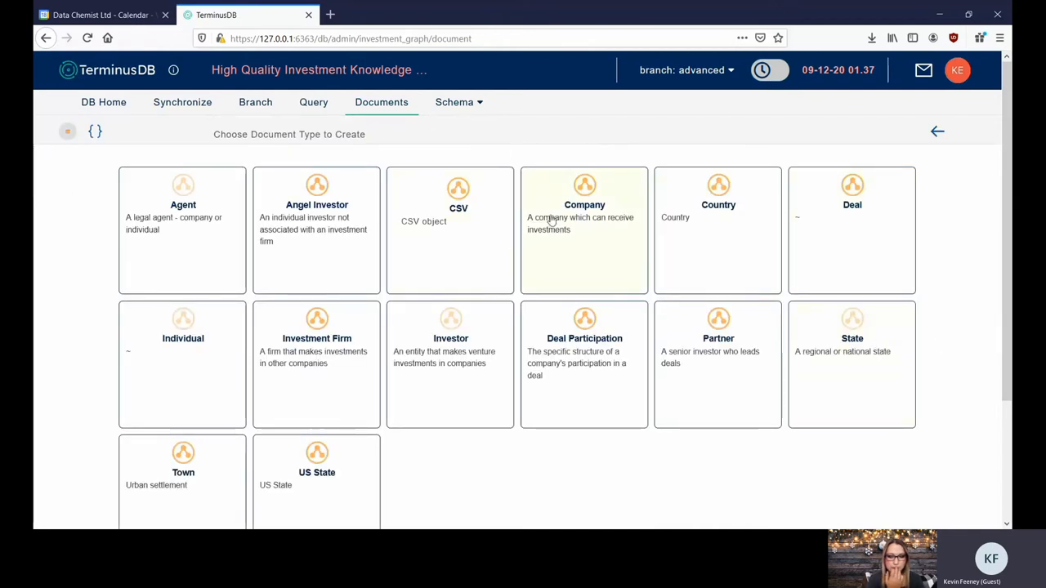
pyautogui.click(584, 229)
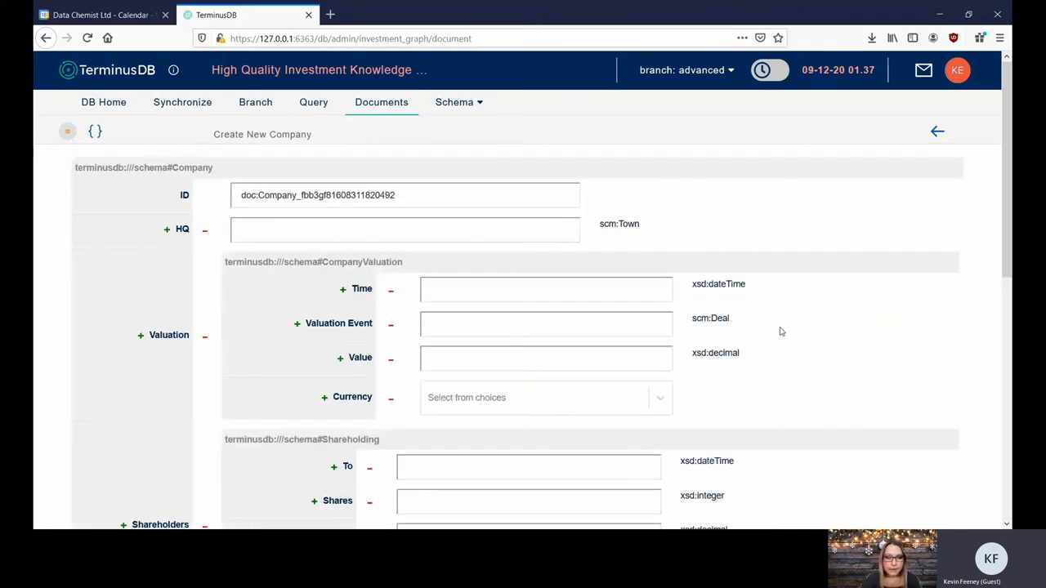
pyautogui.click(546, 397)
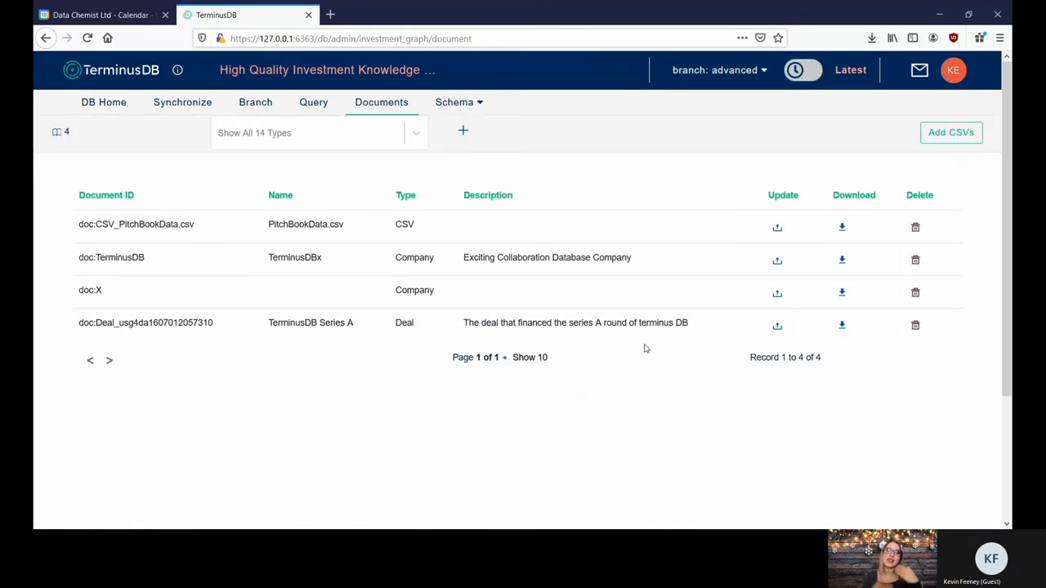
# - Browse the advanced branch's 28 schema classes, previewing the CSV class properties
pyautogui.click(455, 102)
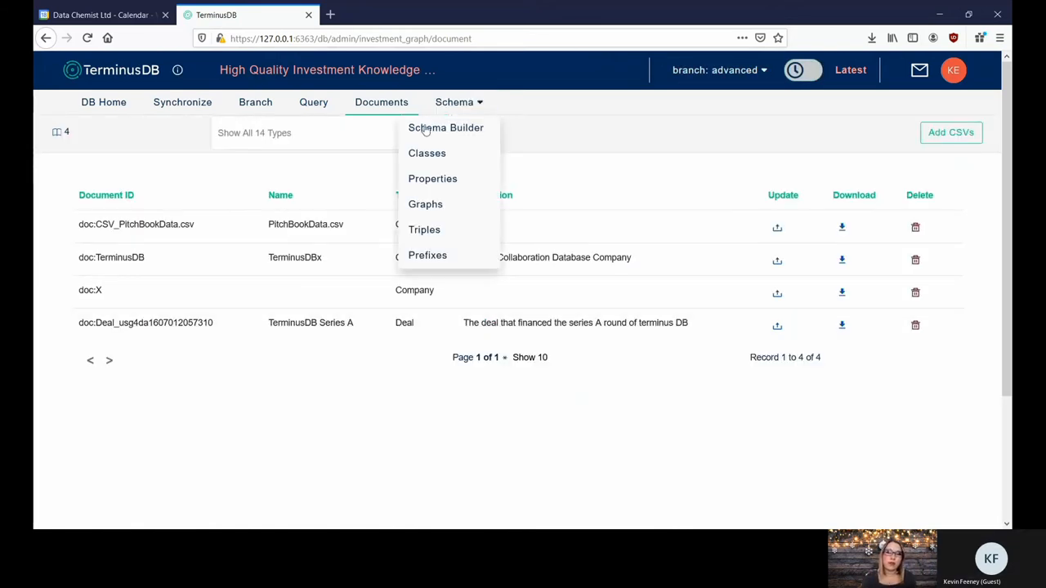
pyautogui.moveTo(427, 154)
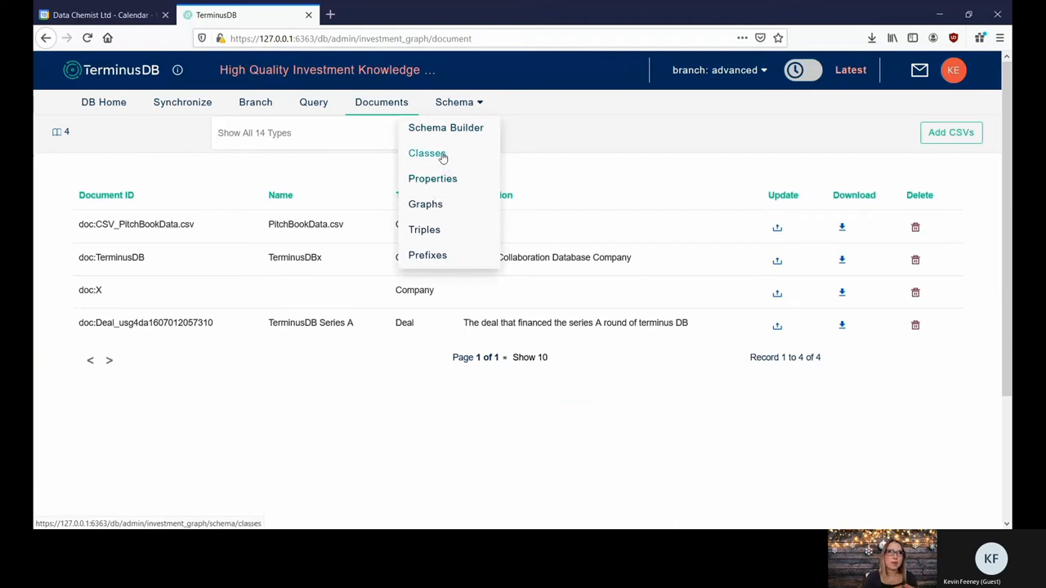
pyautogui.click(427, 153)
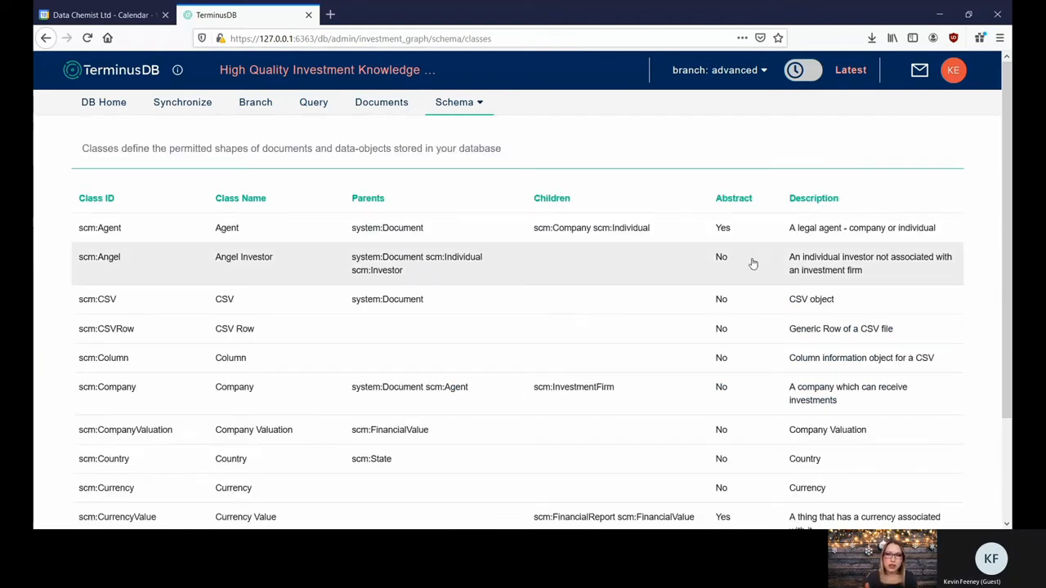
pyautogui.scroll(-3)
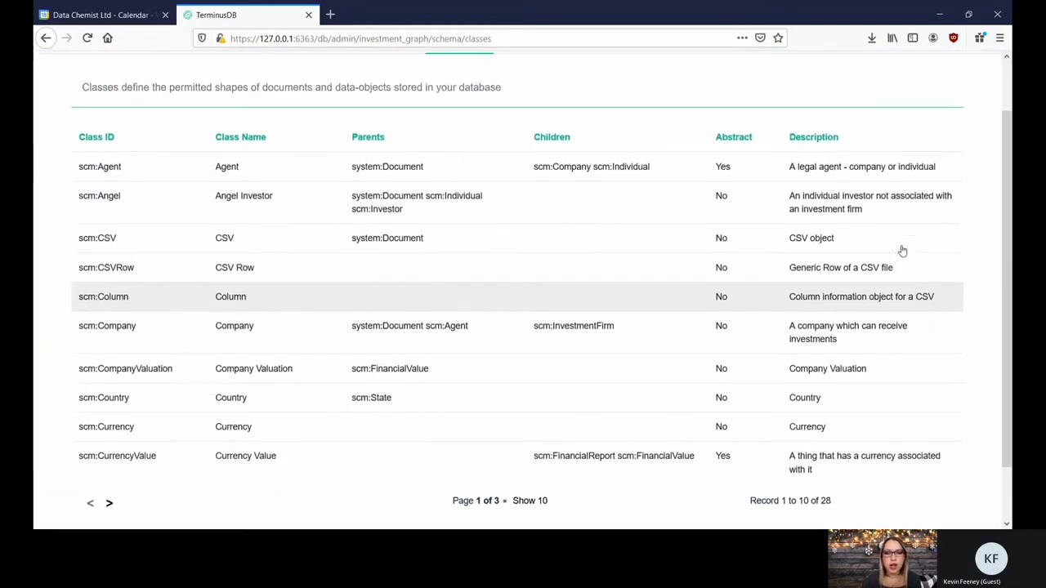
pyautogui.moveTo(444, 237)
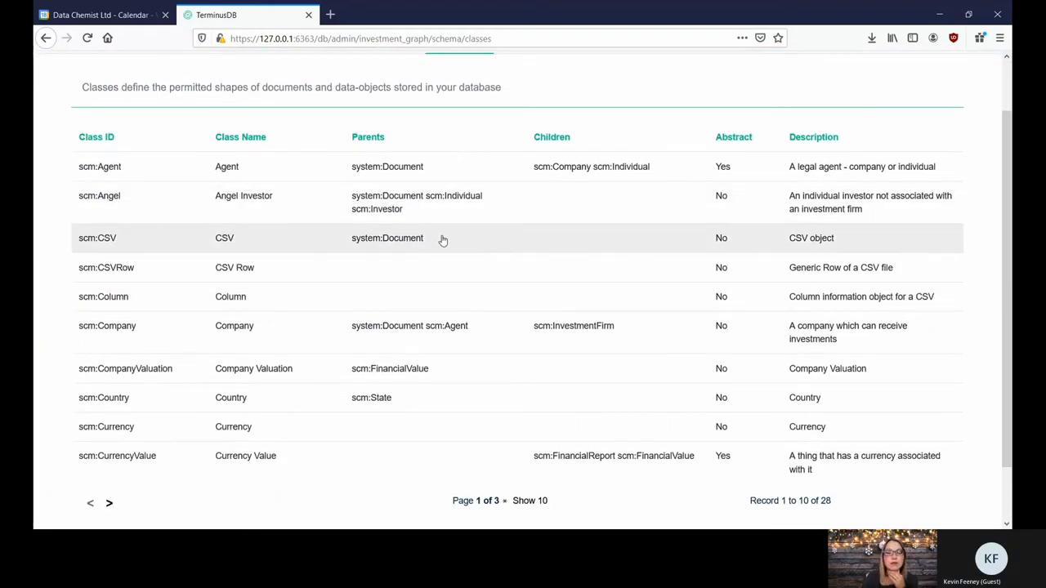
pyautogui.click(224, 238)
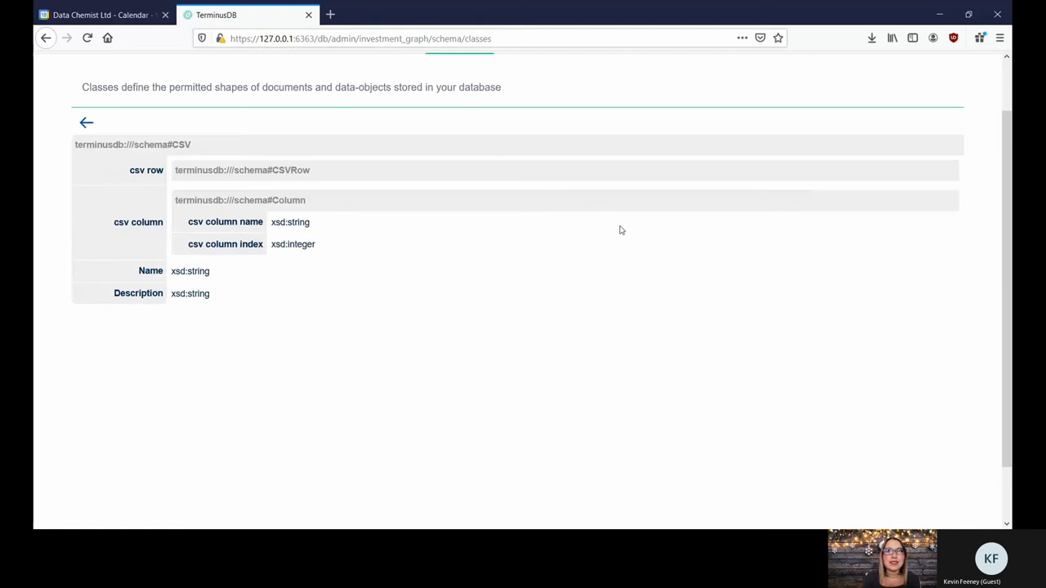
pyautogui.moveTo(87, 121)
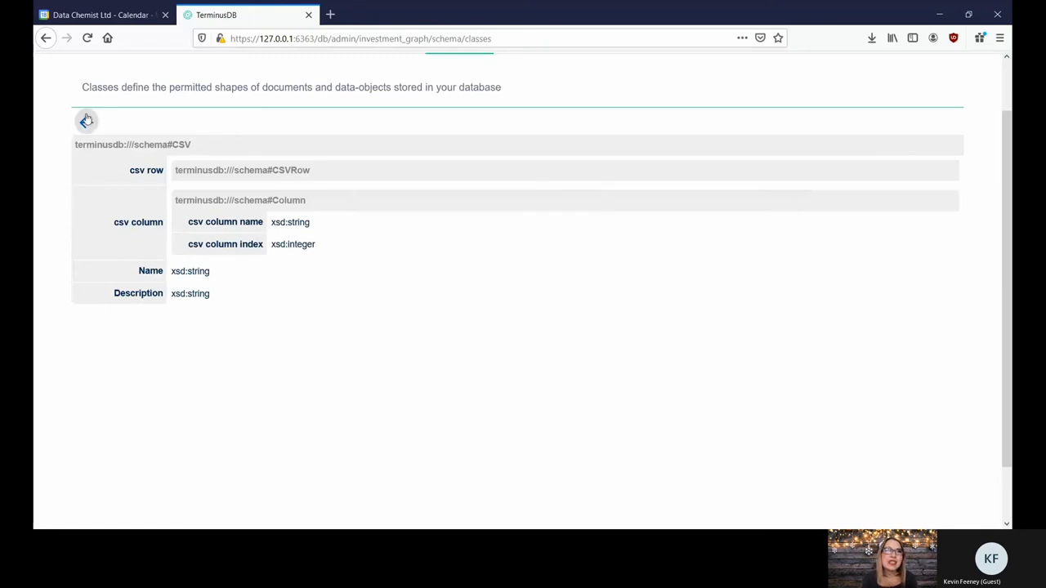
pyautogui.click(87, 121)
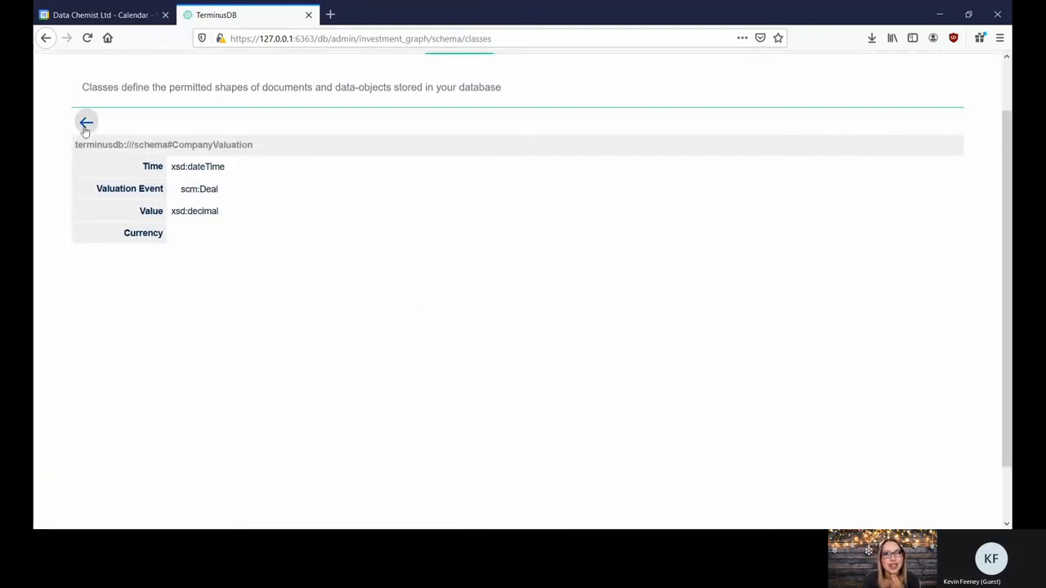
pyautogui.click(86, 123)
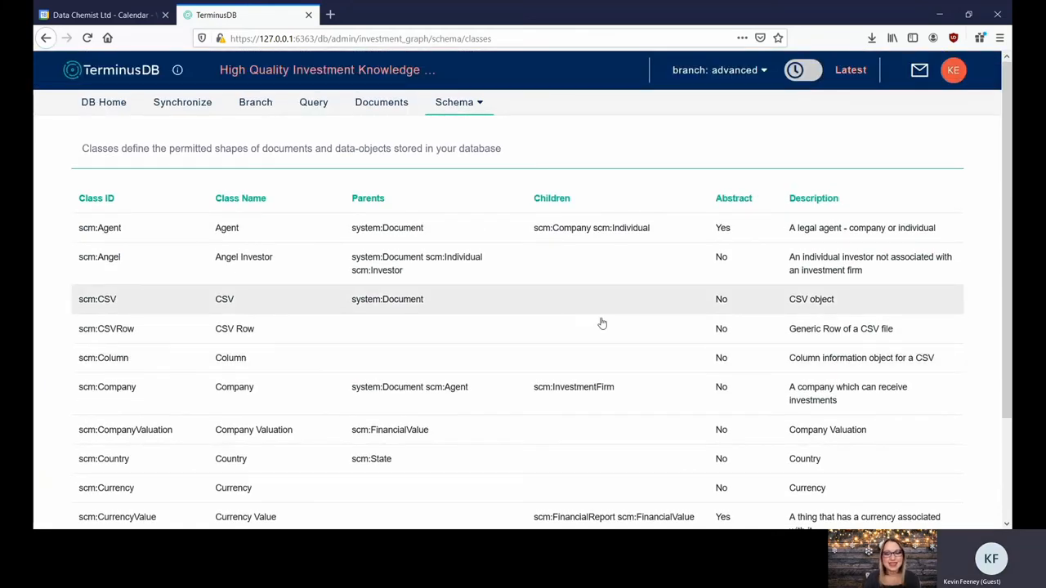
pyautogui.scroll(-3)
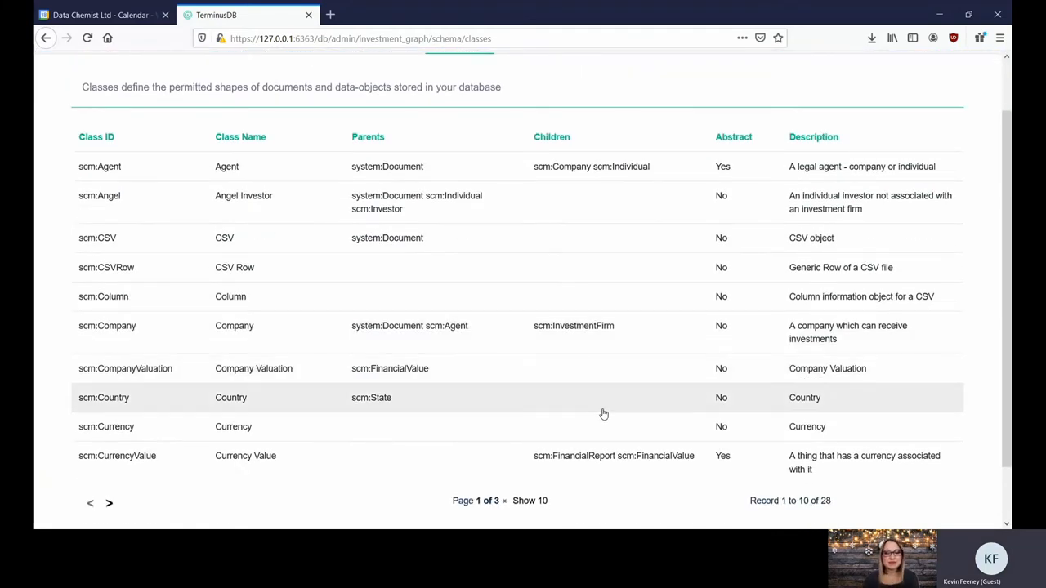
pyautogui.moveTo(618, 397)
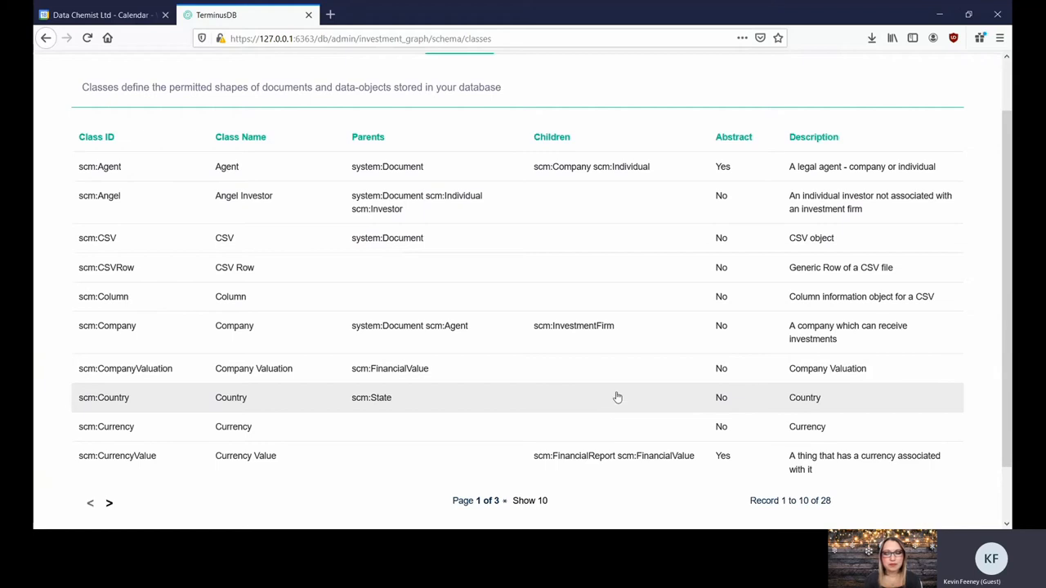
pyautogui.moveTo(608, 408)
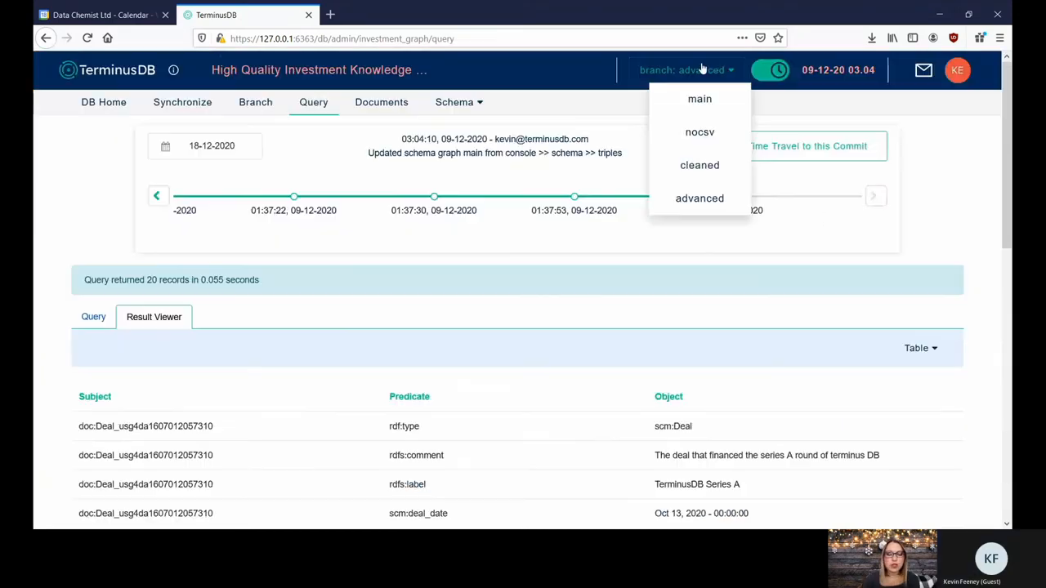
# - Switch to the main branch and view its schema graph: 8 documents, 3 objects, 1 enum, 30 properties
pyautogui.click(699, 99)
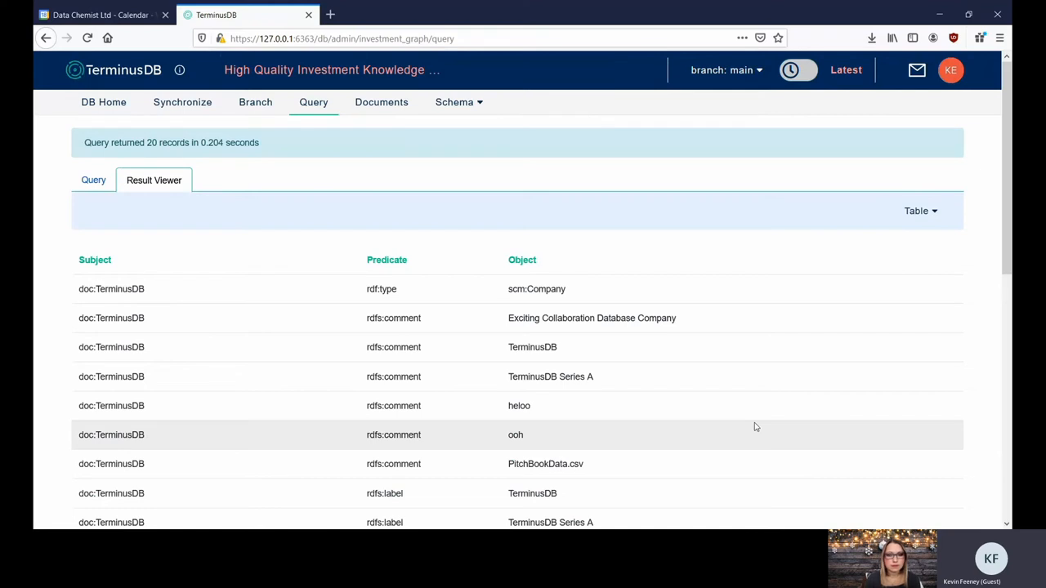
pyautogui.moveTo(522, 62)
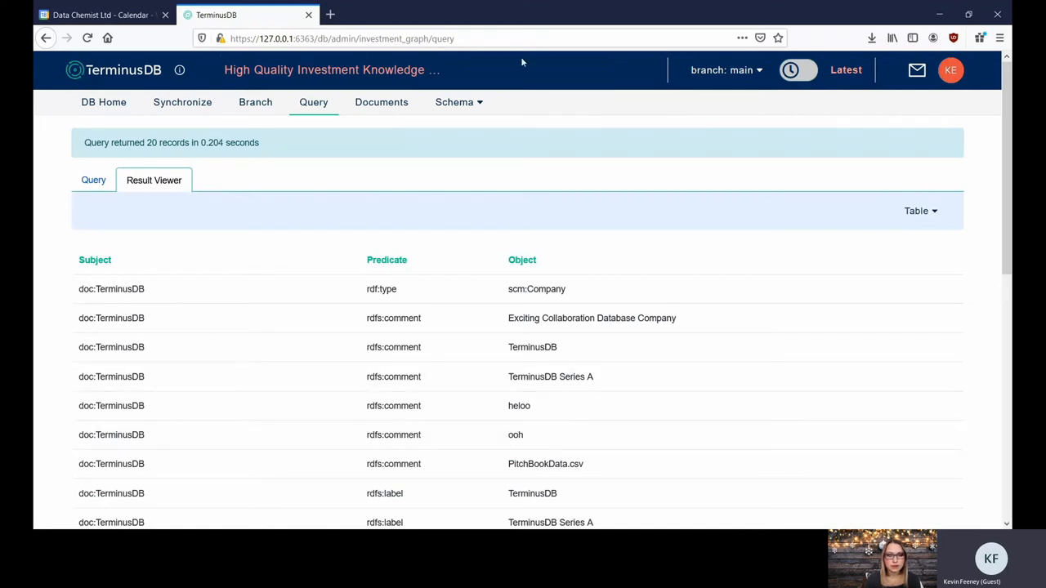
pyautogui.click(459, 101)
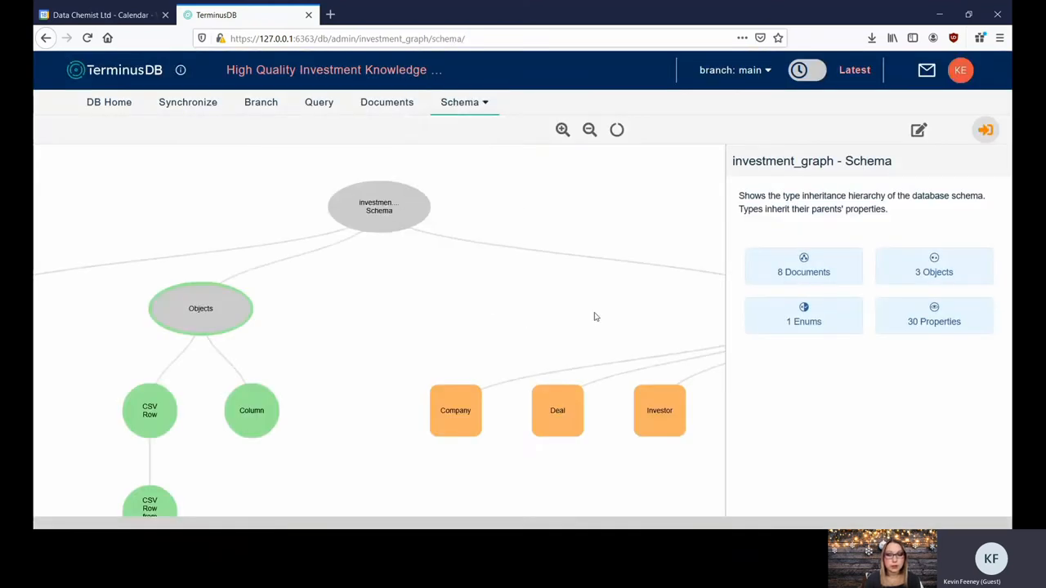
# - List the main branch's seven documents, including the TerminusDB company and its Series A deal
pyautogui.click(564, 360)
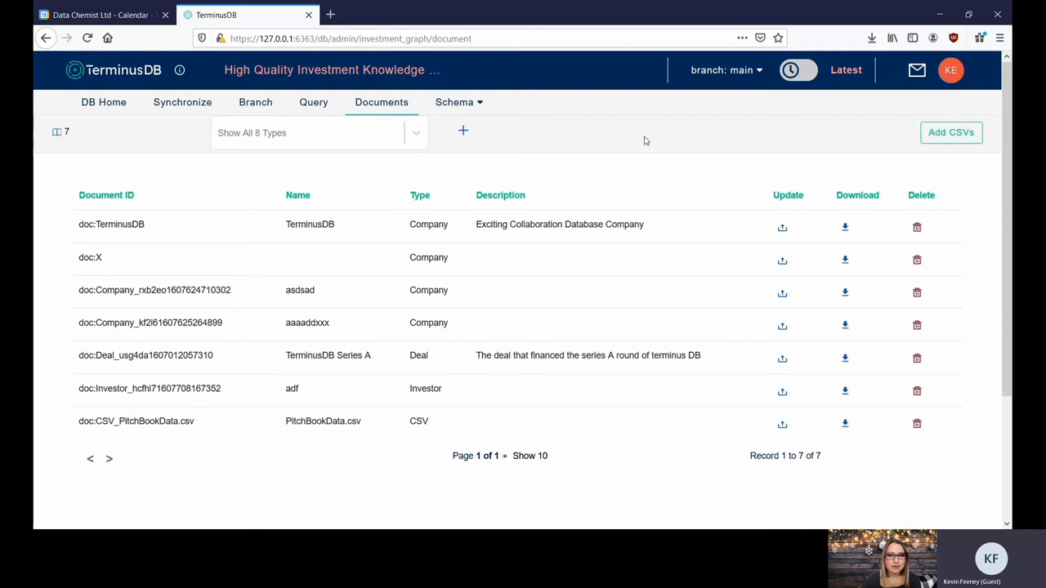
pyautogui.moveTo(525, 183)
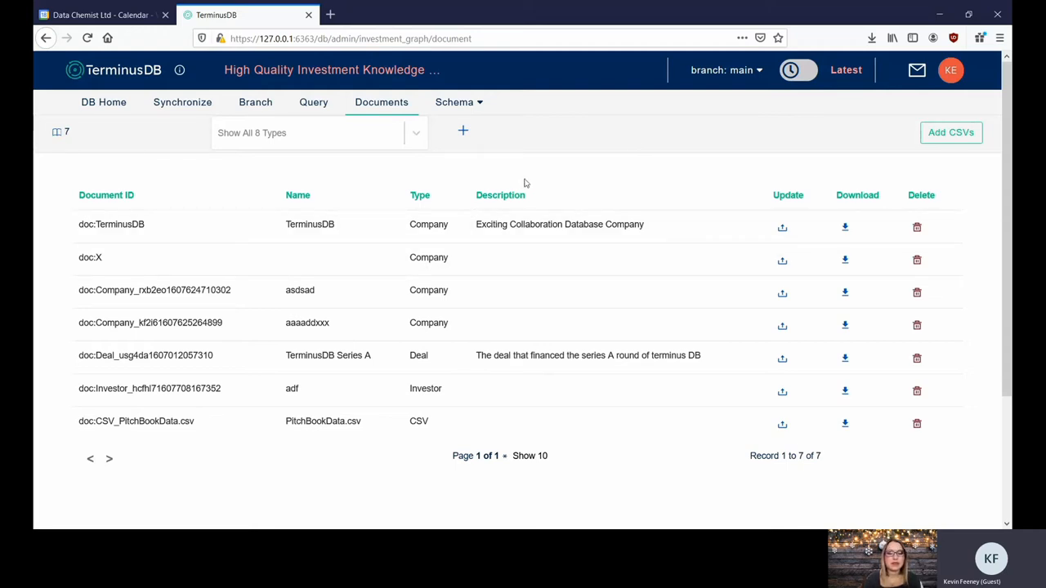
pyautogui.moveTo(559, 139)
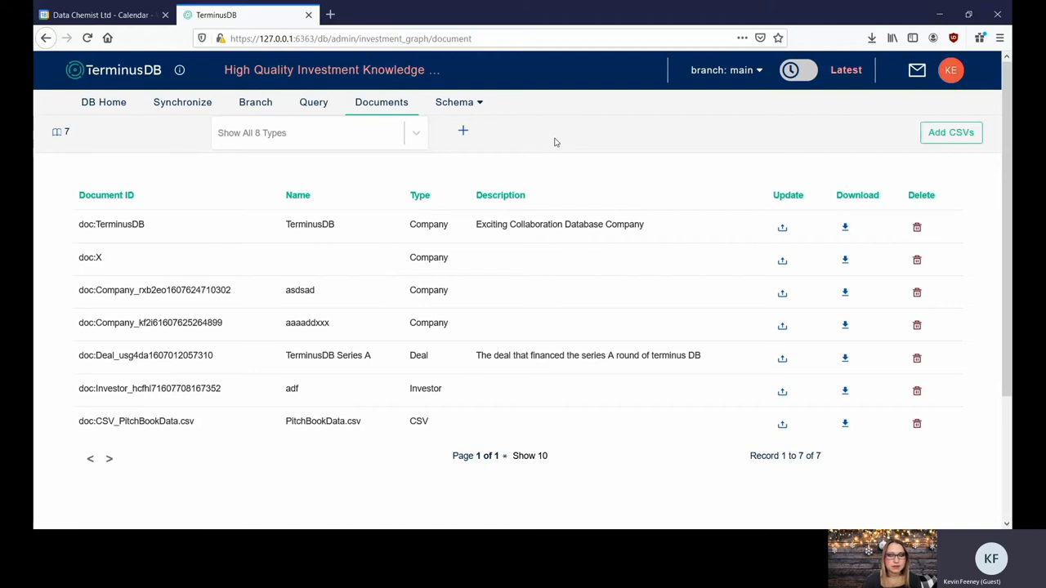
pyautogui.moveTo(572, 154)
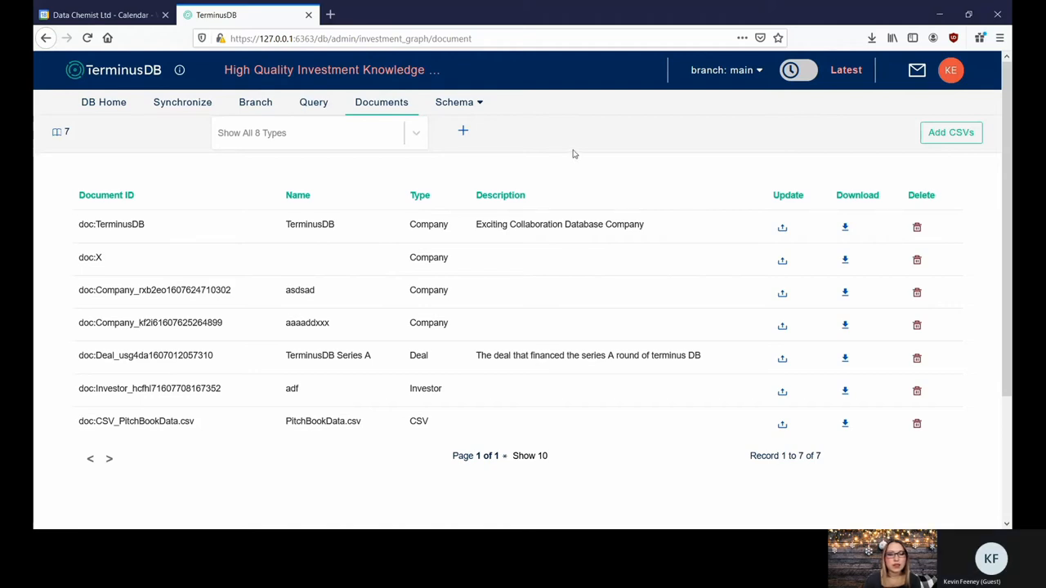
pyautogui.moveTo(744, 147)
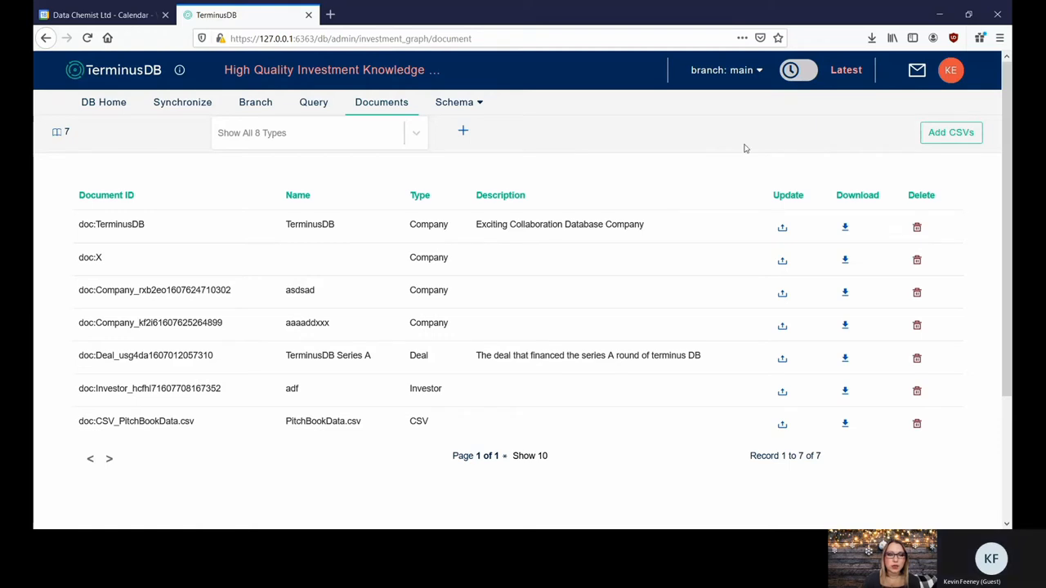
# - Briefly switch to the advanced branch, then return home to the 29 local databases
pyautogui.click(725, 70)
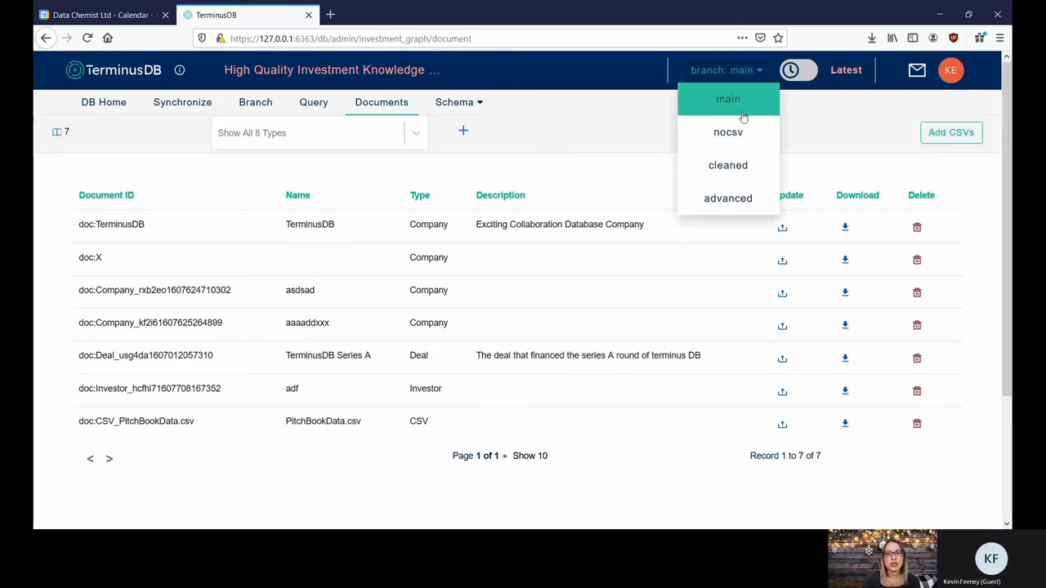
pyautogui.click(727, 197)
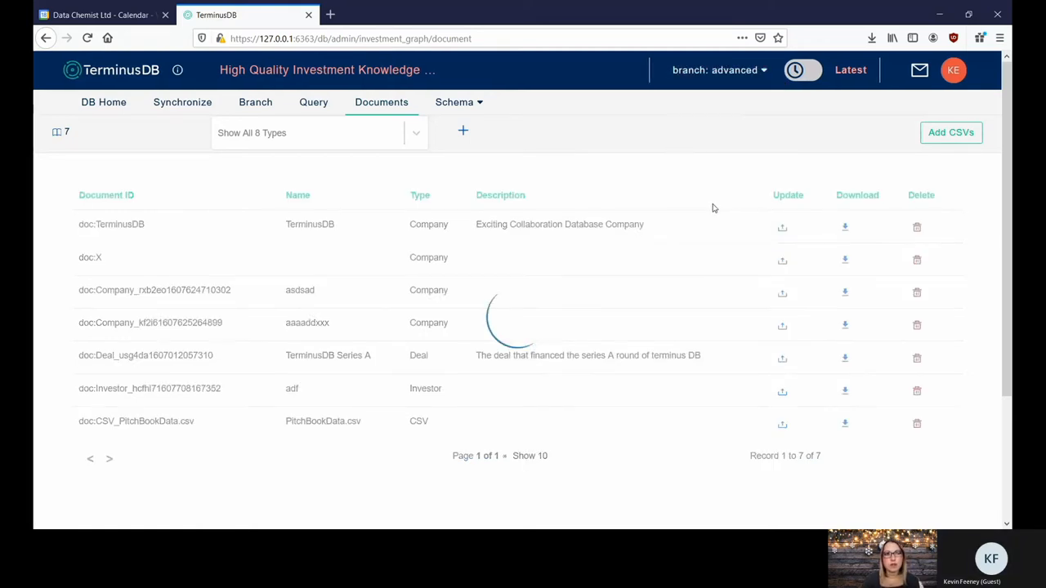
pyautogui.click(455, 102)
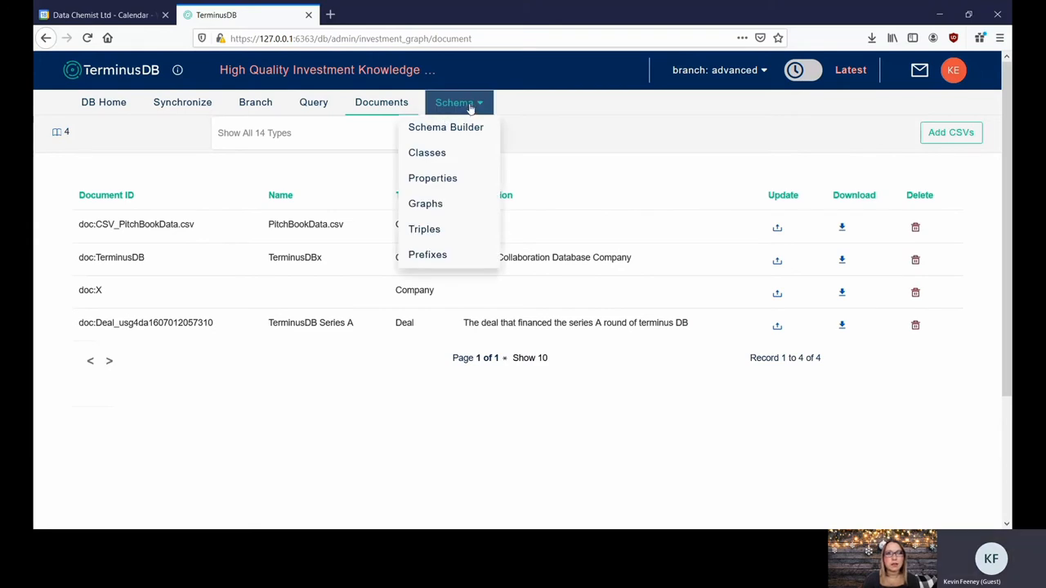
pyautogui.click(572, 108)
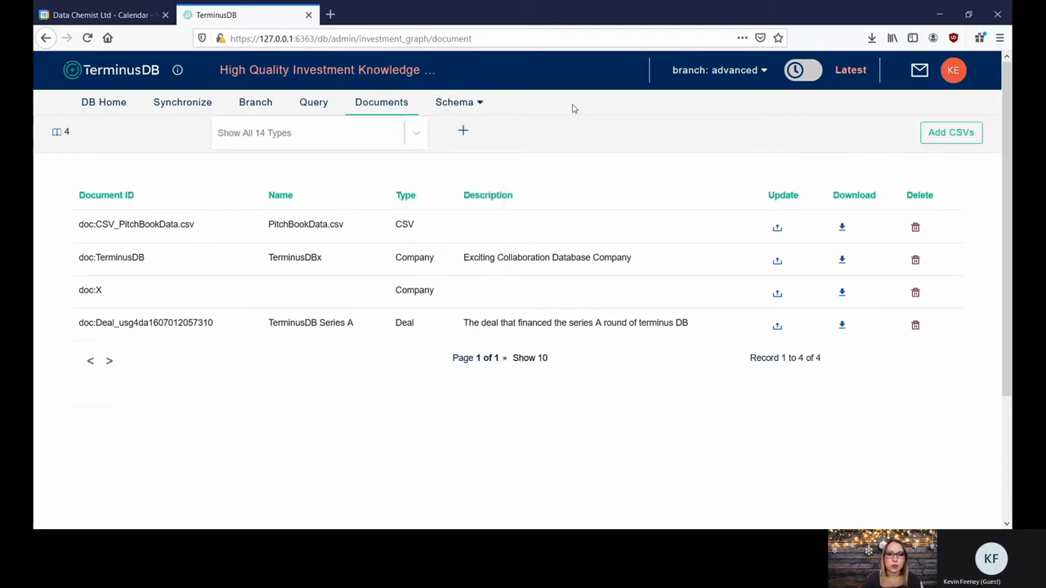
pyautogui.click(120, 70)
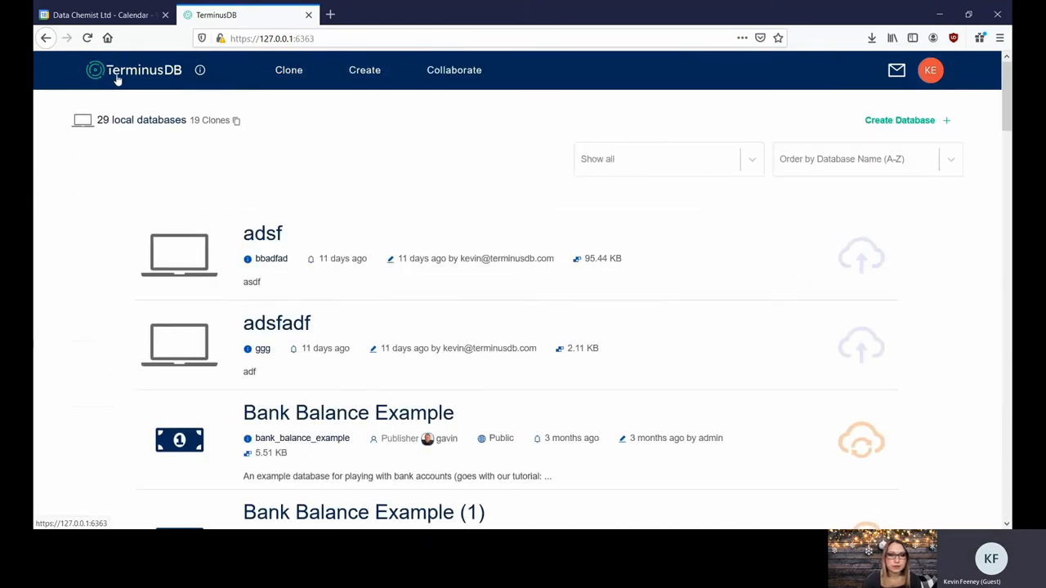
# - Open the DBpedia database, visit its Query page and DB Home, then return to Query
pyautogui.scroll(-3)
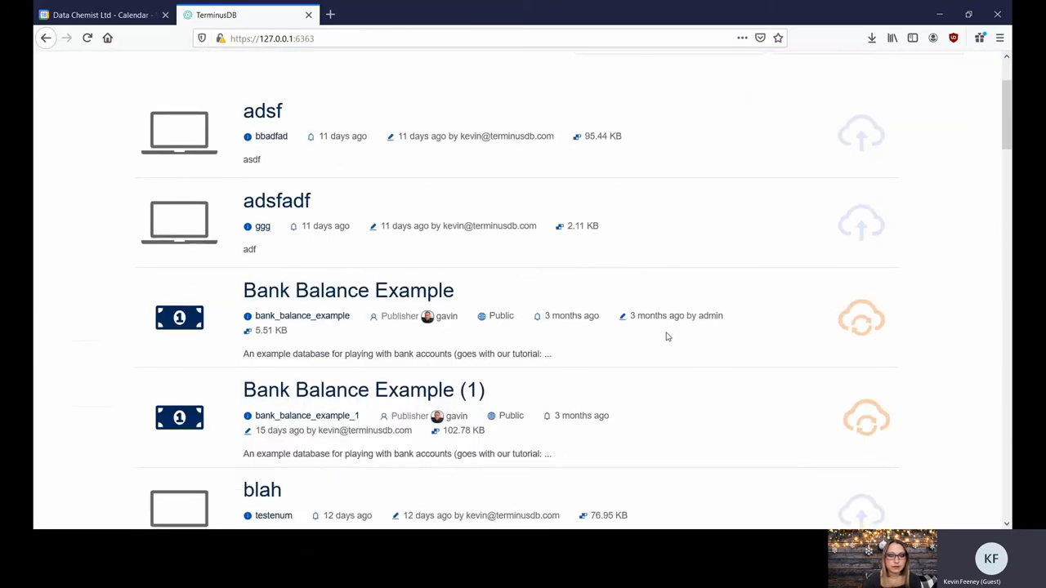
pyautogui.scroll(-3)
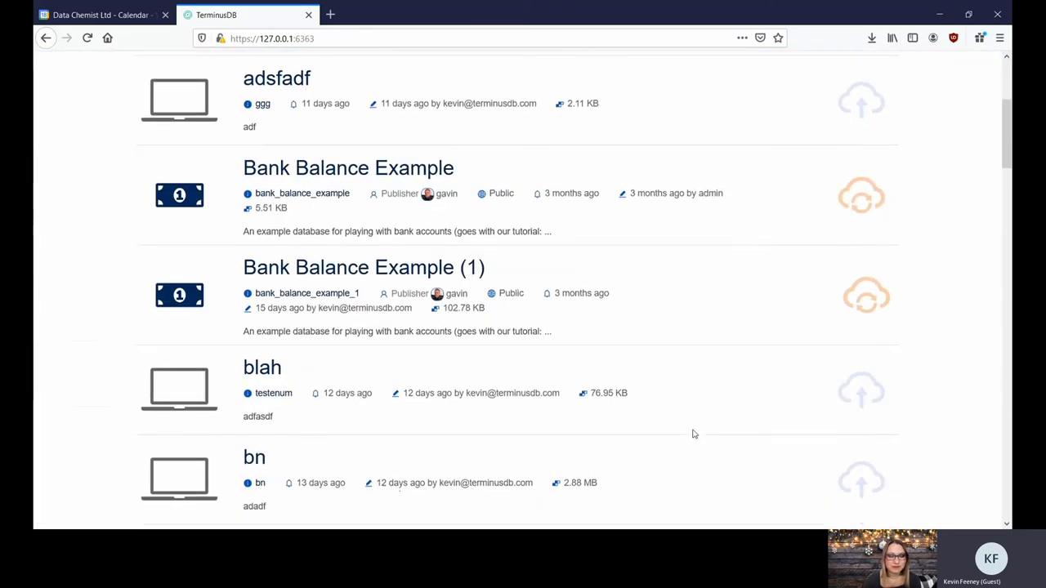
pyautogui.scroll(-3)
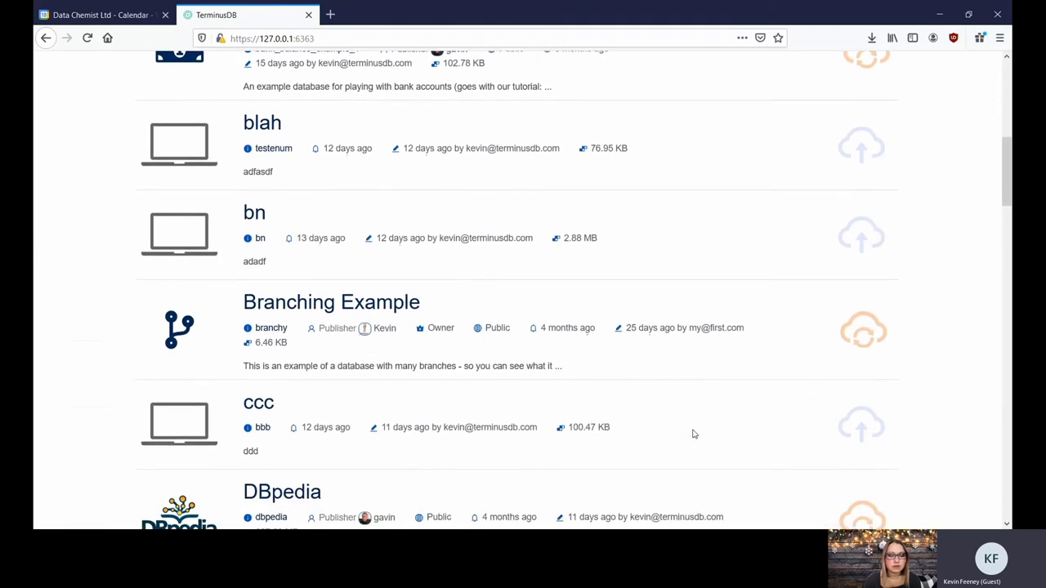
pyautogui.scroll(-3)
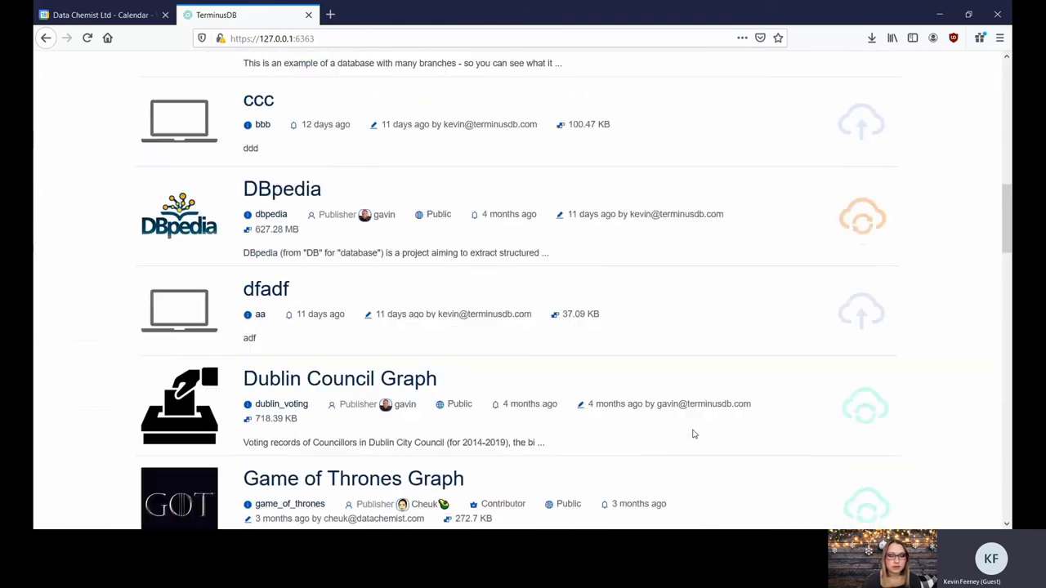
pyautogui.scroll(3)
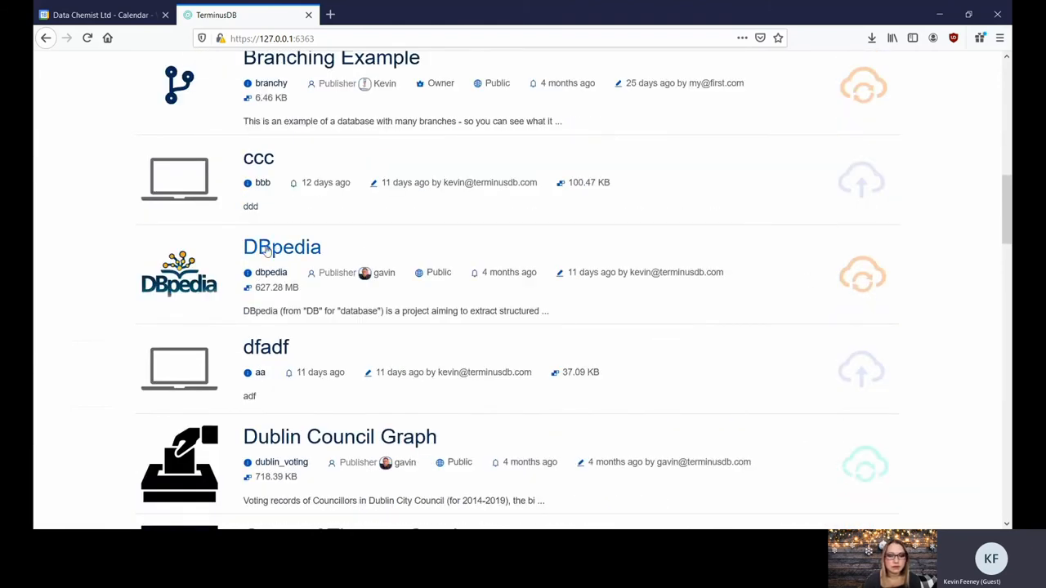
pyautogui.click(282, 247)
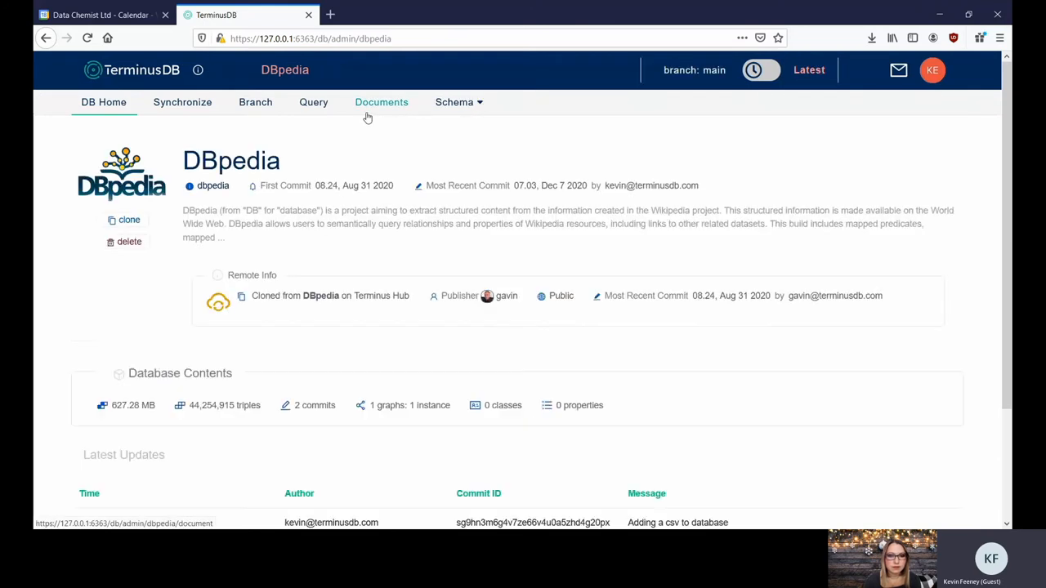
pyautogui.click(313, 101)
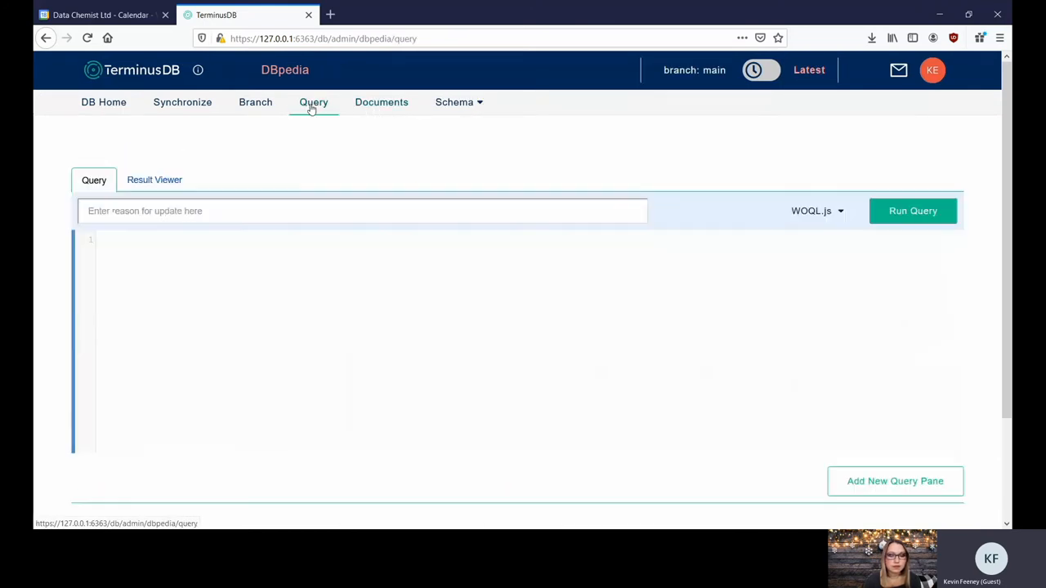
pyautogui.click(104, 103)
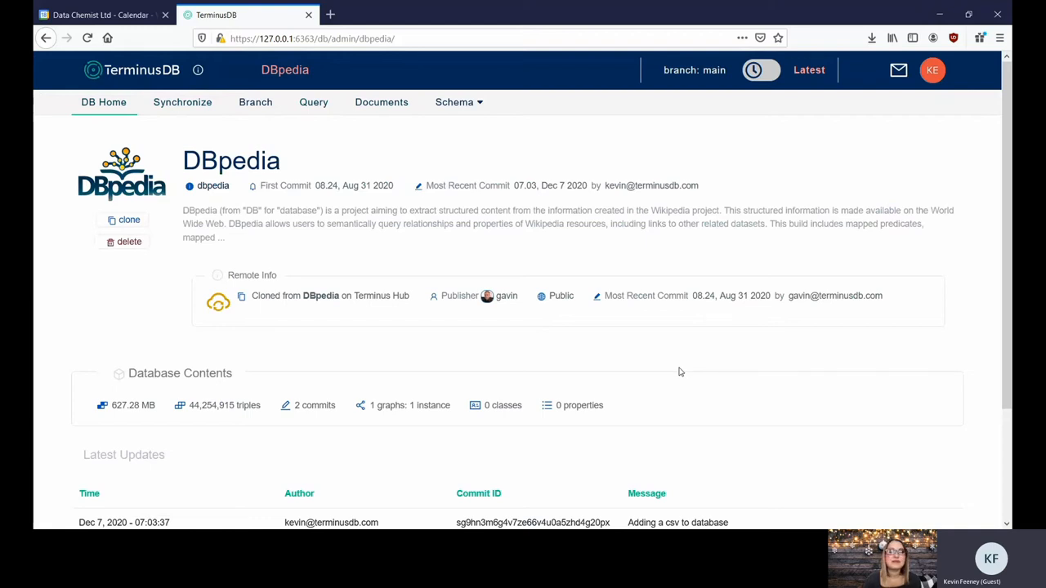
pyautogui.moveTo(865, 160)
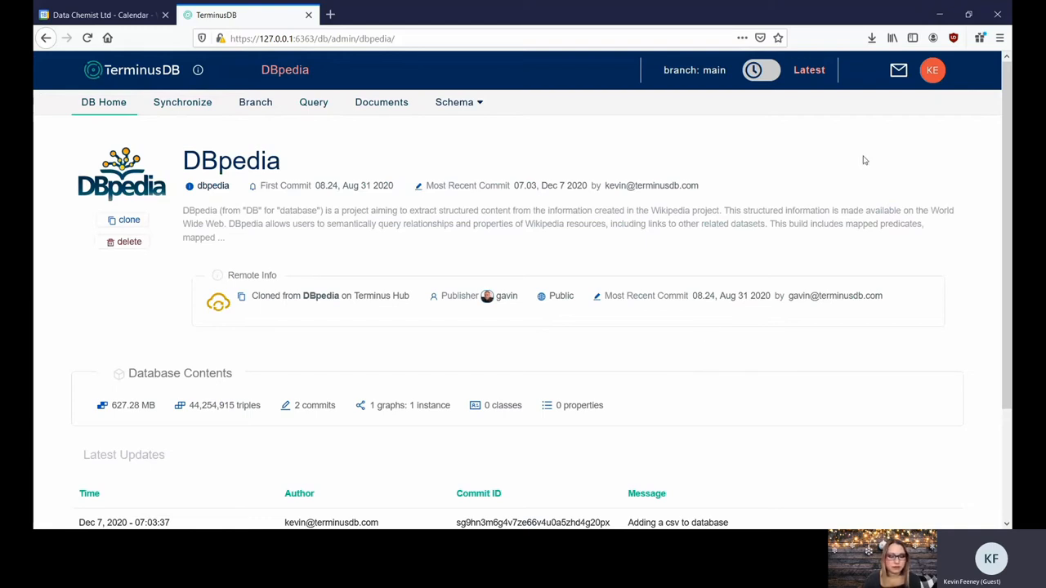
pyautogui.moveTo(139, 70)
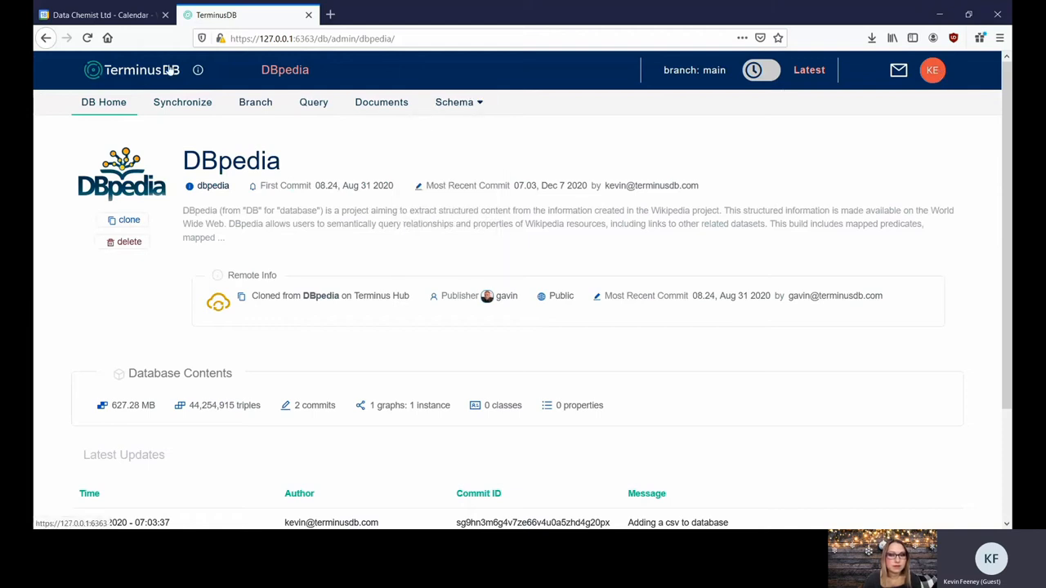
pyautogui.moveTo(309, 204)
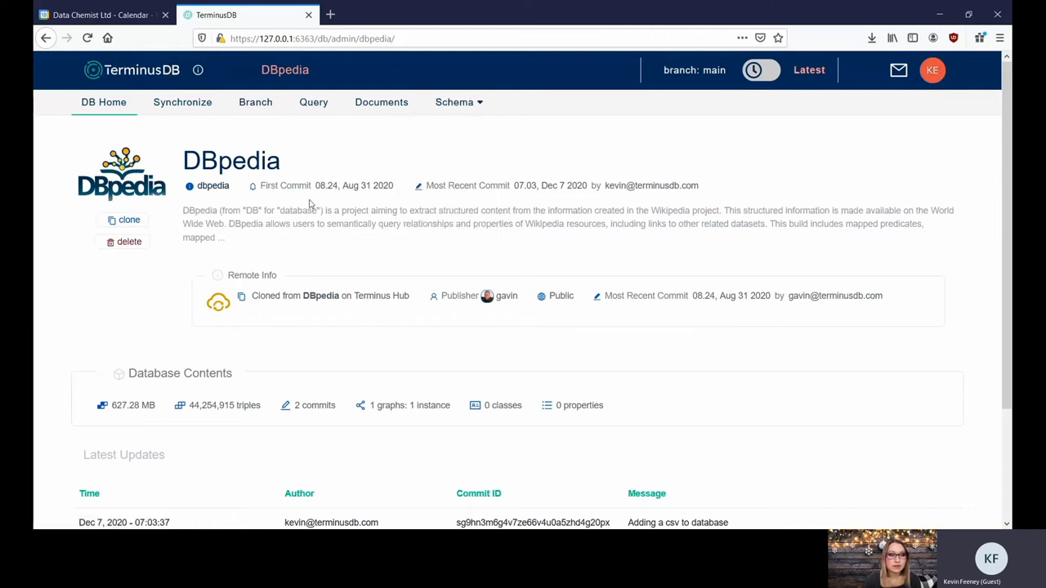
pyautogui.moveTo(625, 339)
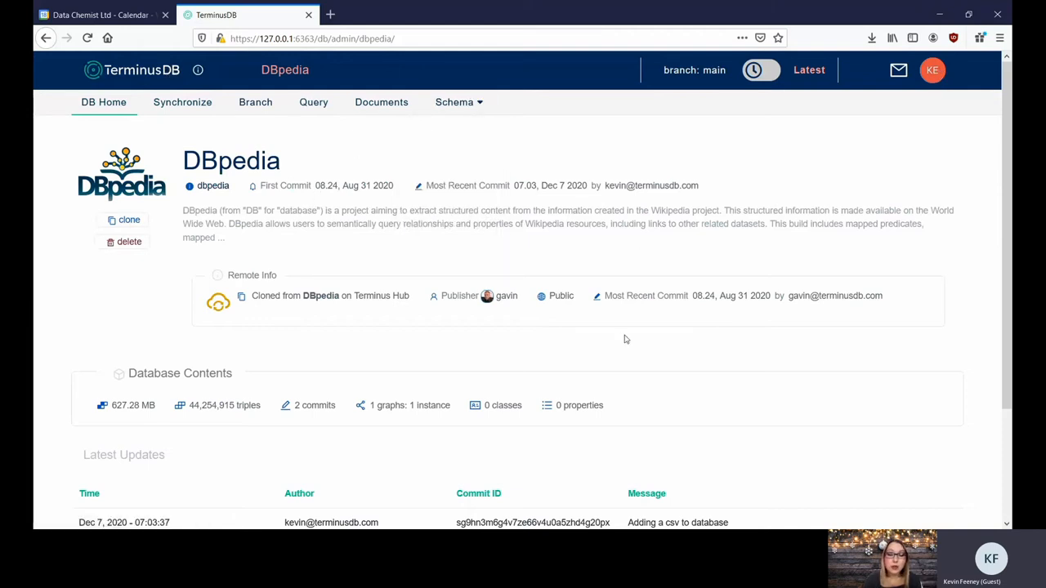
pyautogui.click(313, 102)
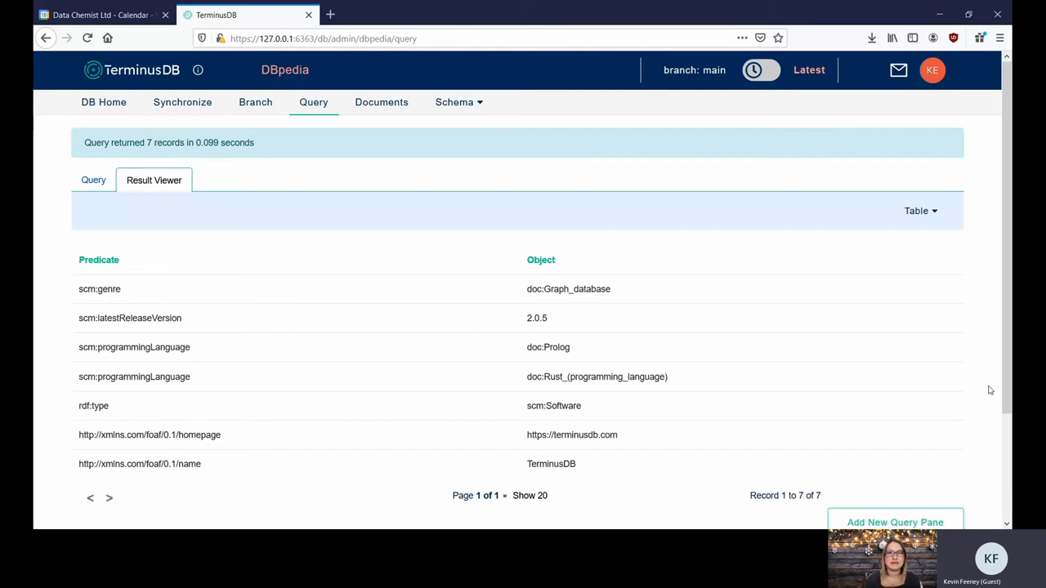
pyautogui.moveTo(1003, 379)
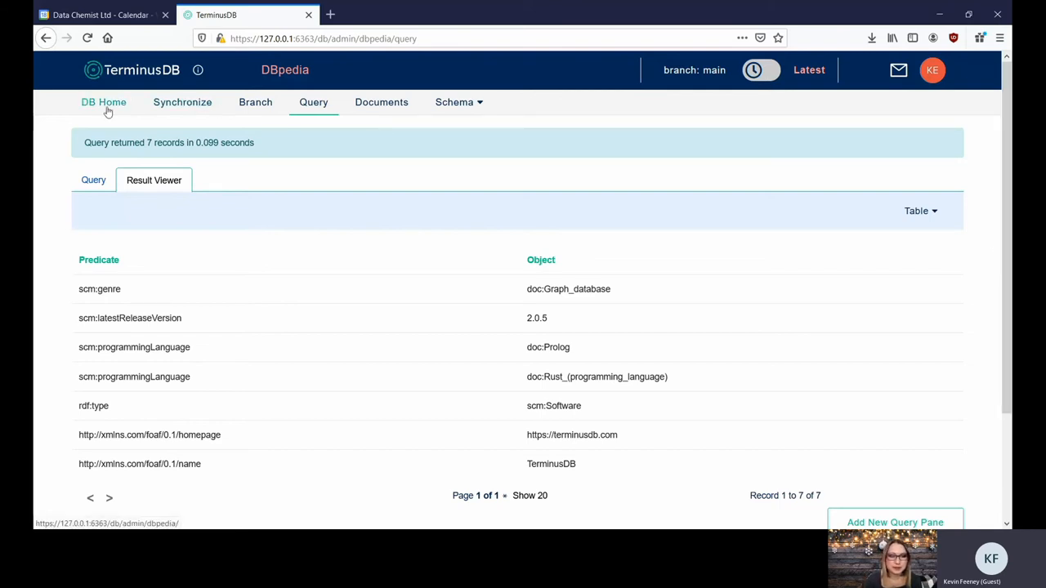
pyautogui.moveTo(286, 224)
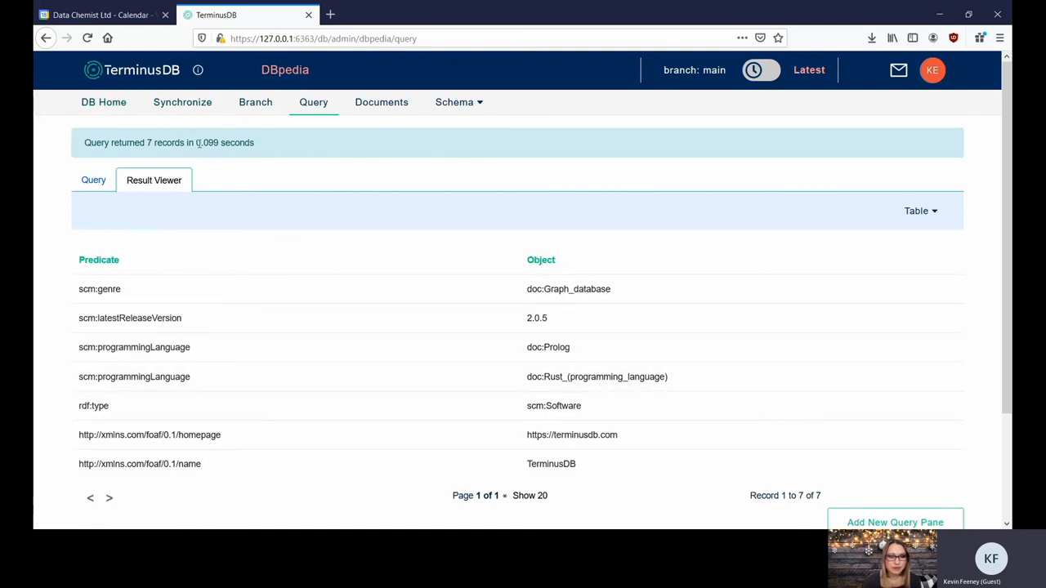
# - Select the 0.099-second run time figure in the DBpedia query results
pyautogui.doubleClick(207, 142)
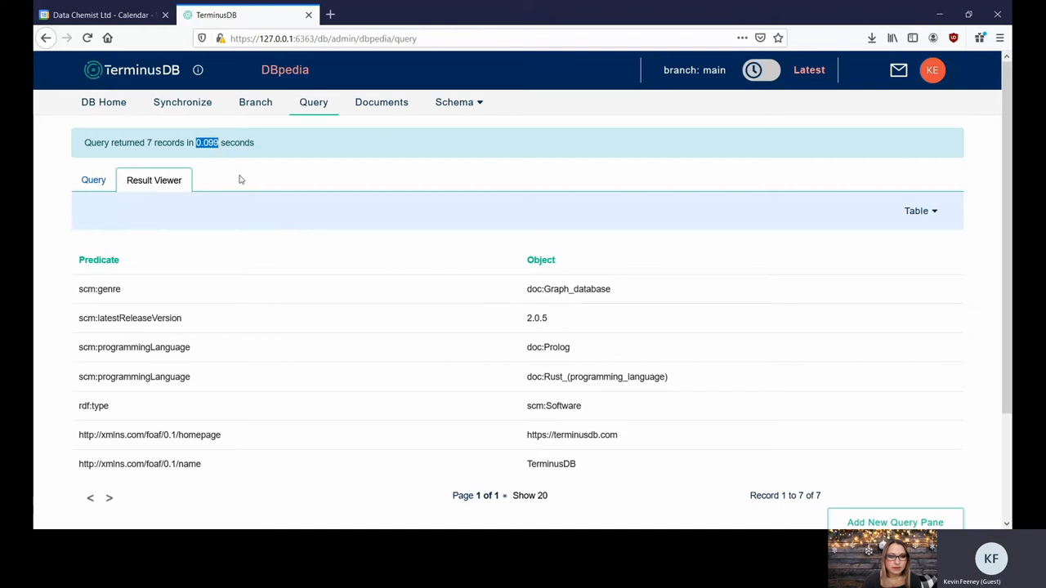
pyautogui.moveTo(252, 173)
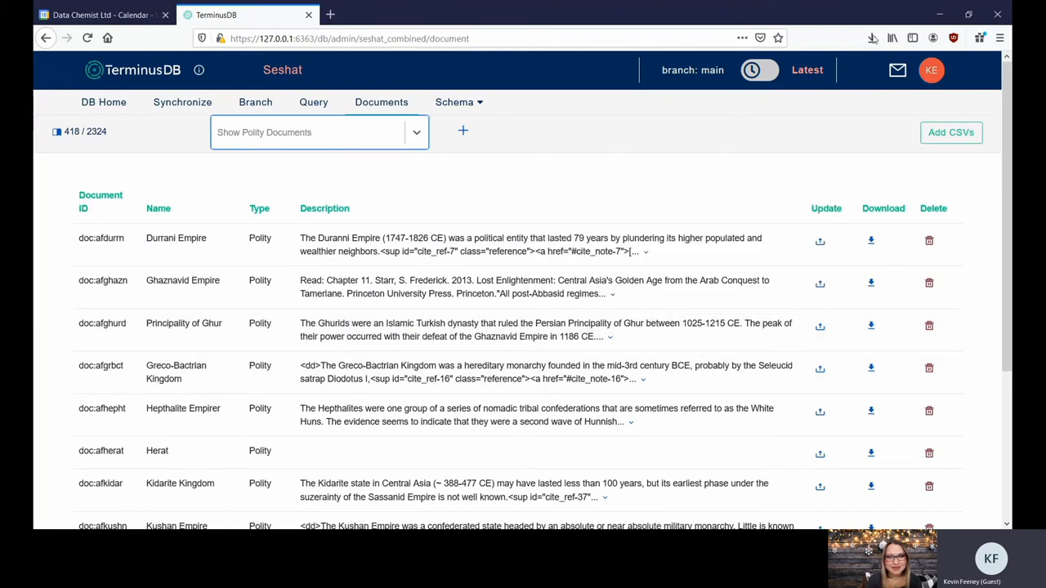
pyautogui.moveTo(125, 75)
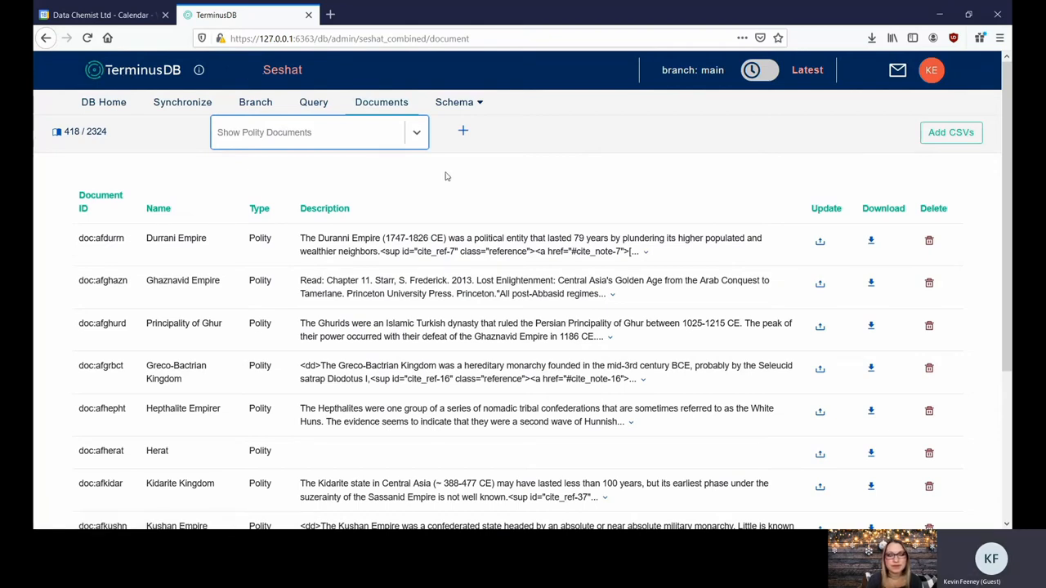
pyautogui.moveTo(444, 190)
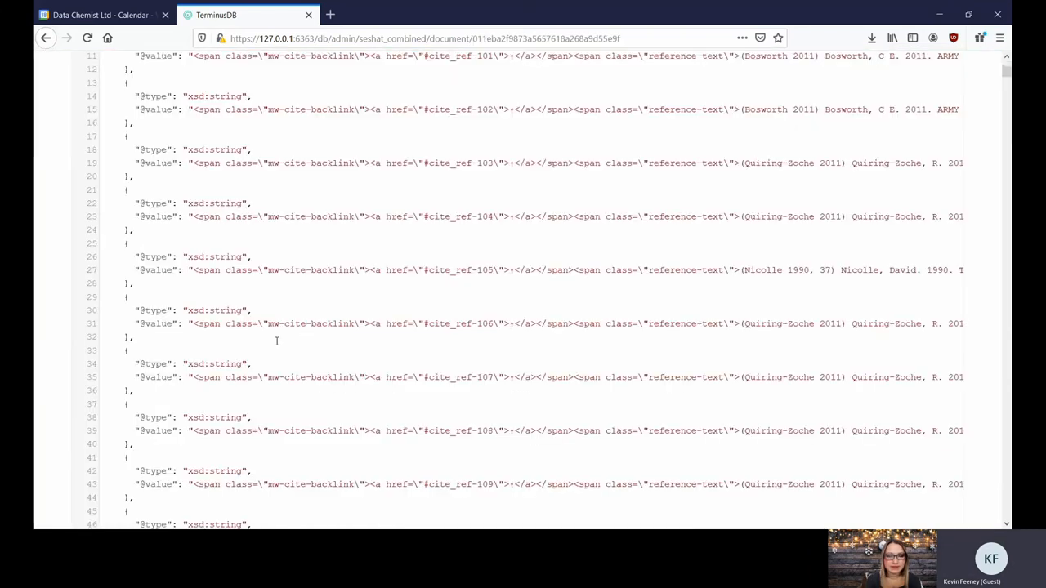
# - Return to the Seshat document list and sort it by Name, starting with Abbasid Caliphate I
pyautogui.scroll(3)
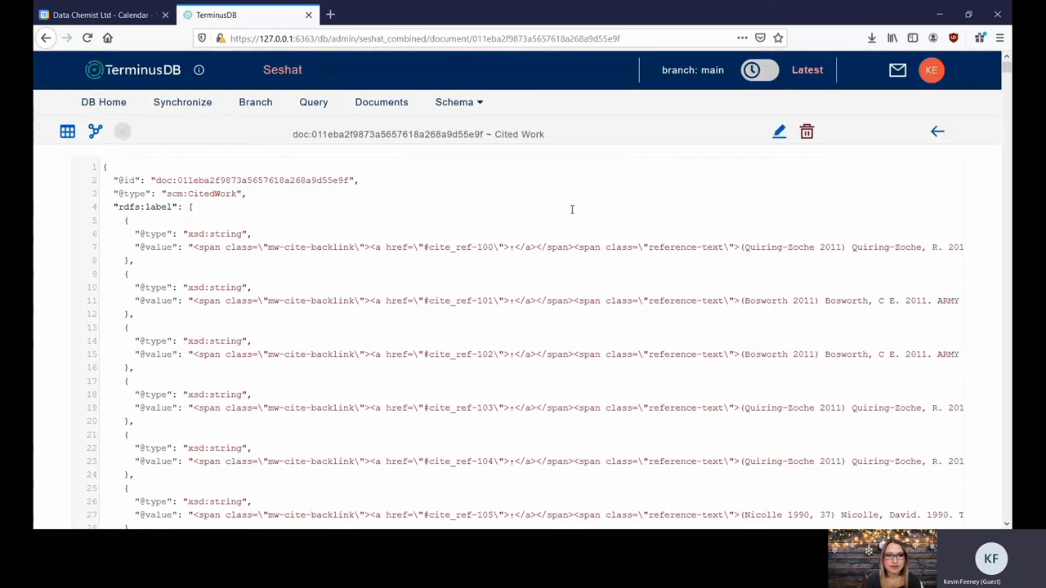
pyautogui.click(937, 130)
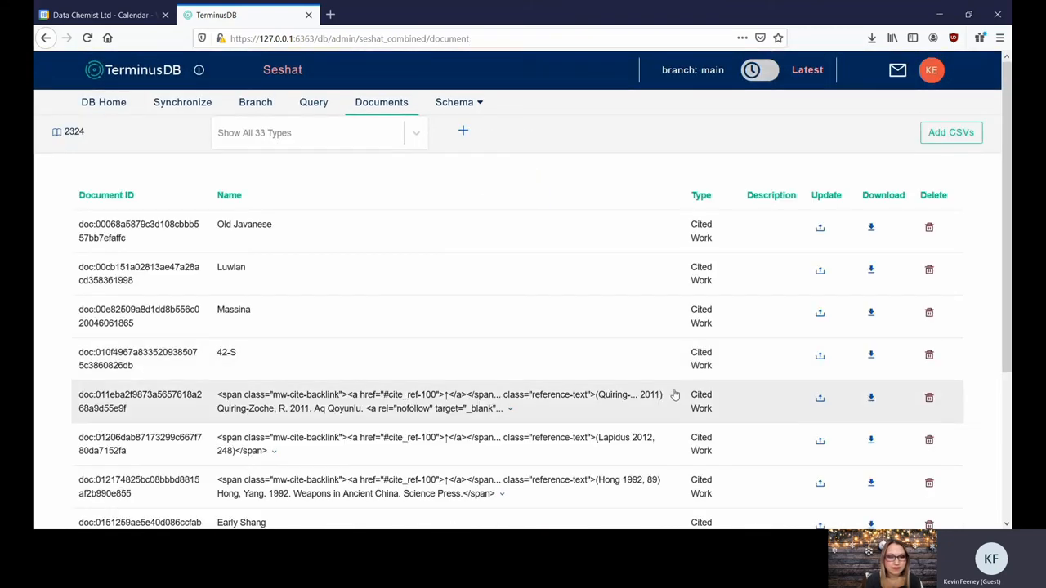
pyautogui.moveTo(507, 401)
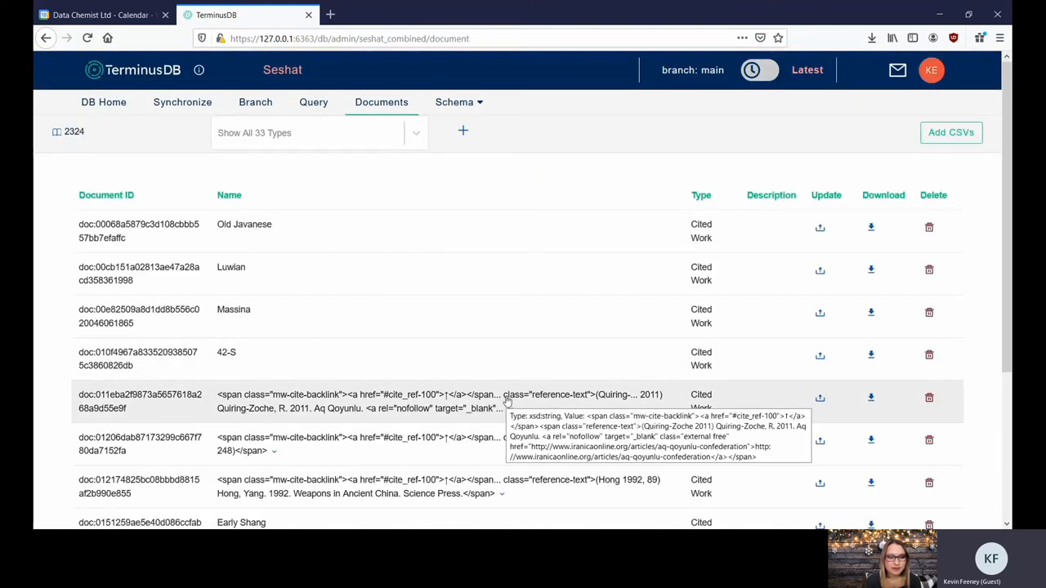
pyautogui.moveTo(512, 415)
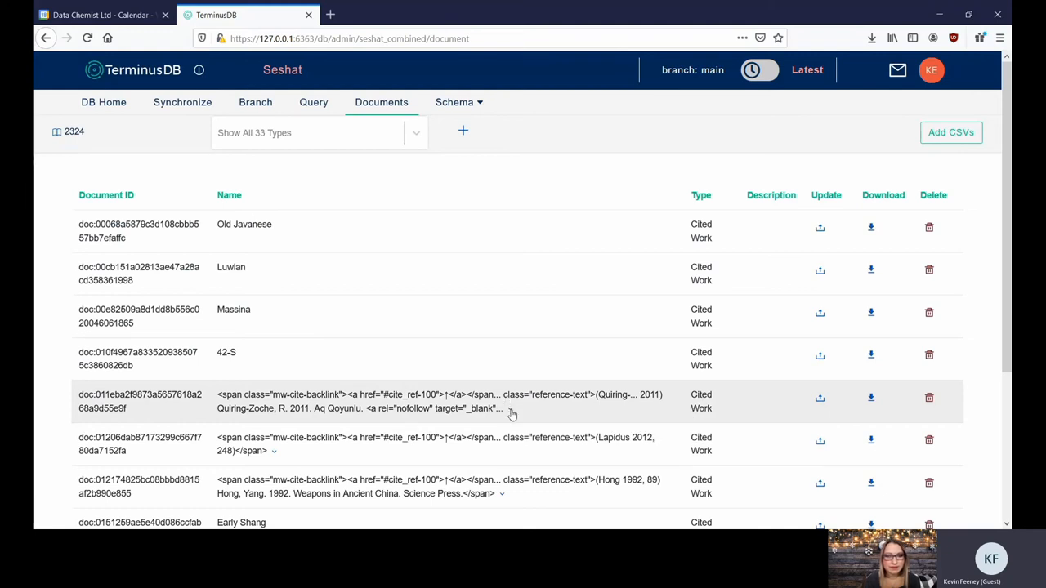
pyautogui.moveTo(183, 369)
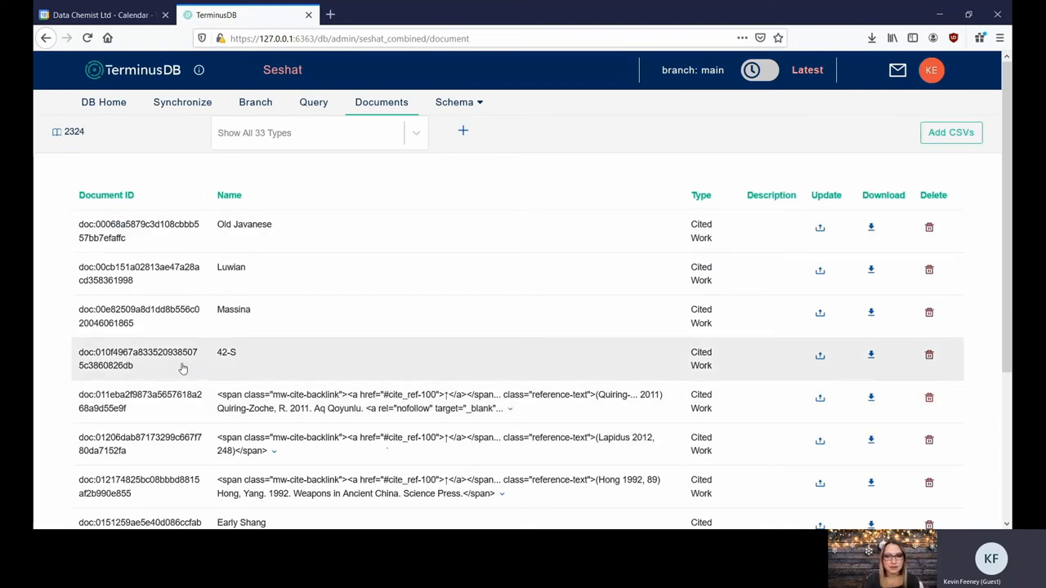
pyautogui.moveTo(217, 207)
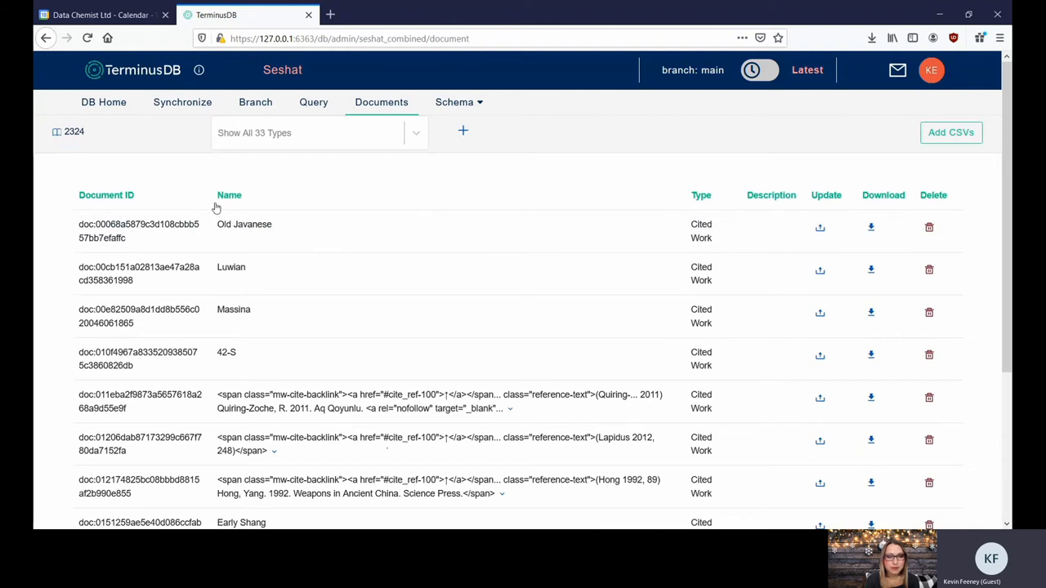
pyautogui.click(229, 195)
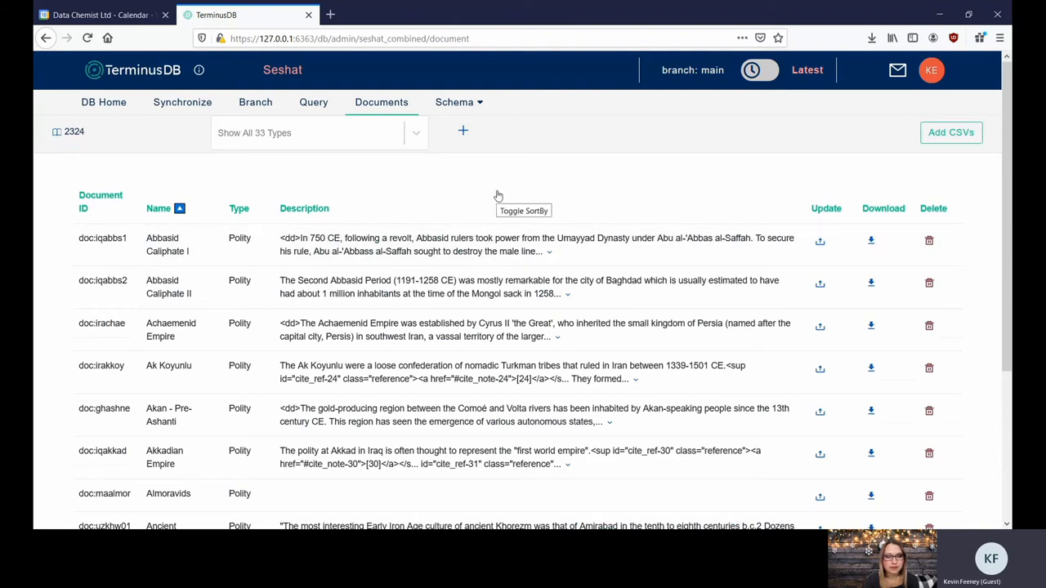
pyautogui.moveTo(514, 200)
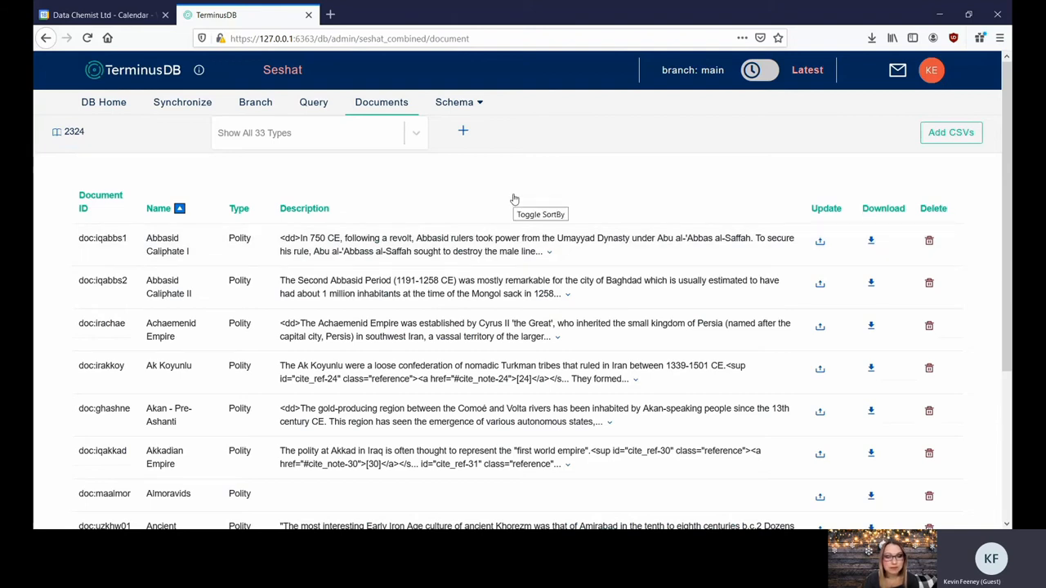
# - Open The world of TerminusDB, run its all() query returning 20 records, and return to the query
pyautogui.click(103, 102)
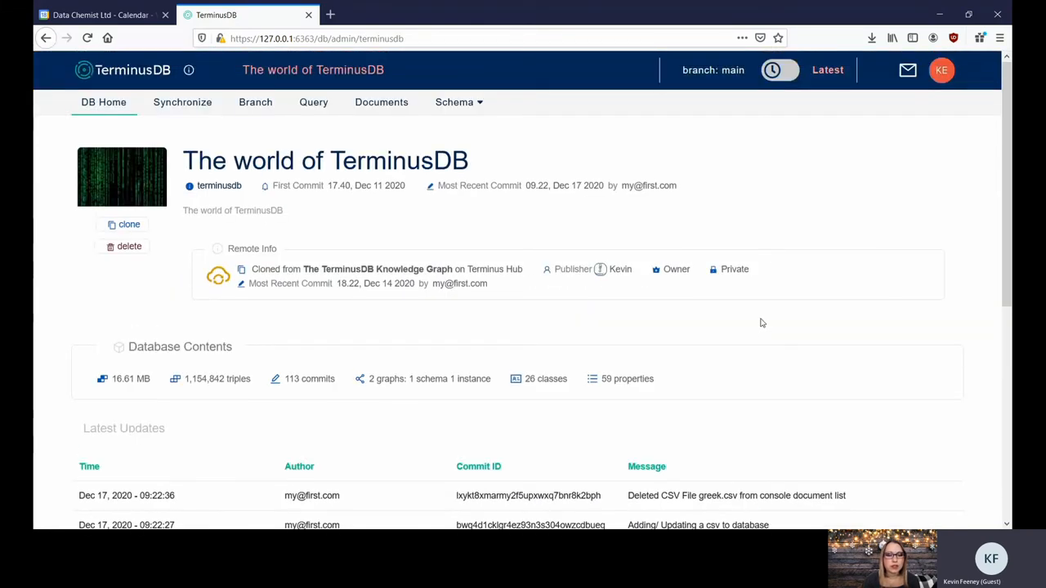
pyautogui.moveTo(744, 365)
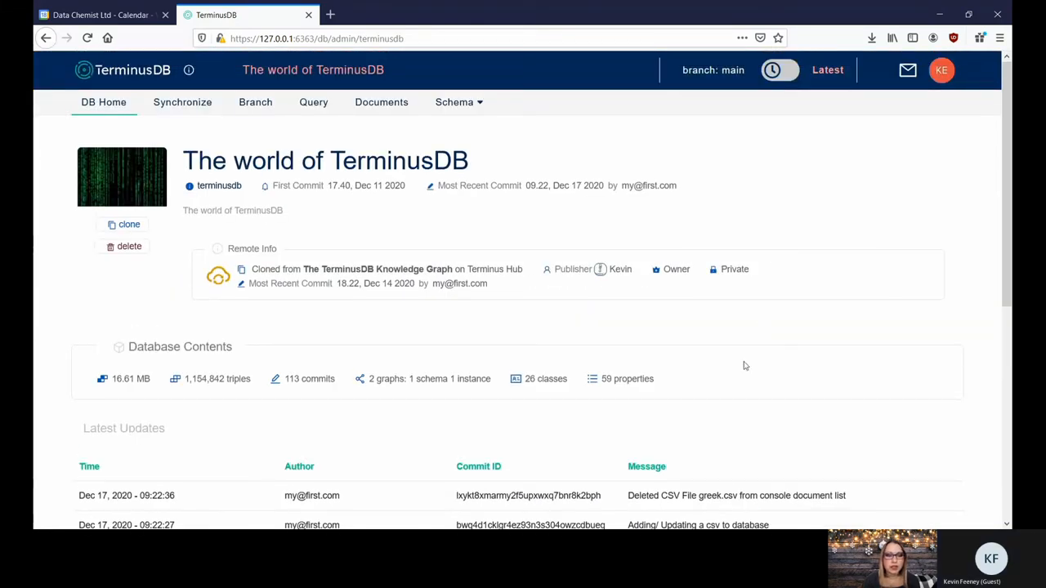
pyautogui.click(313, 102)
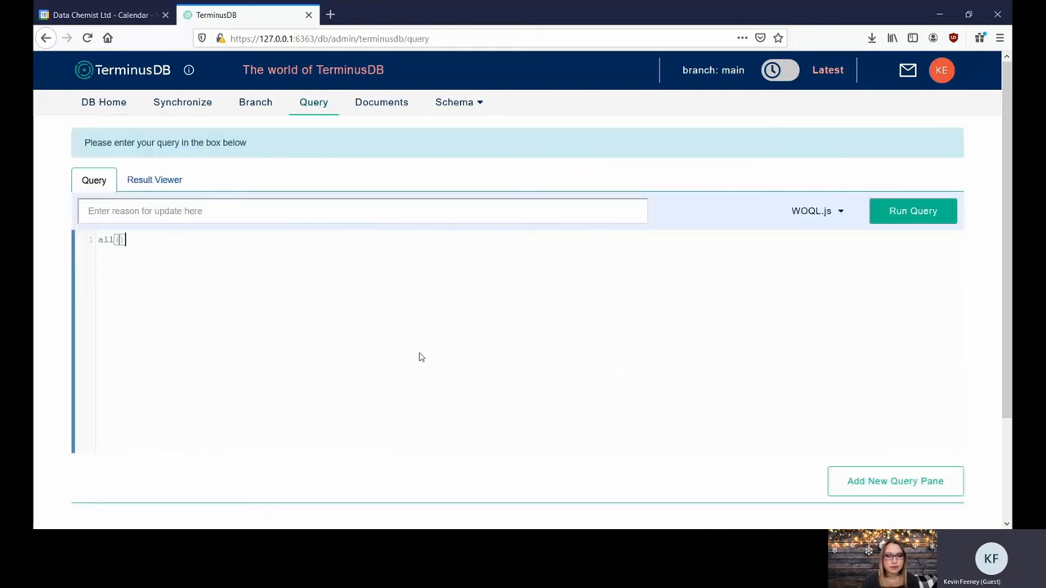
pyautogui.moveTo(378, 362)
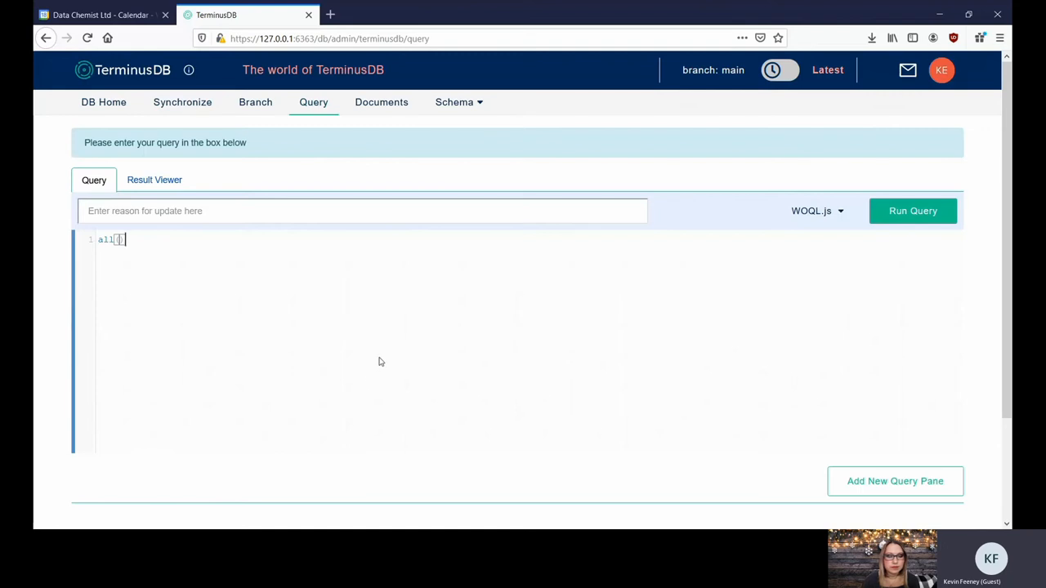
pyautogui.click(912, 211)
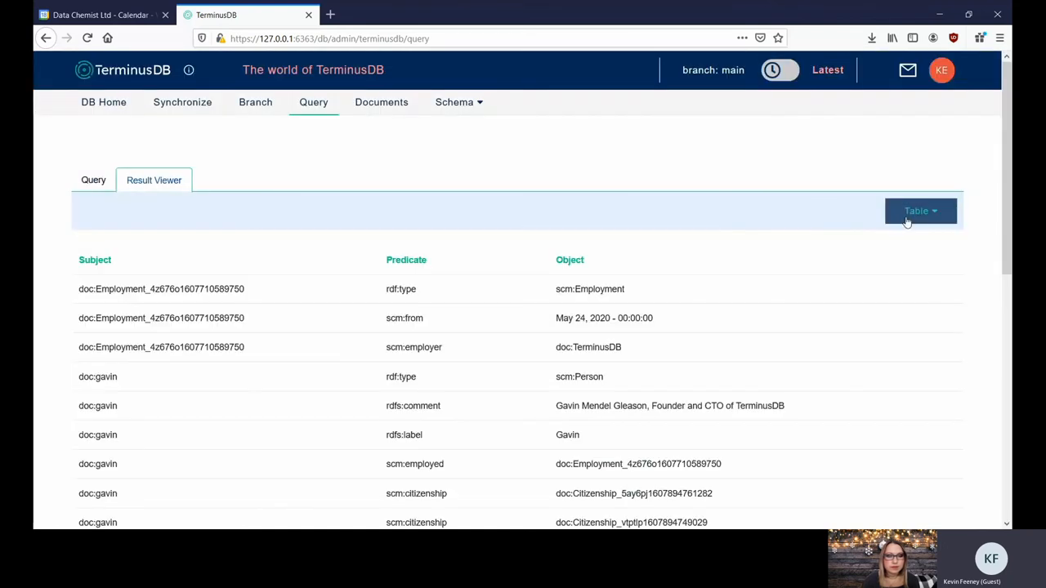
pyautogui.click(93, 180)
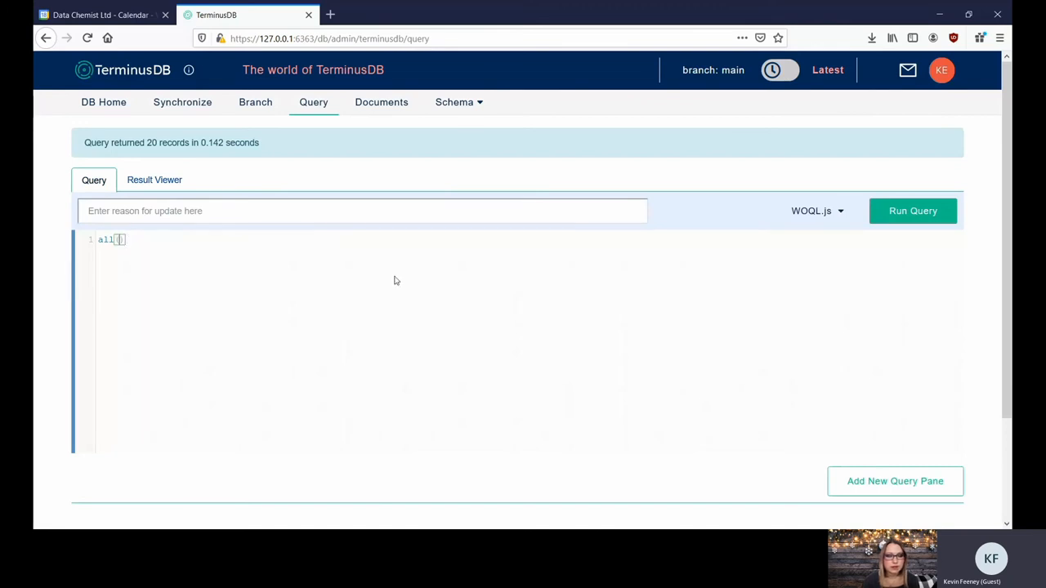
pyautogui.click(818, 211)
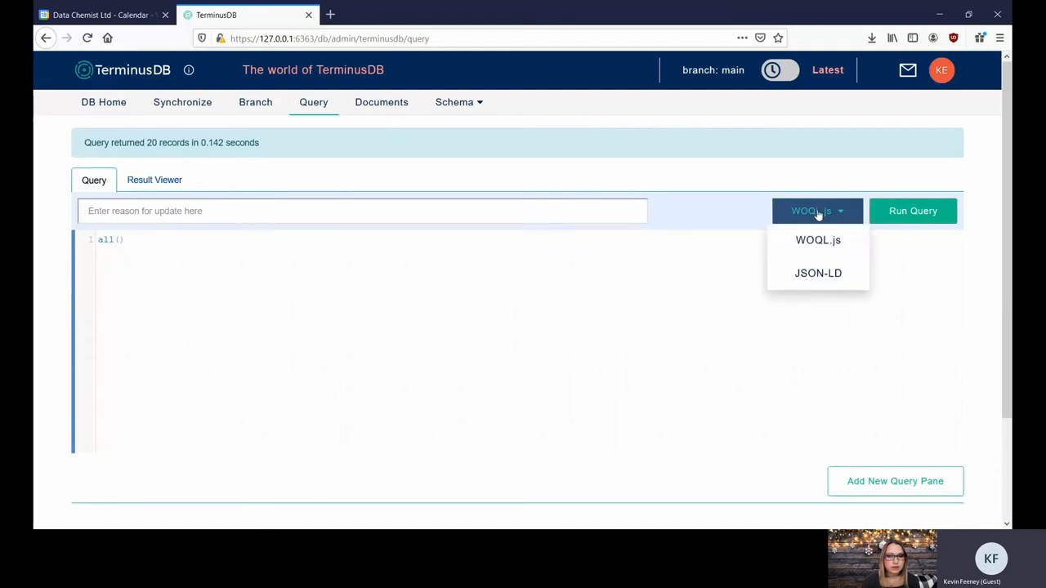
pyautogui.click(818, 273)
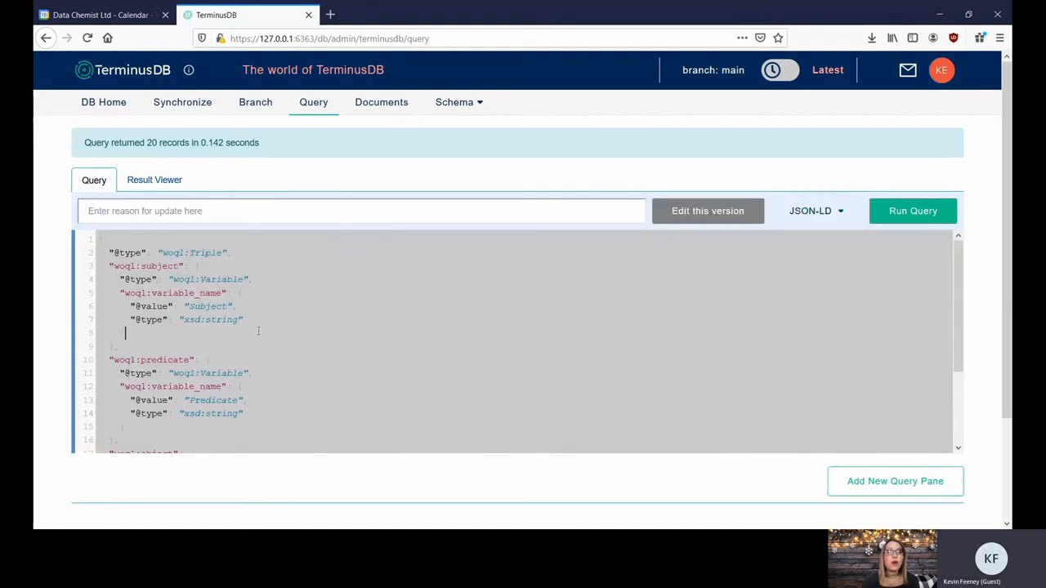
pyautogui.scroll(-3)
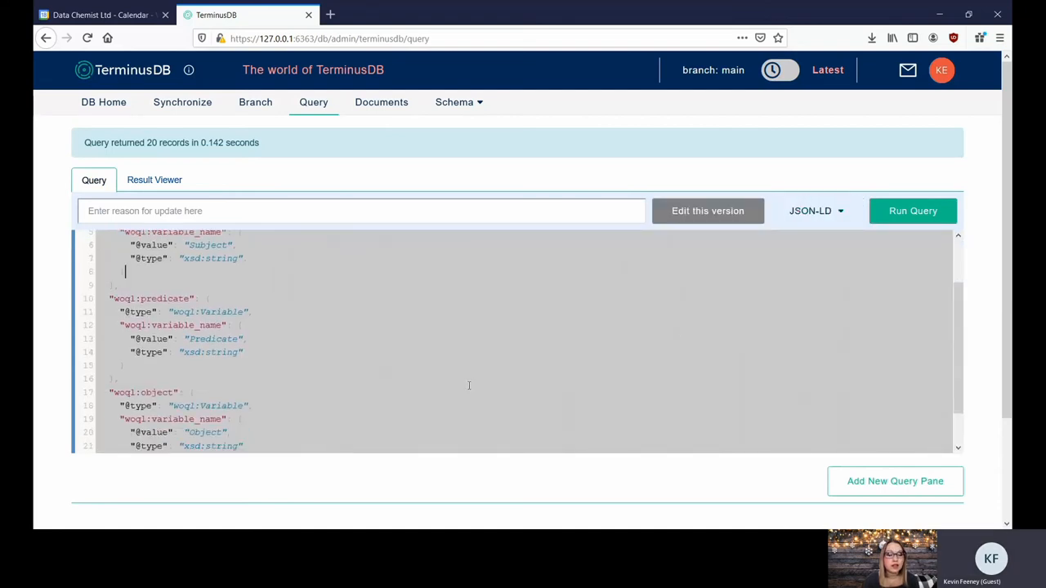
pyautogui.scroll(3)
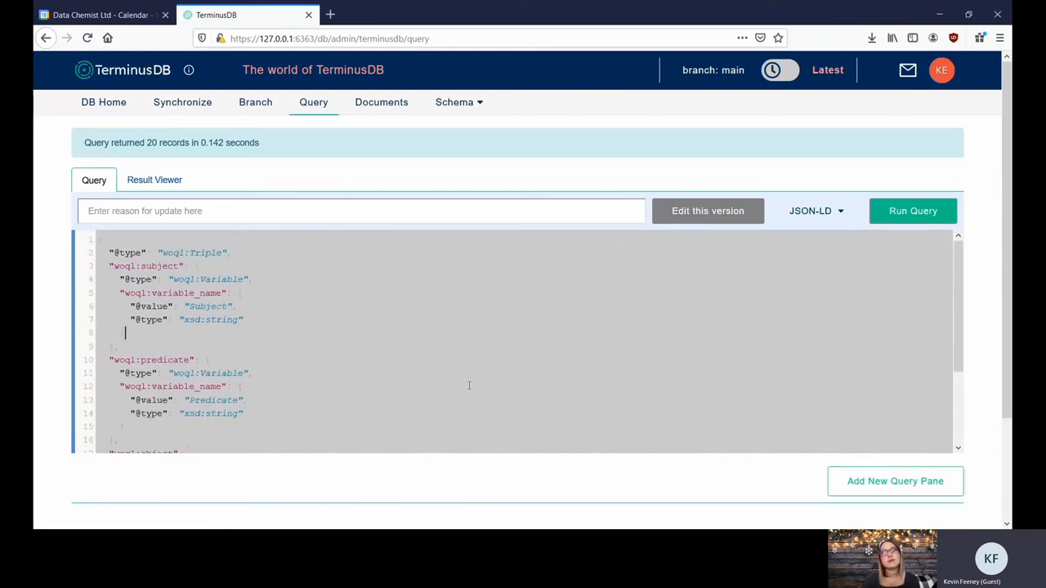
pyautogui.scroll(-3)
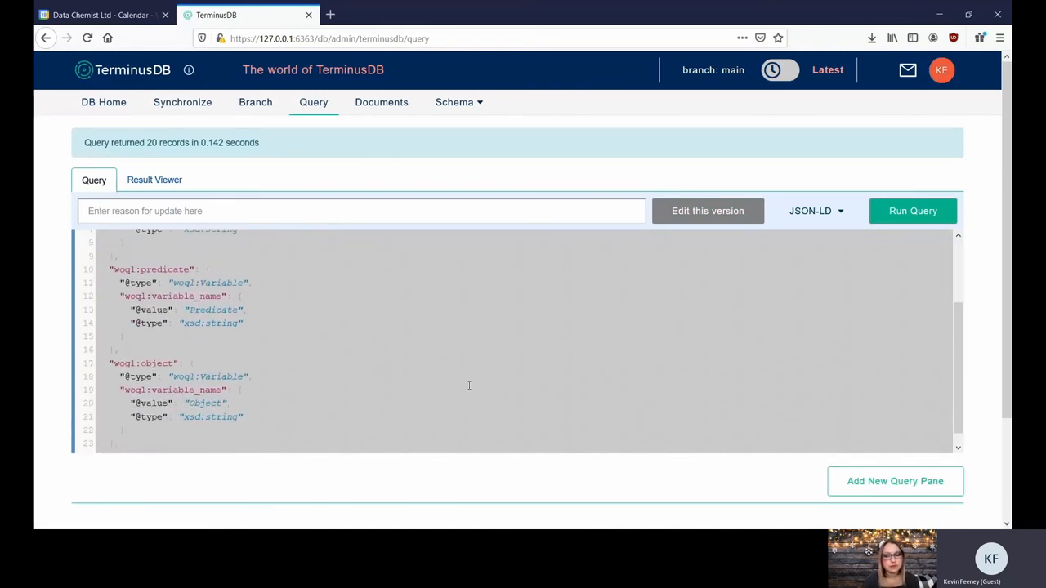
pyautogui.scroll(3)
pyautogui.write('all')
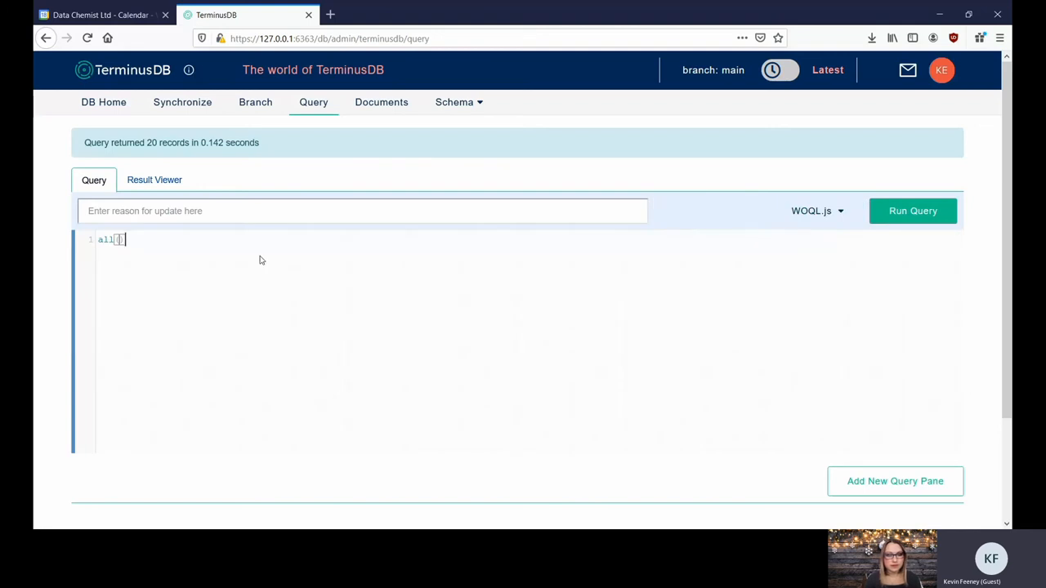
# - Write and run triple("v:A", "type", "v:Type"), returning 20 document-type pairs
pyautogui.write('().')
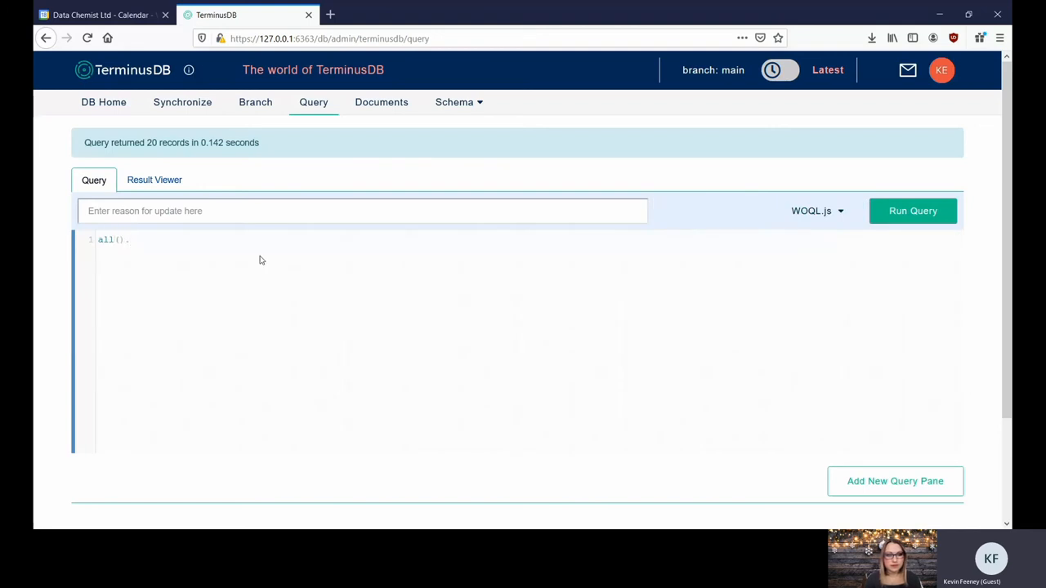
pyautogui.write('.triple(')
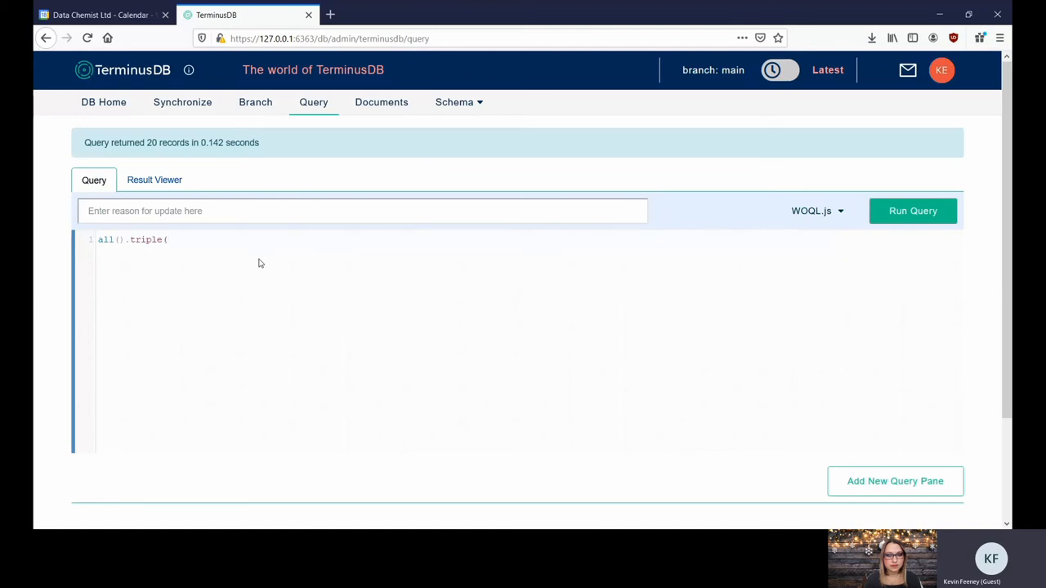
pyautogui.write('tripl')
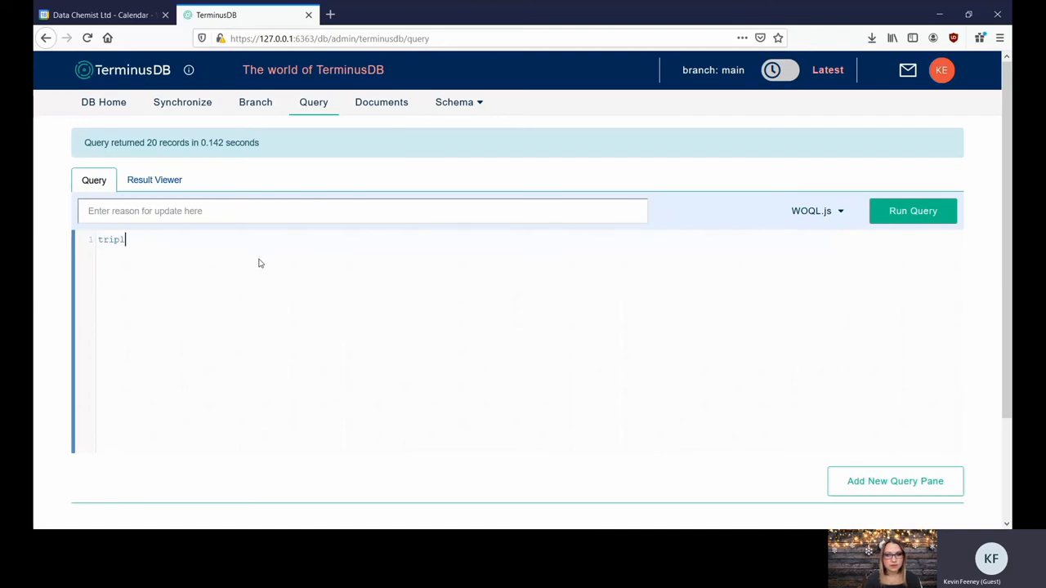
pyautogui.write('e("v:A')
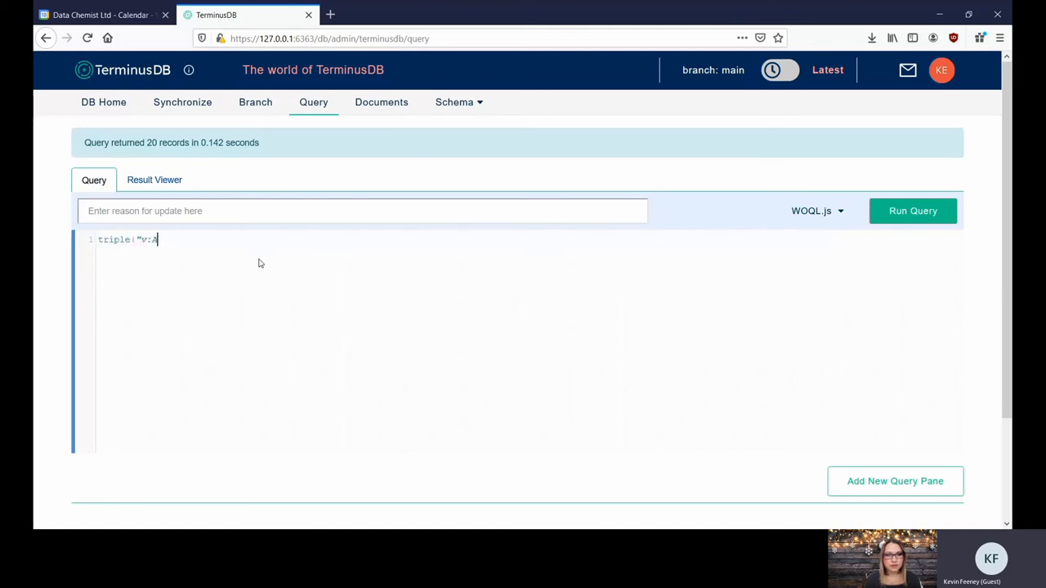
pyautogui.write('", "v:')
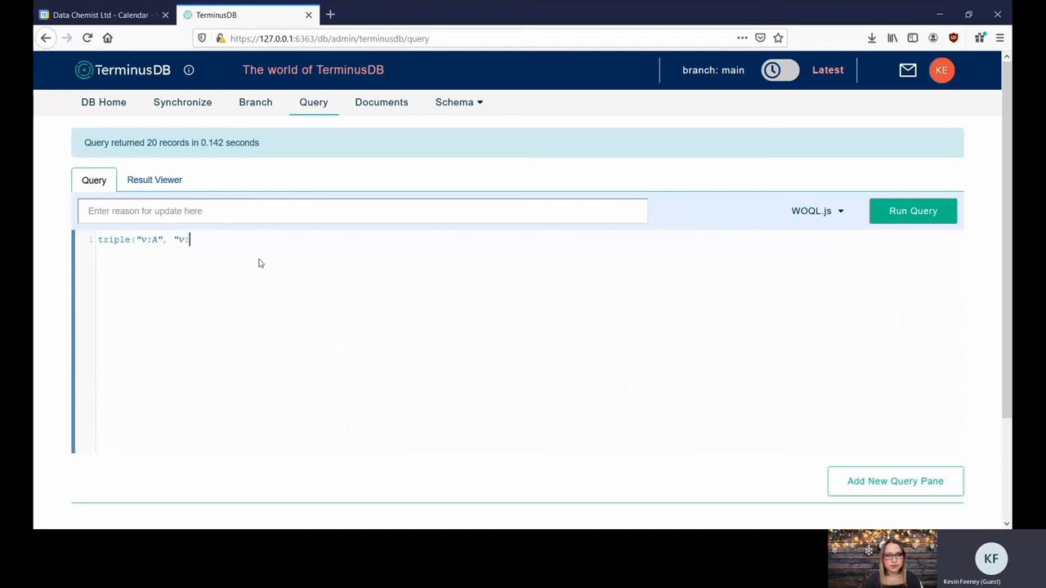
pyautogui.press('Backspace')
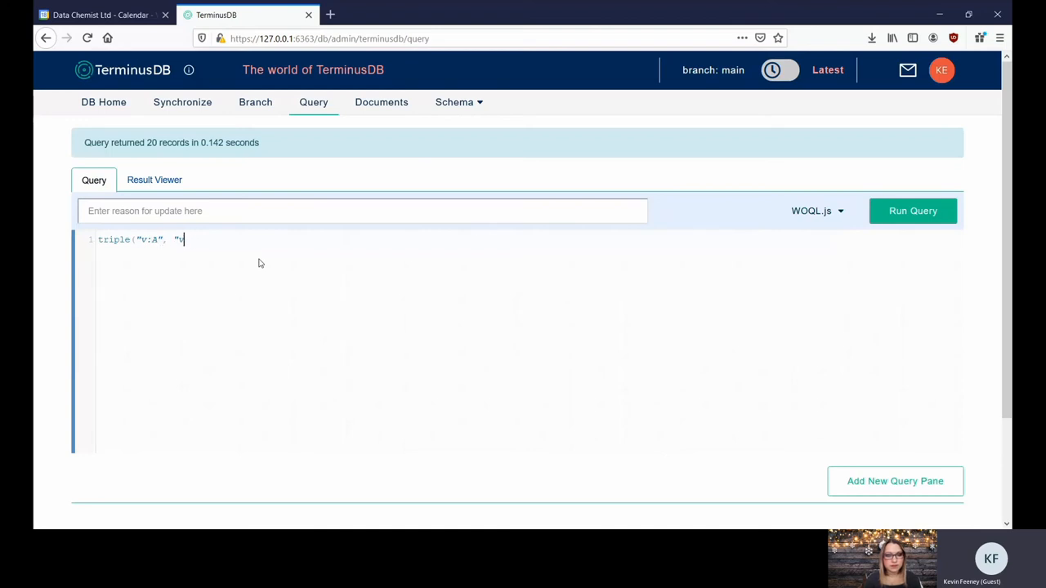
pyautogui.write('type",')
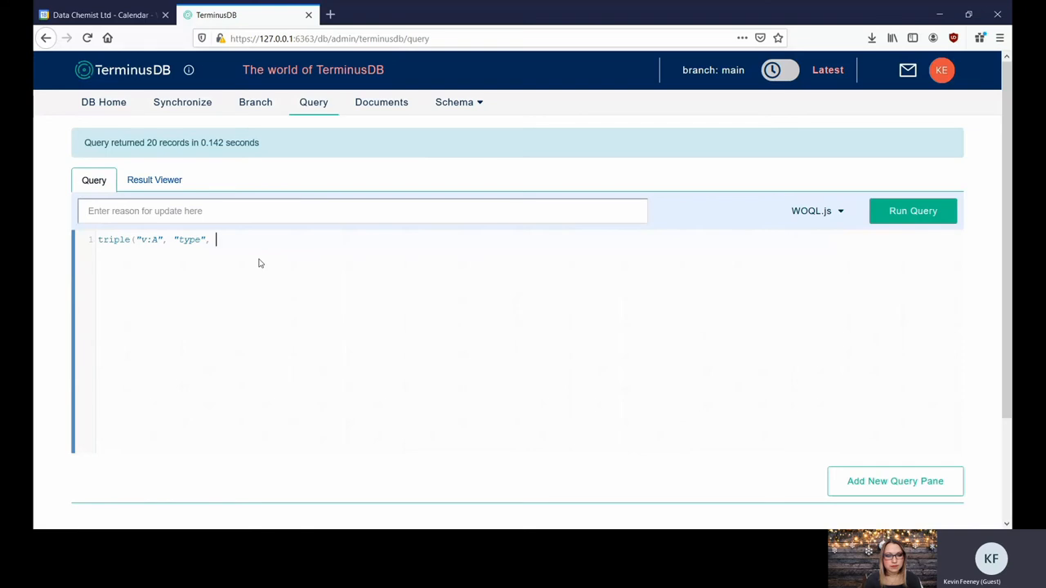
pyautogui.write('"v:Type")')
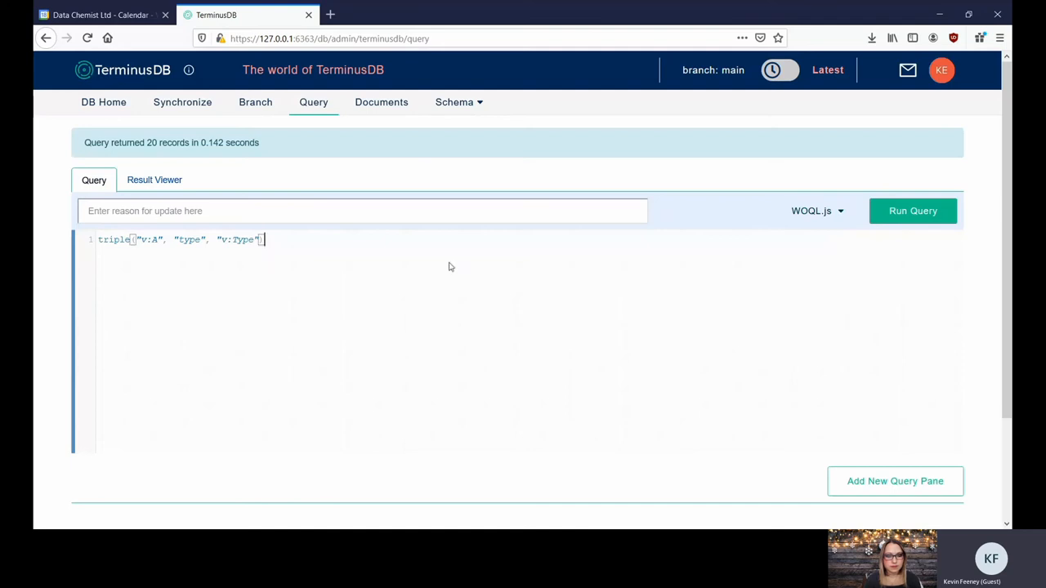
pyautogui.click(154, 180)
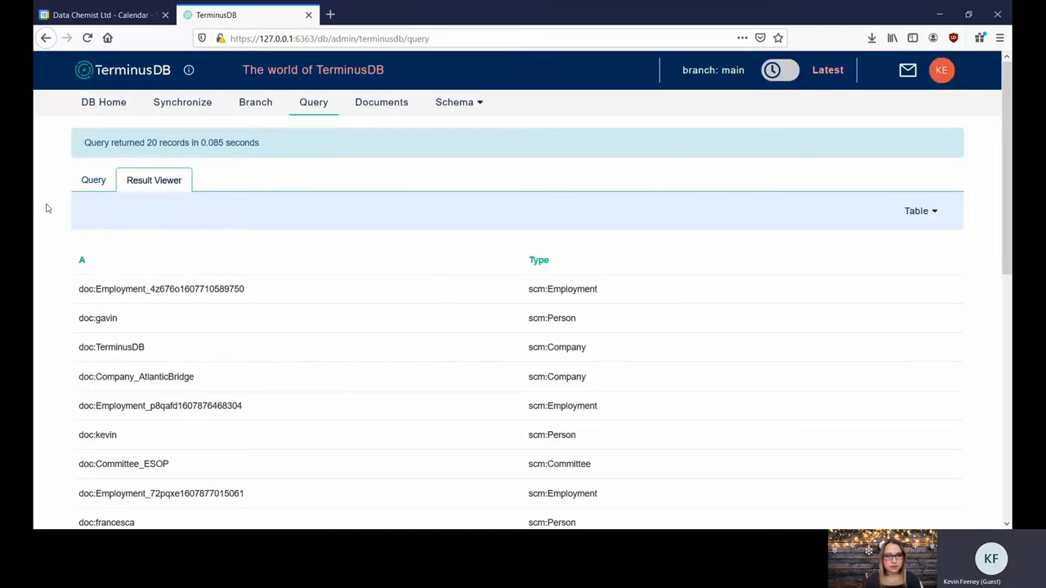
pyautogui.click(93, 180)
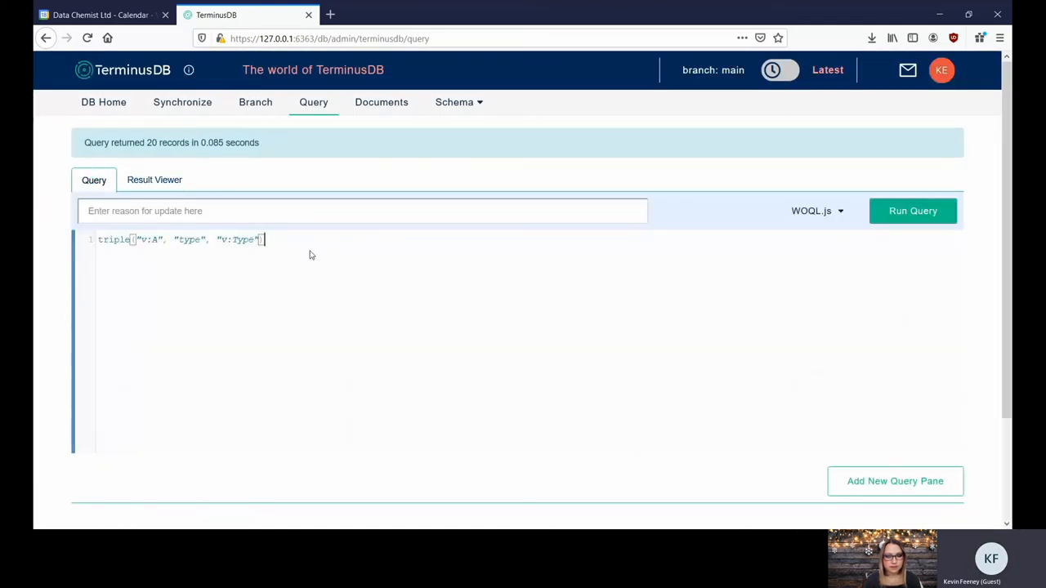
# - Append .sub("system:Document", "v:Type") to keep only document types
pyautogui.write('.s')
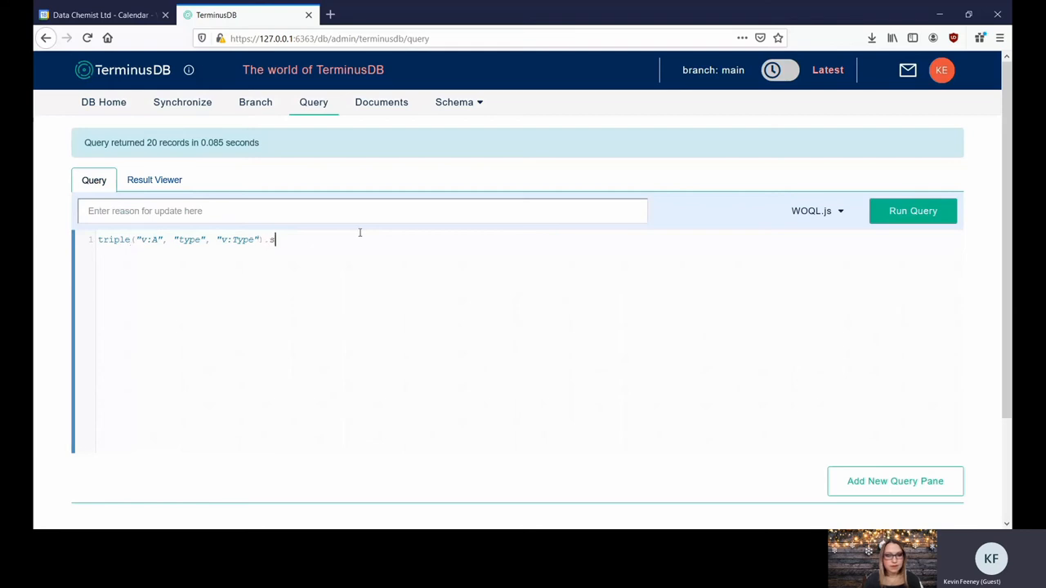
pyautogui.write('ub("v:')
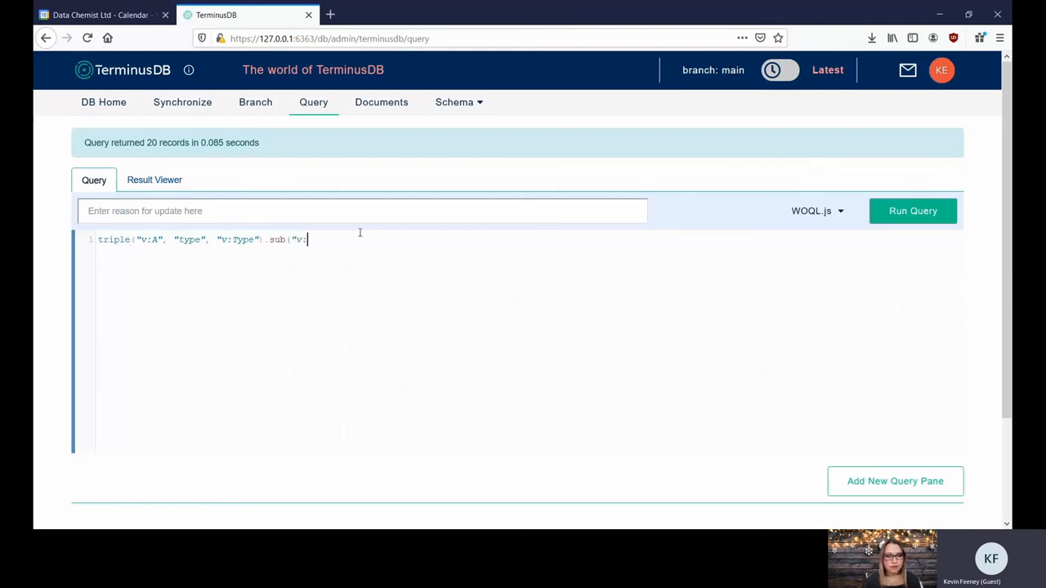
pyautogui.press('Backspace')
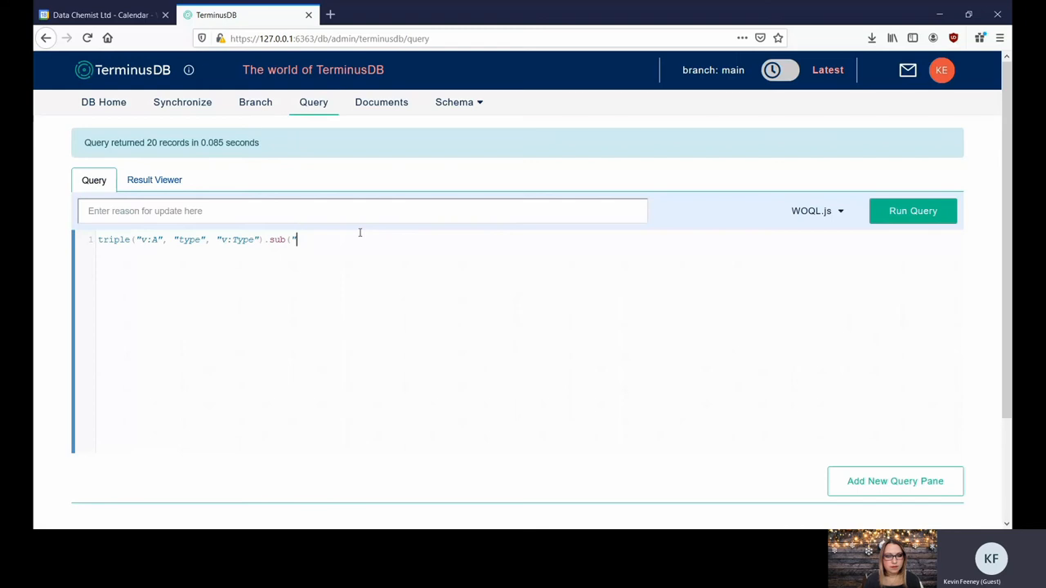
pyautogui.write('system:Do')
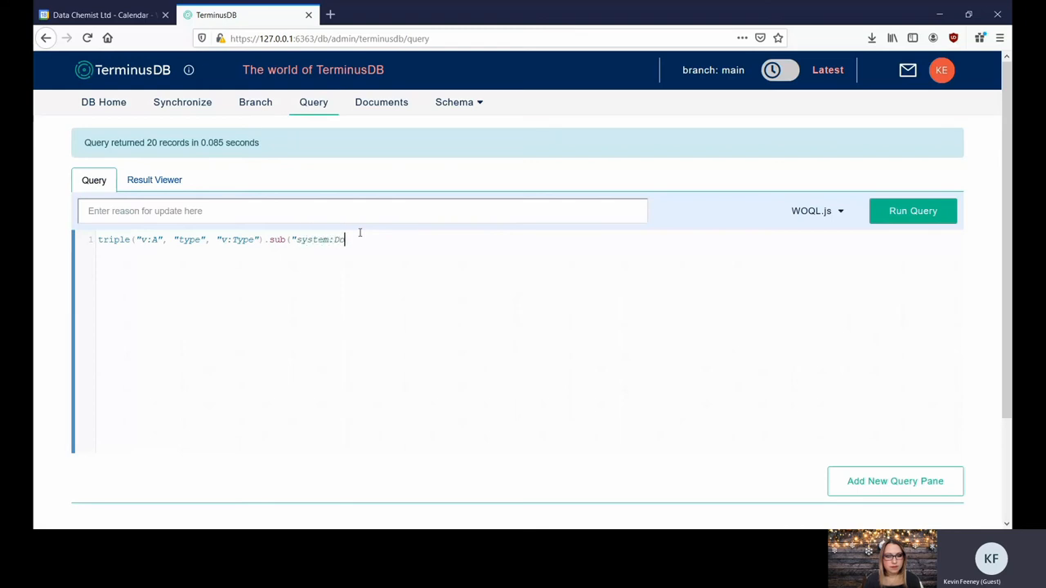
pyautogui.write('cument", "')
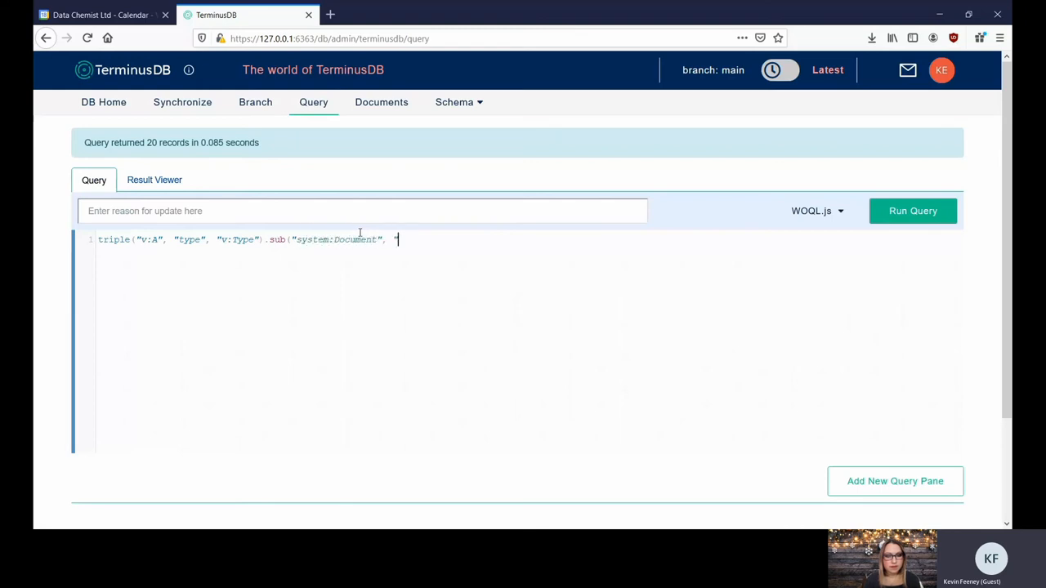
pyautogui.write('"v:Type")')
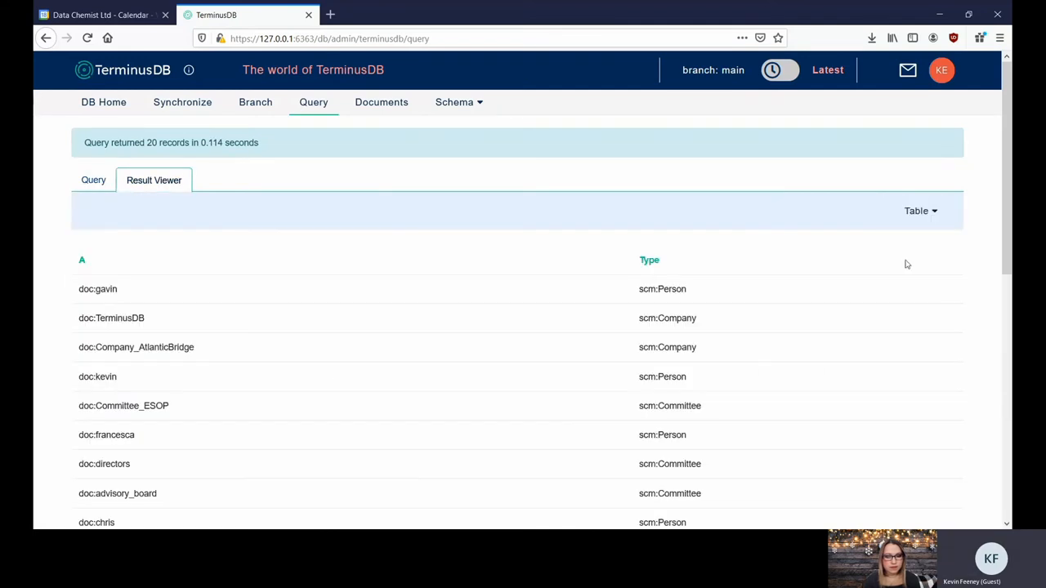
# - Sort the query results by Type and page to the next set of records
pyautogui.scroll(-3)
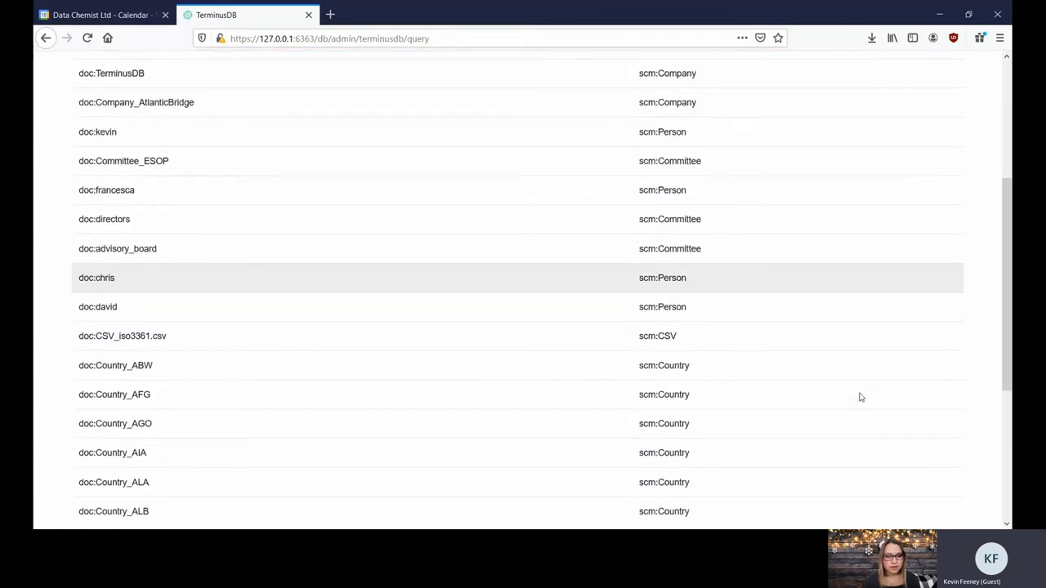
pyautogui.scroll(3)
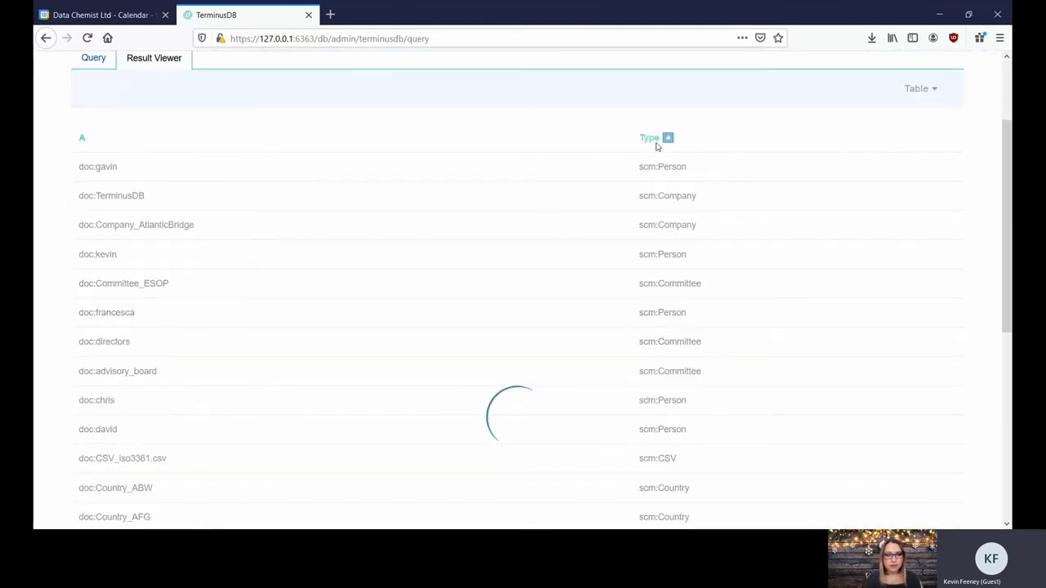
pyautogui.click(649, 137)
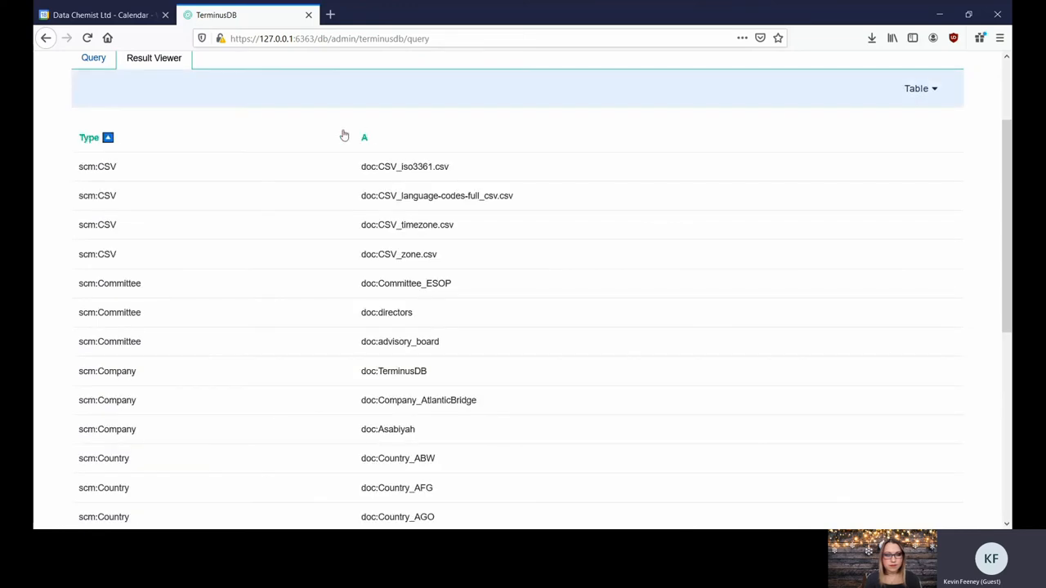
pyautogui.scroll(-3)
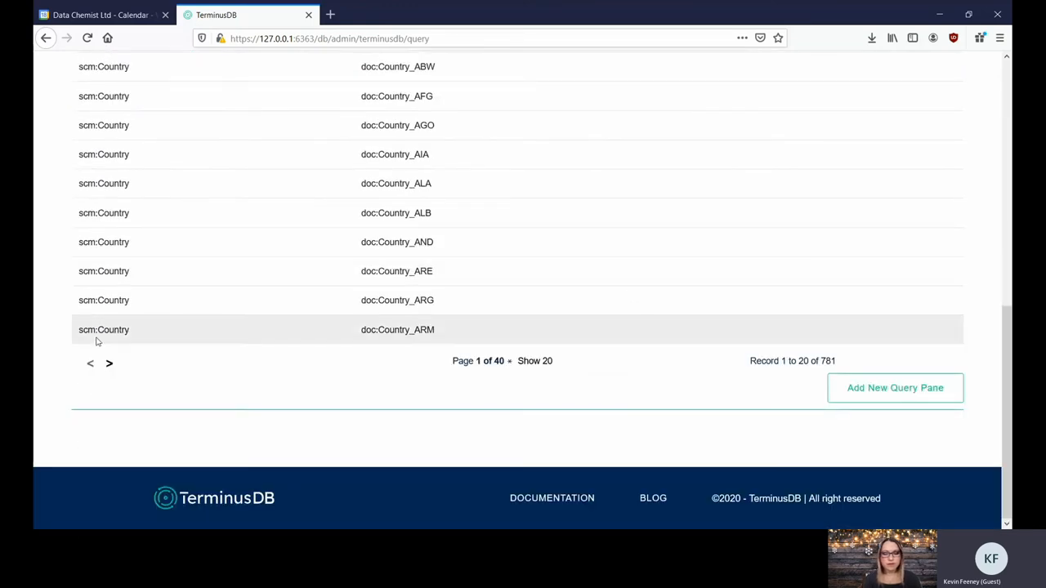
pyautogui.click(109, 363)
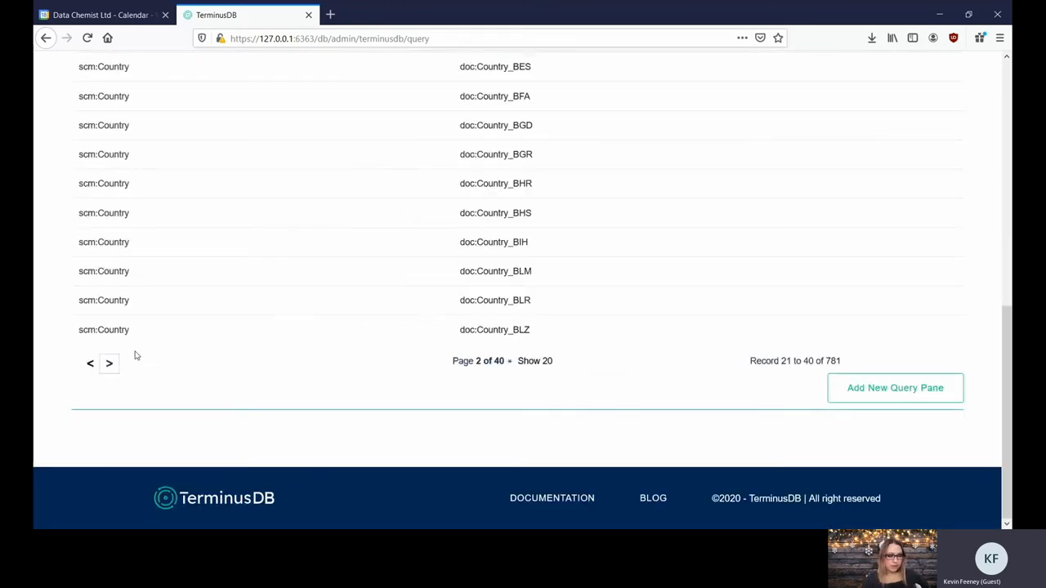
pyautogui.scroll(3)
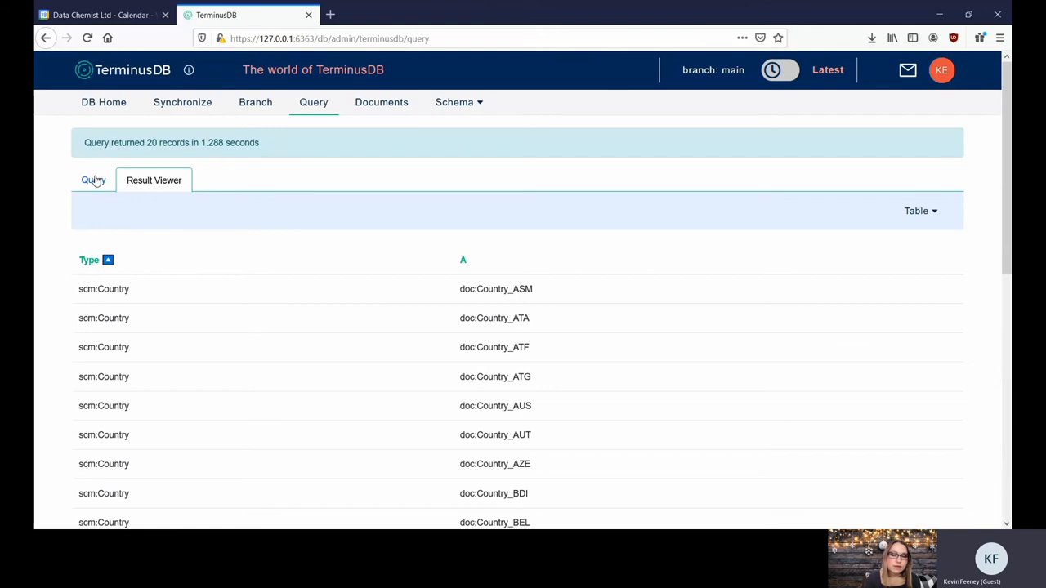
pyautogui.moveTo(572, 205)
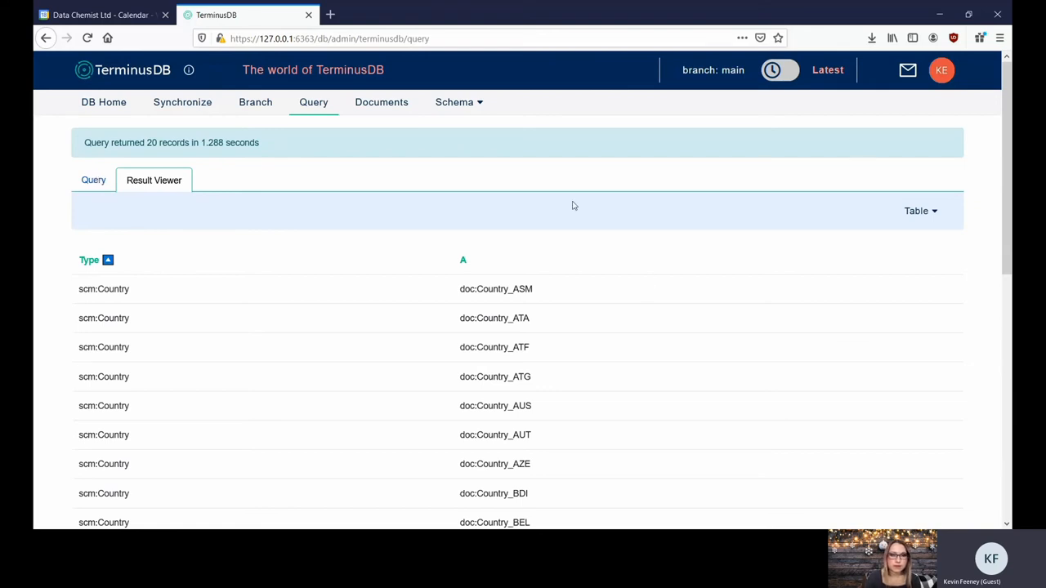
pyautogui.scroll(-3)
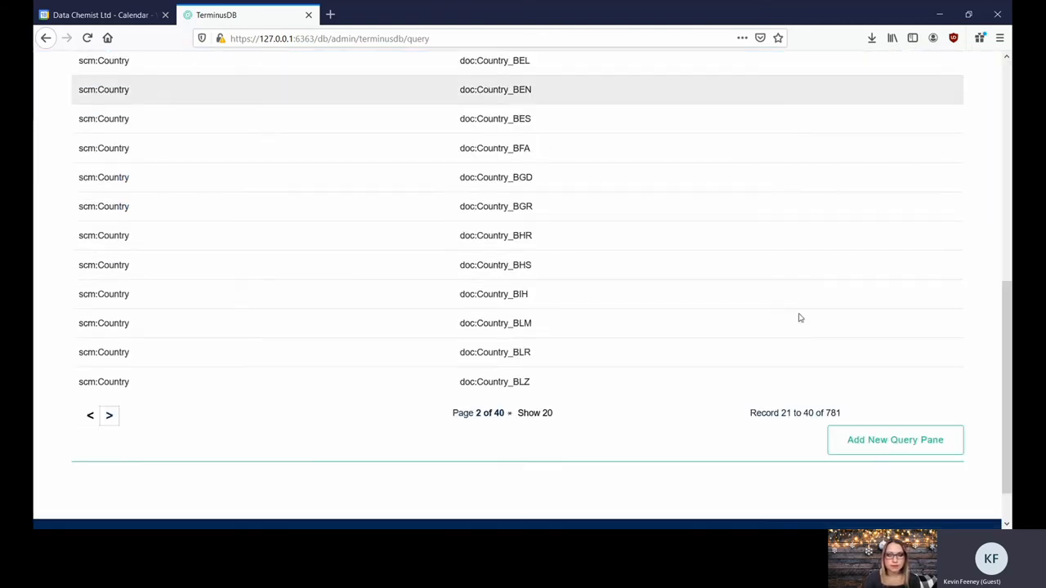
pyautogui.scroll(-3)
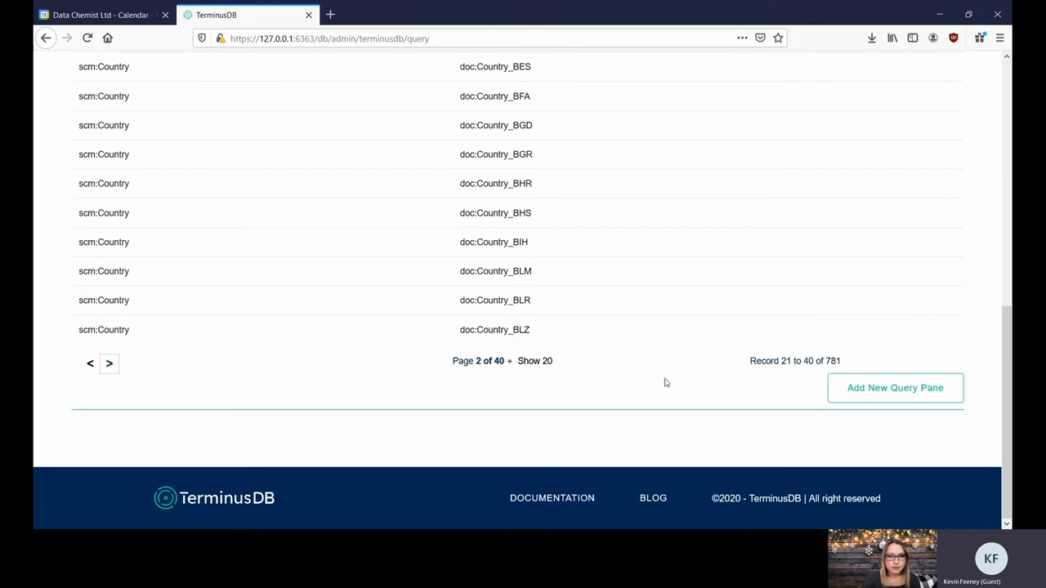
pyautogui.moveTo(570, 378)
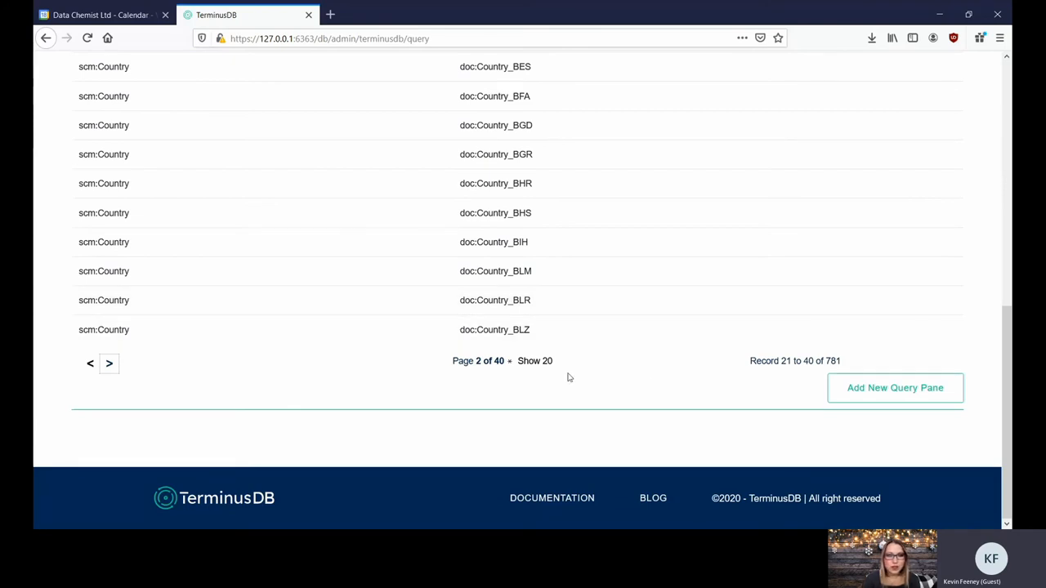
pyautogui.scroll(3)
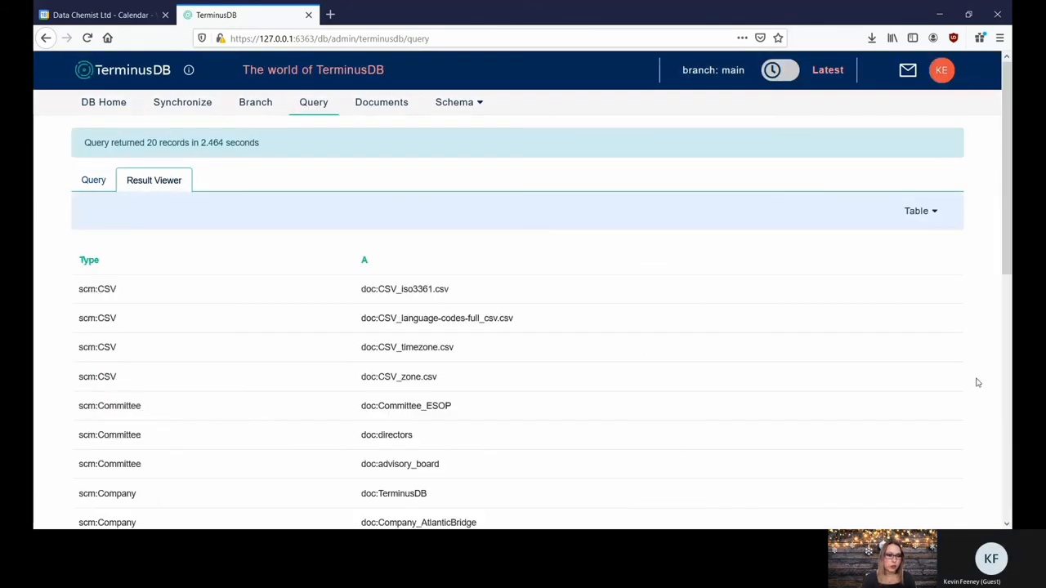
# - Switch the Result Viewer from Table to Graph view
pyautogui.click(921, 211)
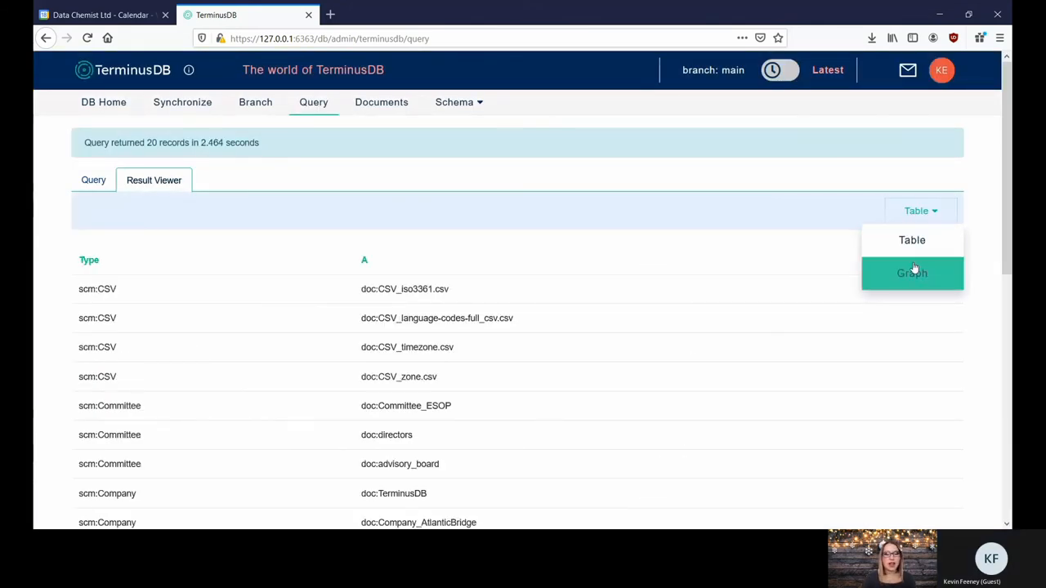
pyautogui.click(912, 273)
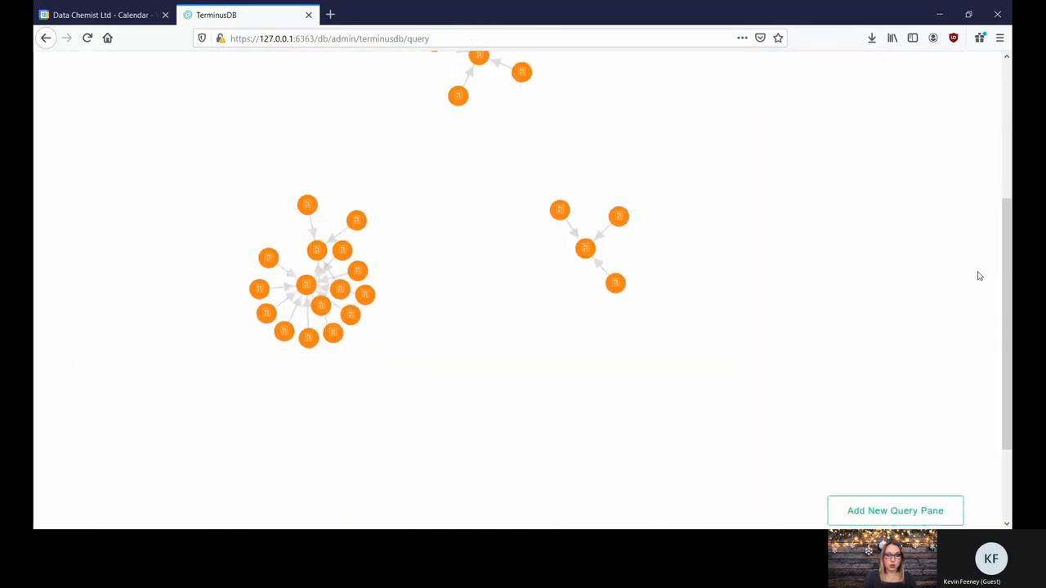
pyautogui.scroll(3)
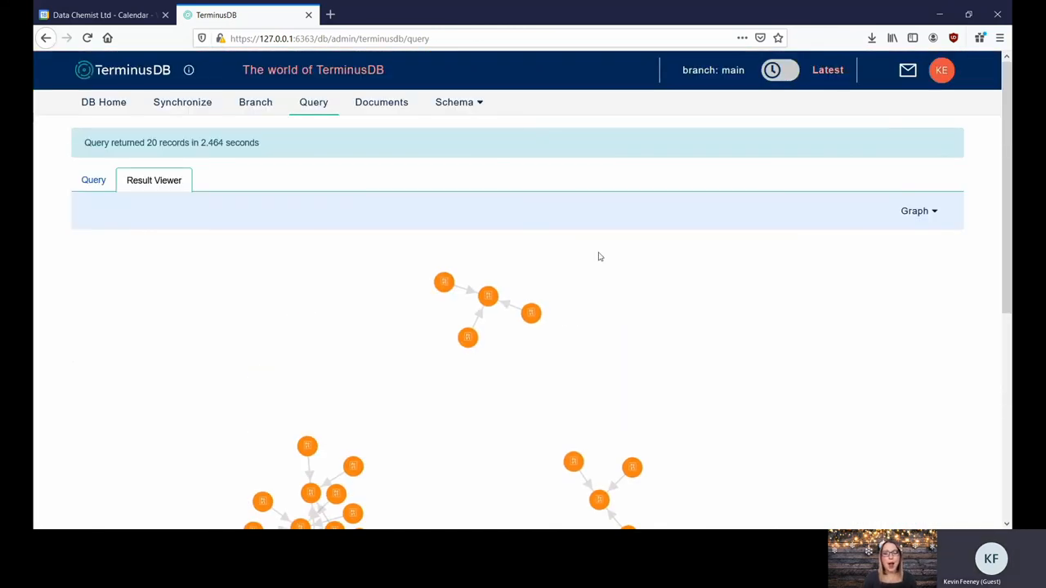
# - Browse The world of TerminusDB home page: 16.61 MB, 113 commits, 26 classes and recent commits
pyautogui.click(103, 102)
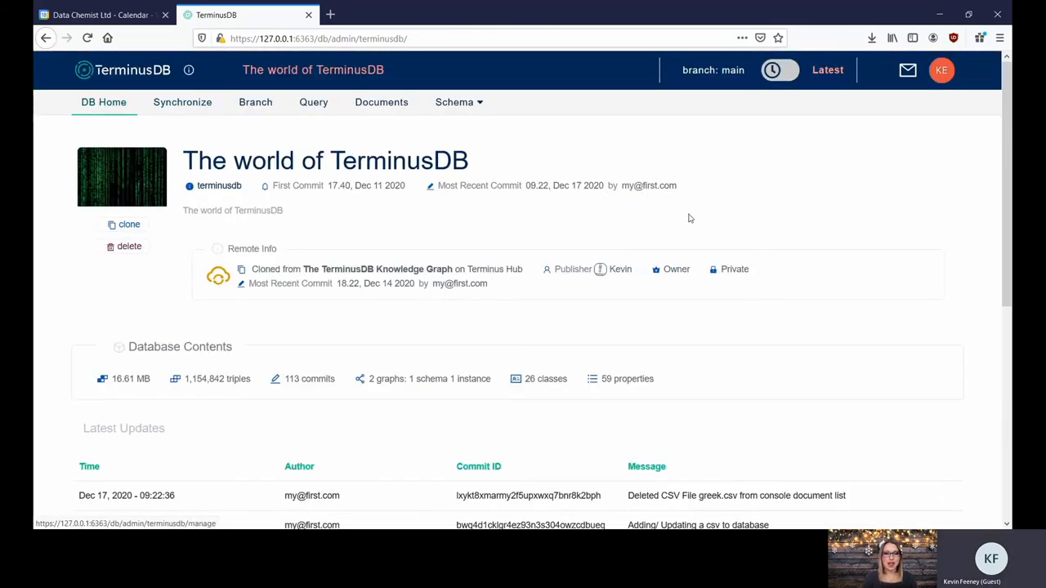
pyautogui.scroll(-3)
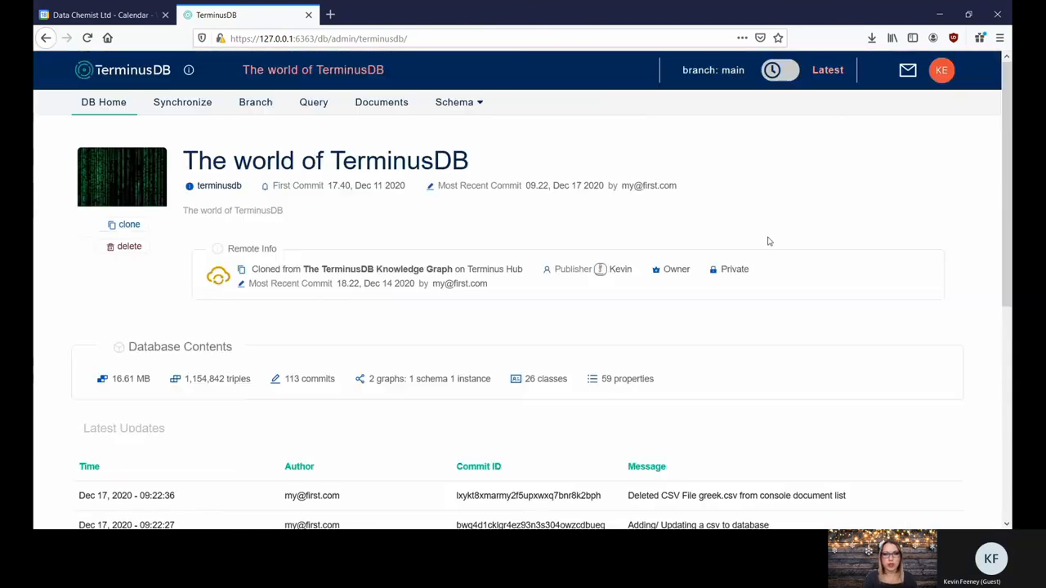
pyautogui.scroll(-3)
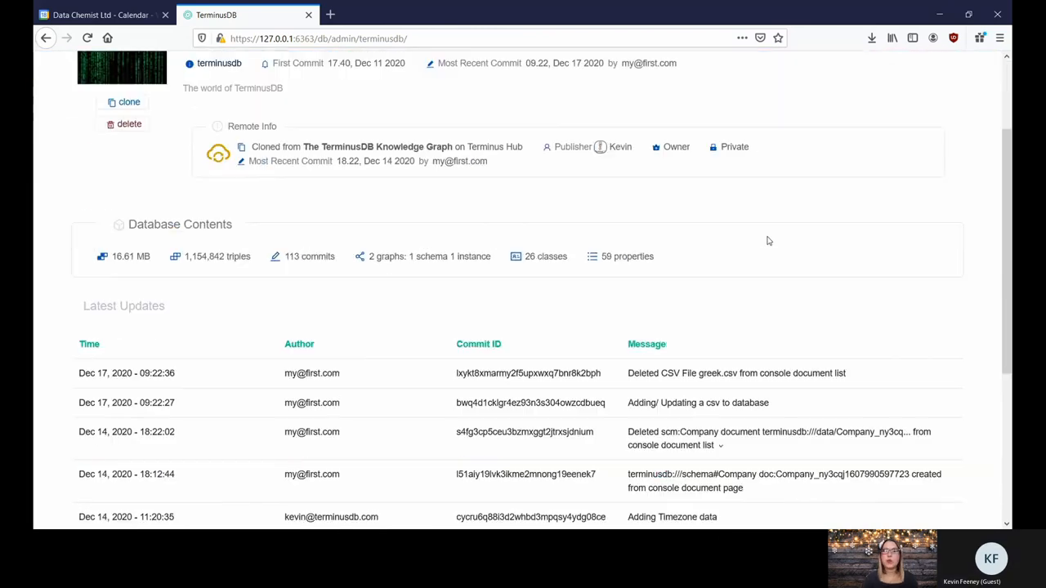
pyautogui.scroll(3)
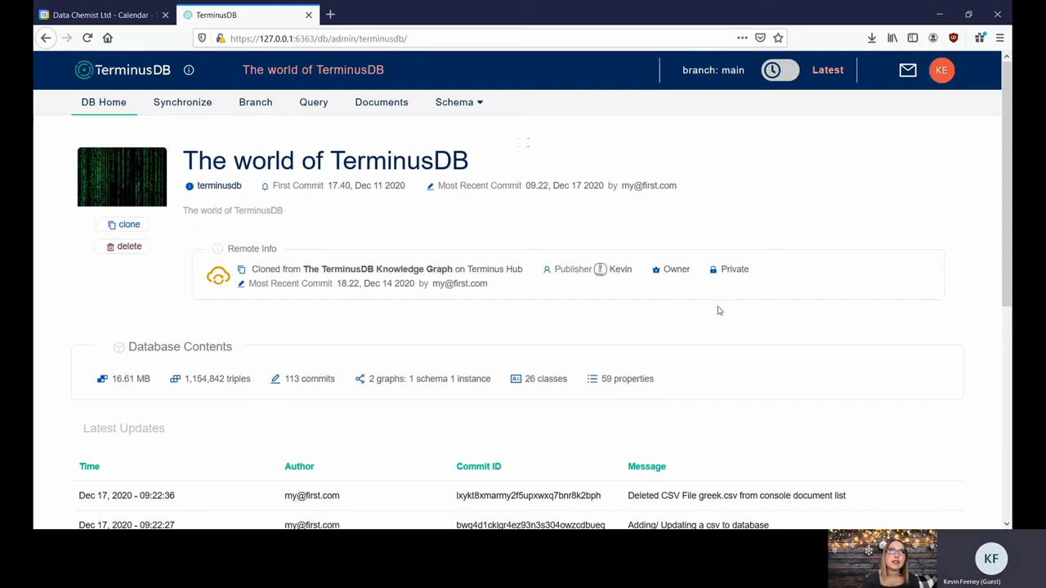
pyautogui.scroll(-3)
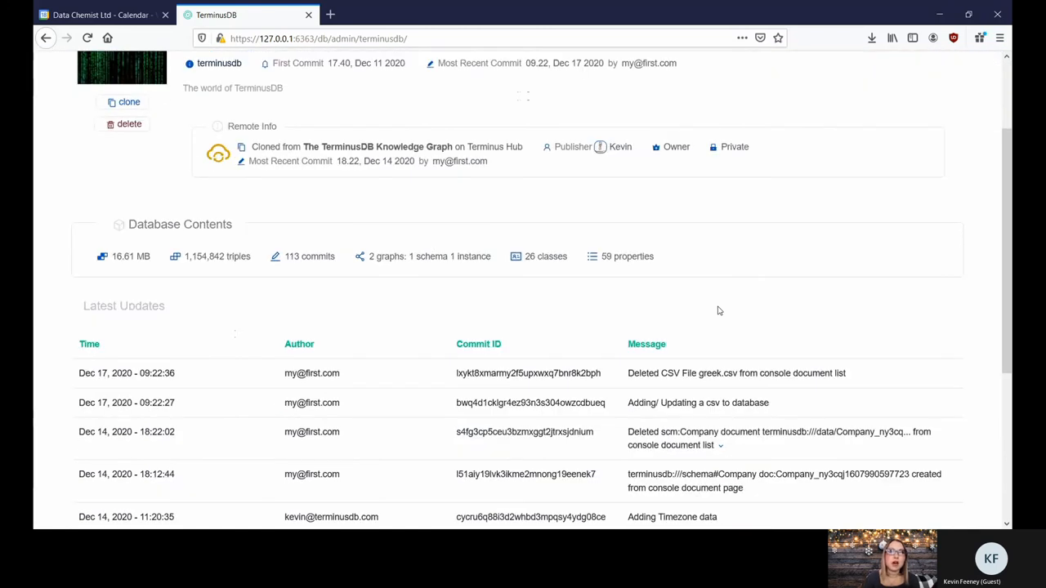
pyautogui.scroll(3)
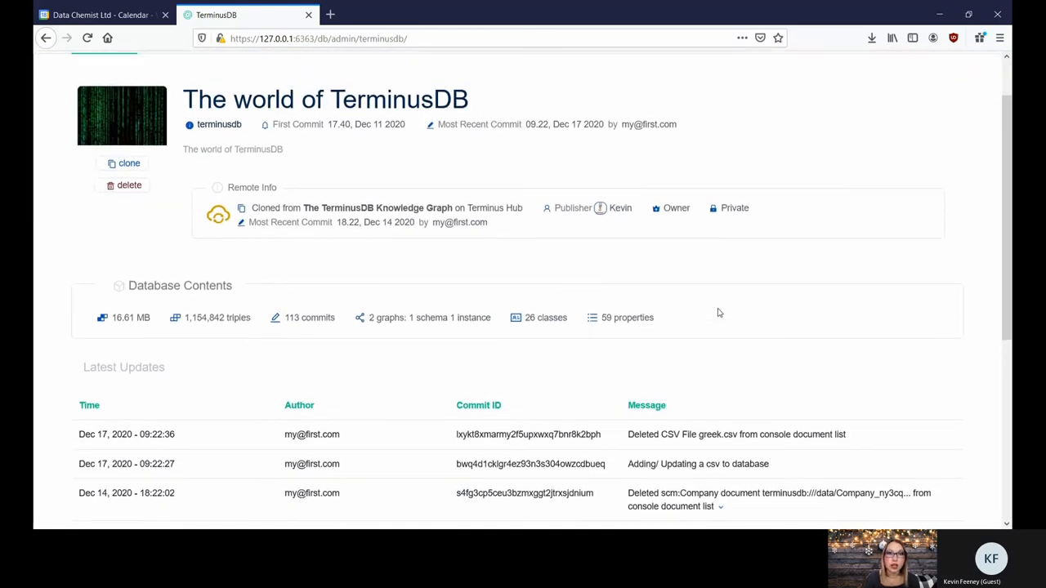
pyautogui.scroll(3)
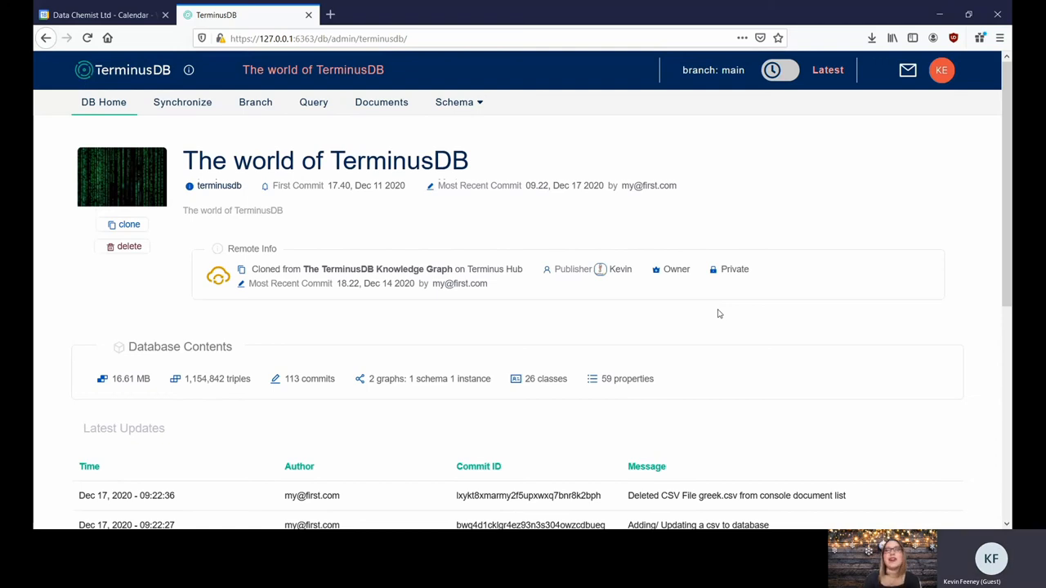
pyautogui.moveTo(380, 102)
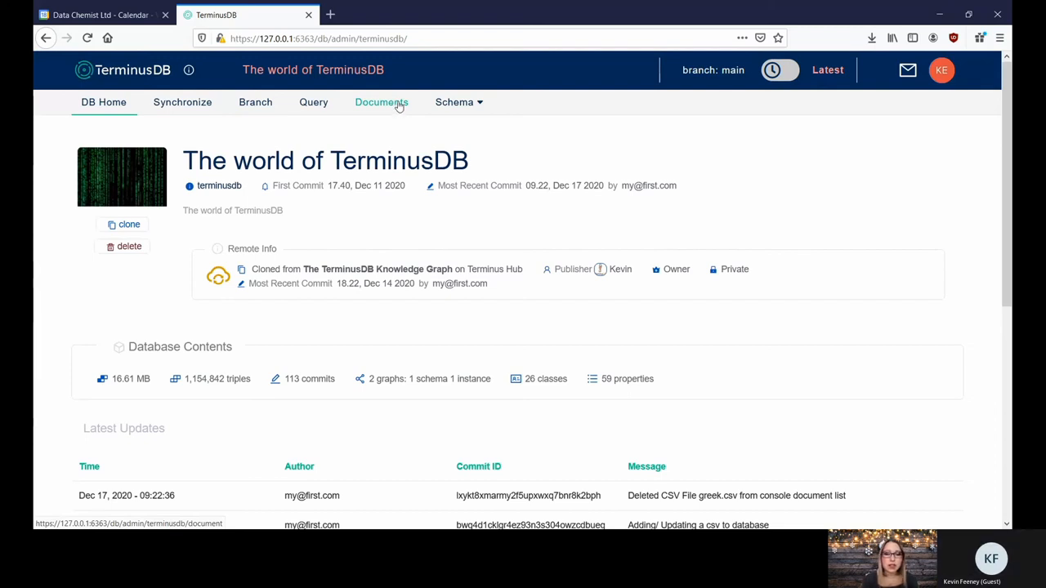
pyautogui.moveTo(334, 103)
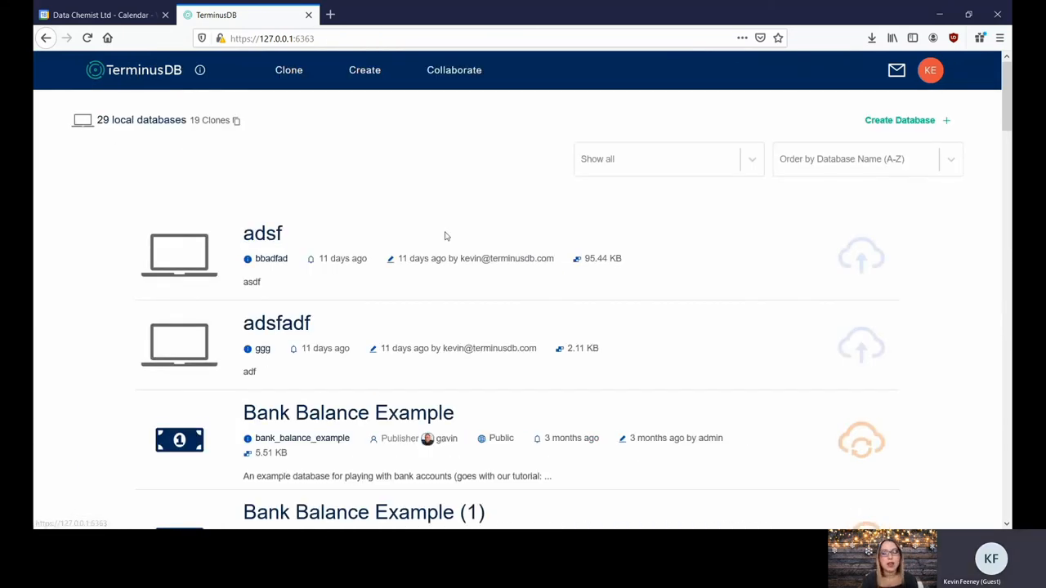
pyautogui.moveTo(667, 341)
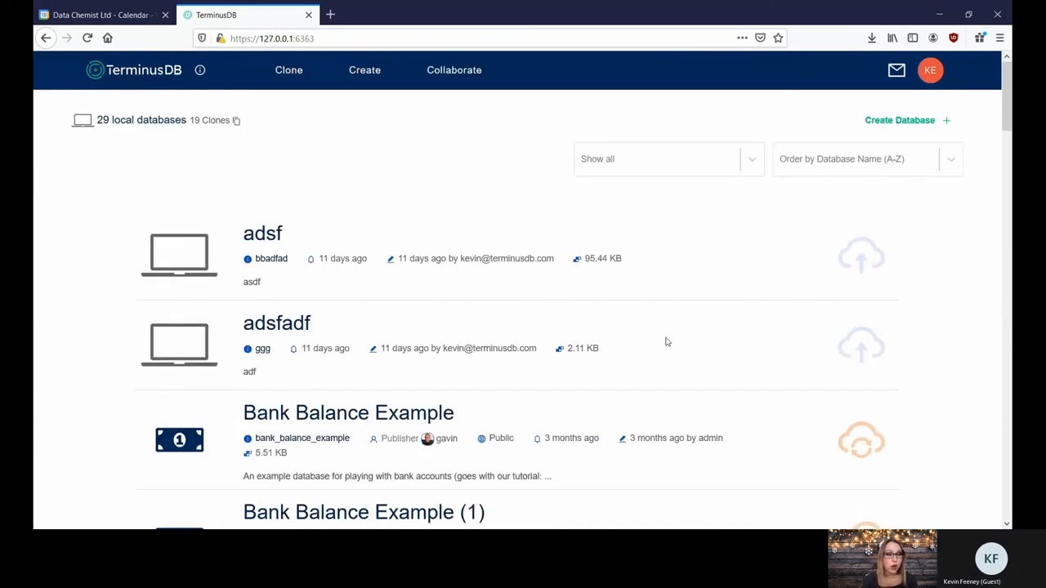
pyautogui.moveTo(454, 70)
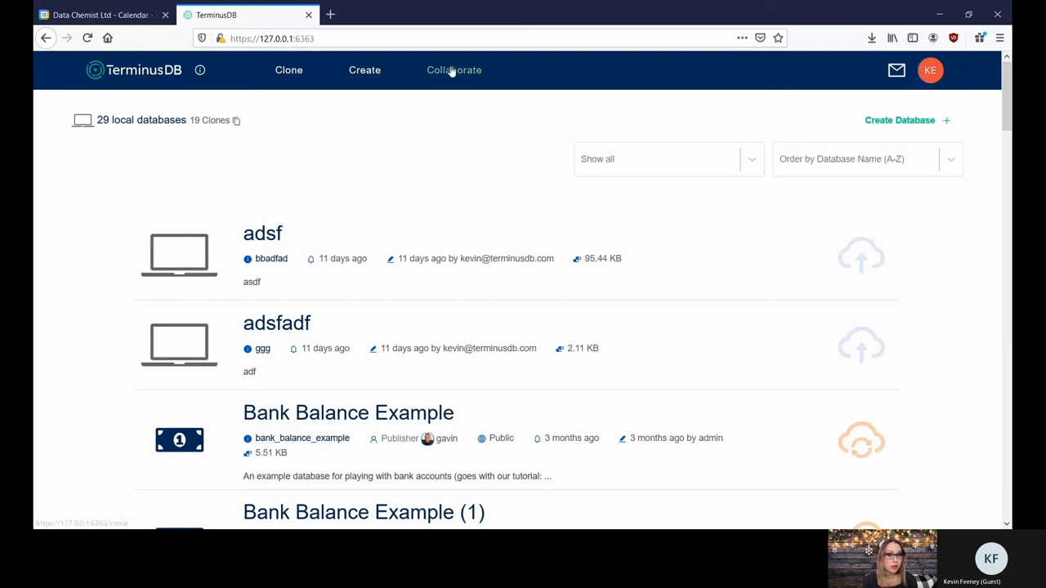
# - View the Hub Collaborators table, then return to the My Databases list
pyautogui.click(455, 70)
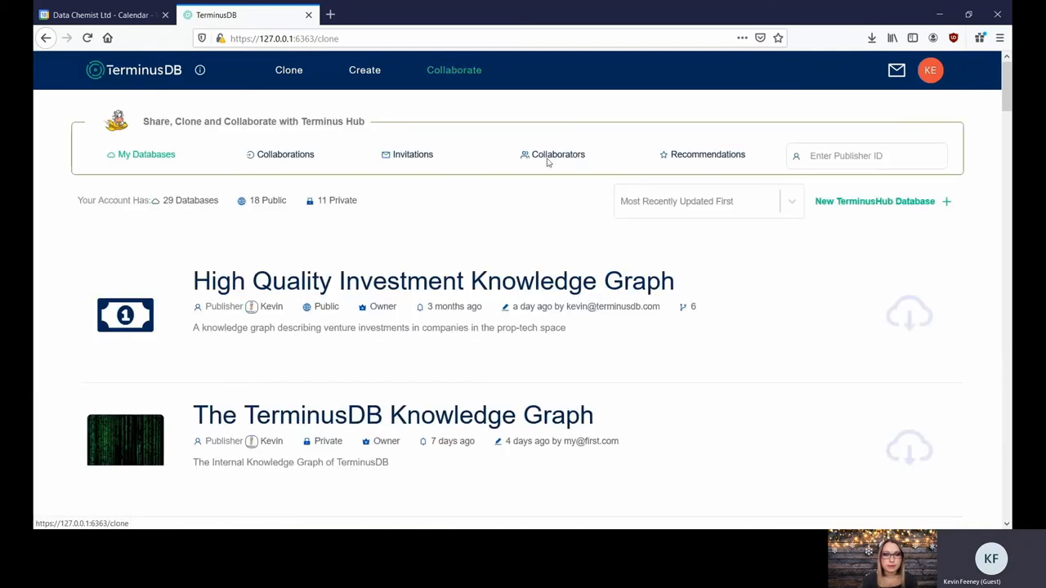
pyautogui.moveTo(552, 154)
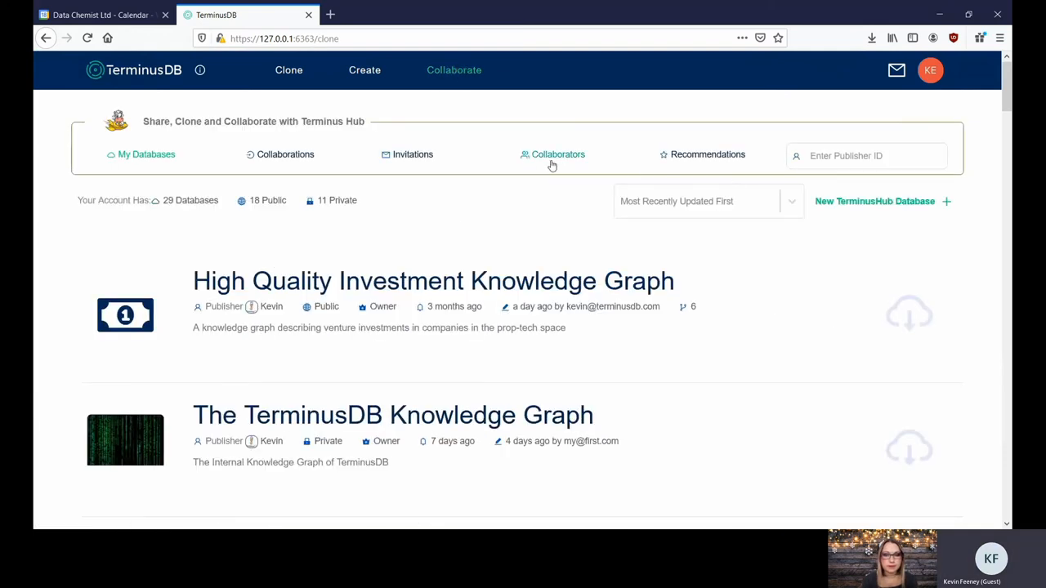
pyautogui.click(559, 154)
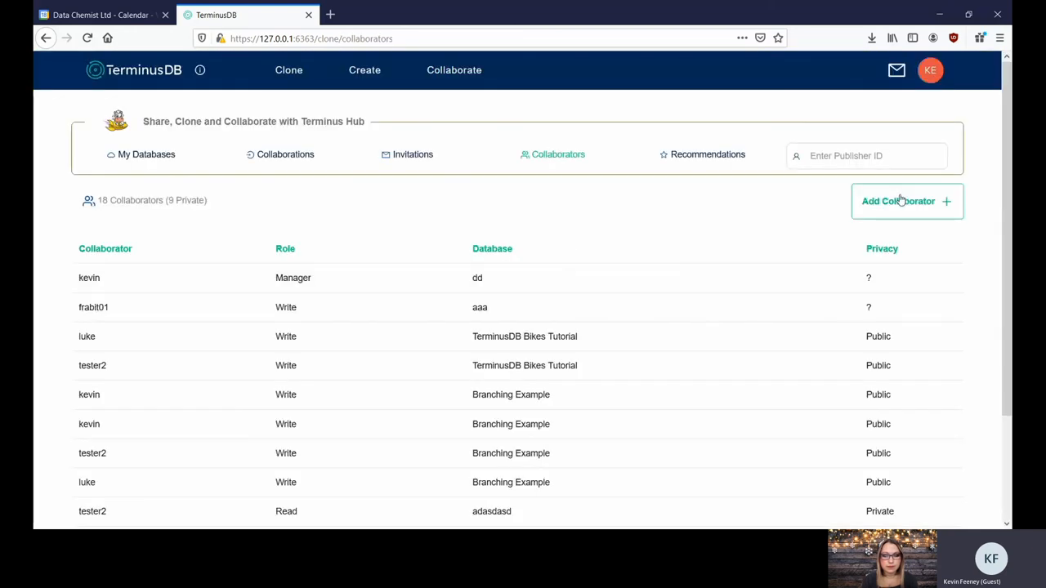
pyautogui.click(906, 201)
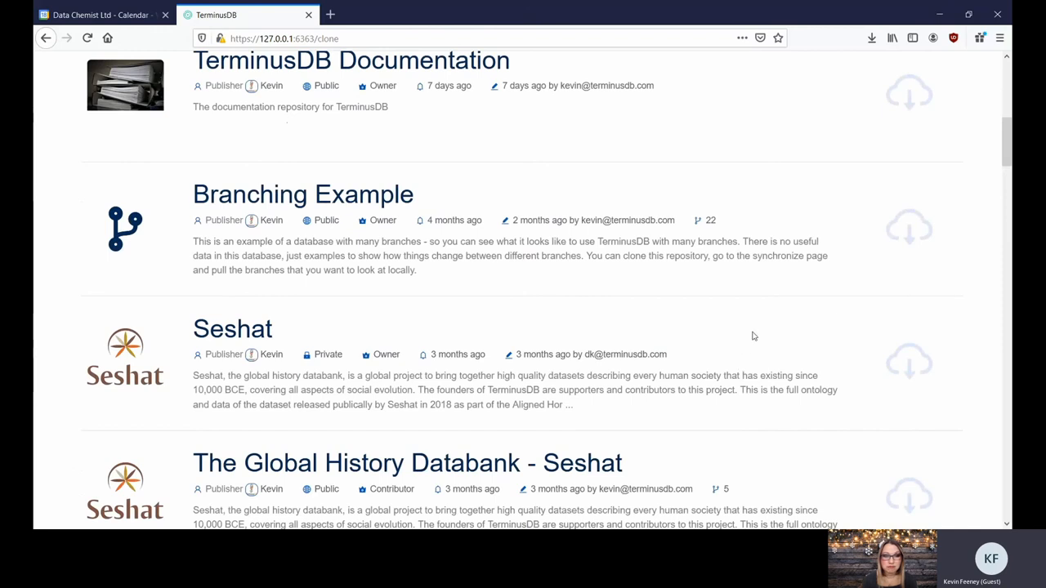
# - View the Branching Example clone's home and schema graph, then return to The world of TerminusDB
pyautogui.click(302, 193)
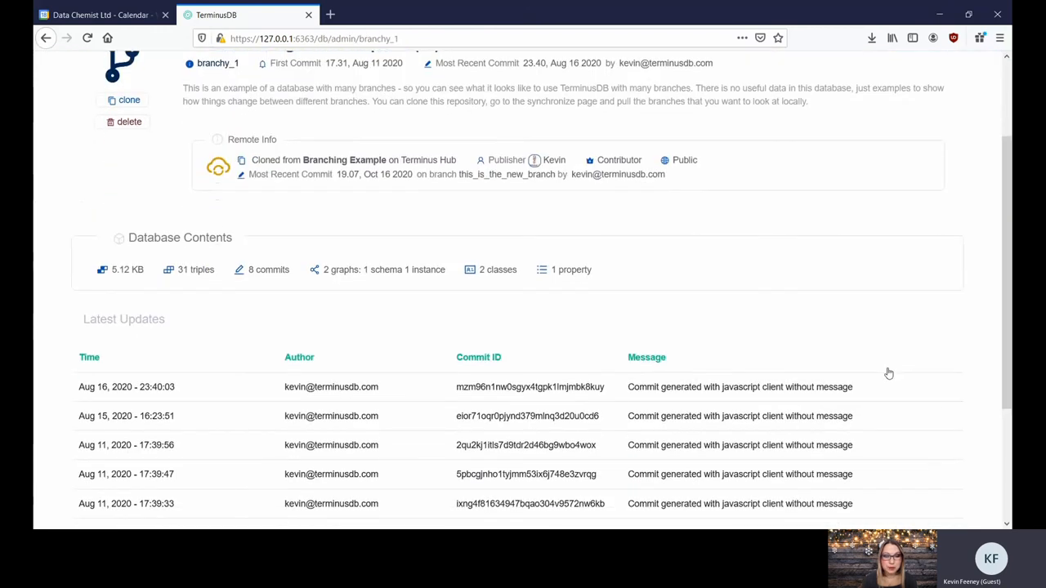
pyautogui.scroll(3)
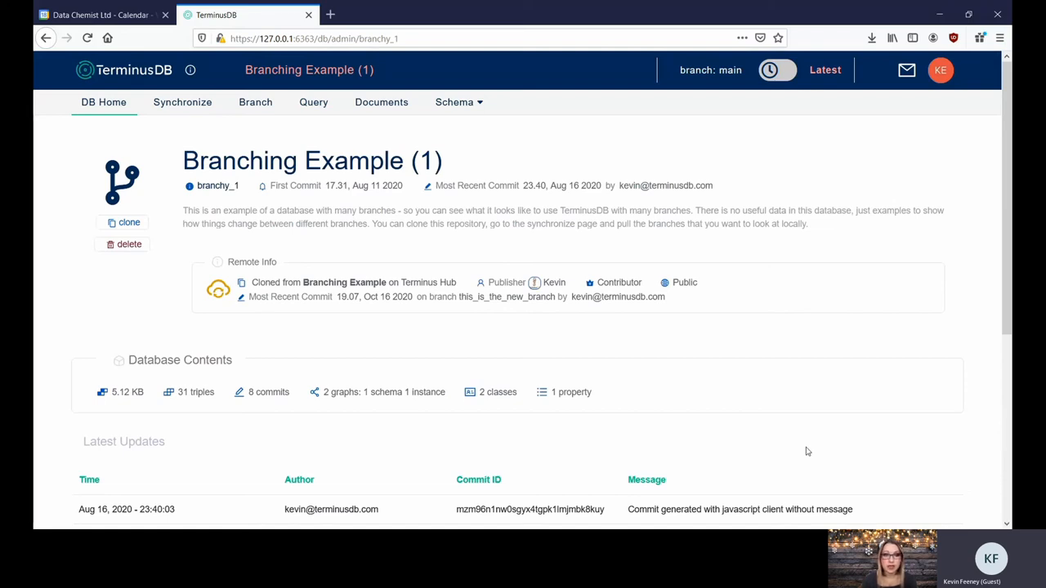
pyautogui.click(456, 101)
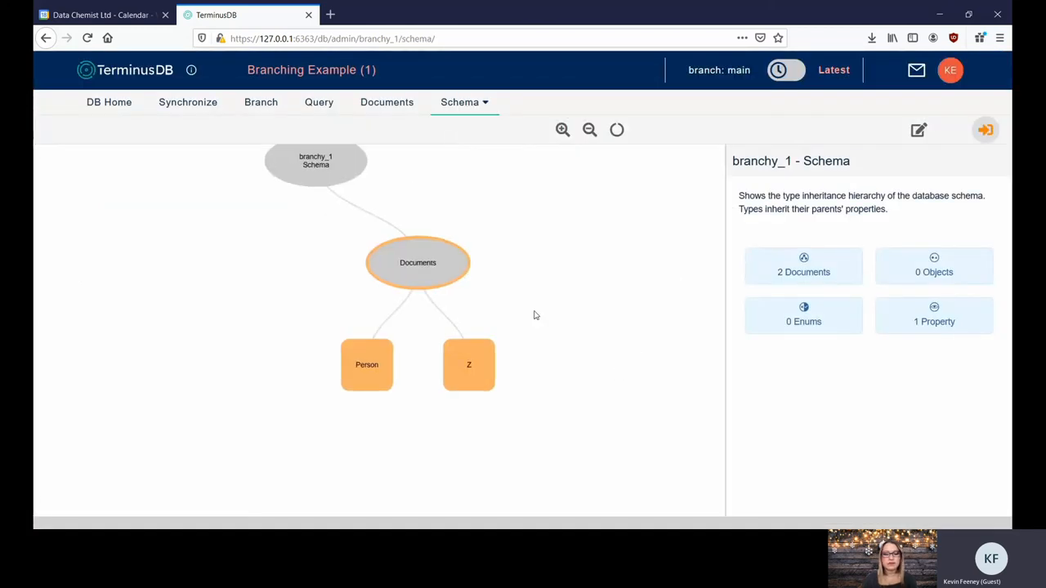
pyautogui.click(381, 101)
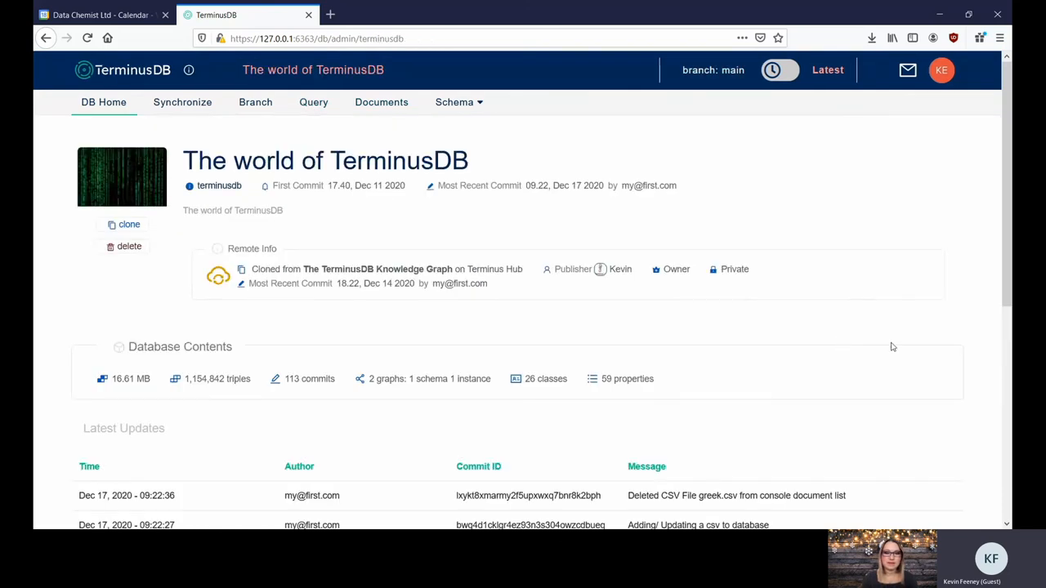
pyautogui.scroll(-3)
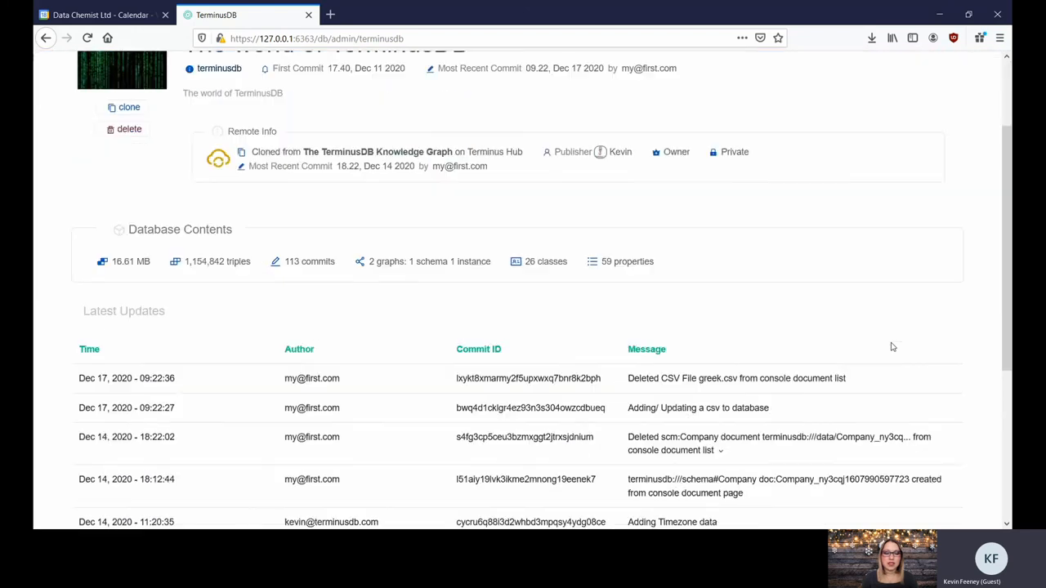
pyautogui.scroll(-3)
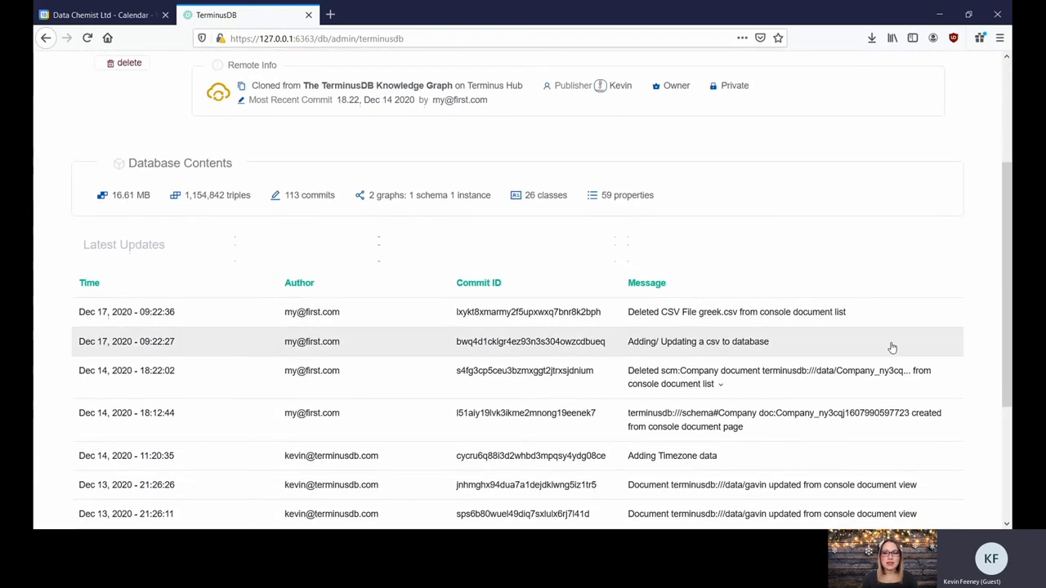
pyautogui.scroll(3)
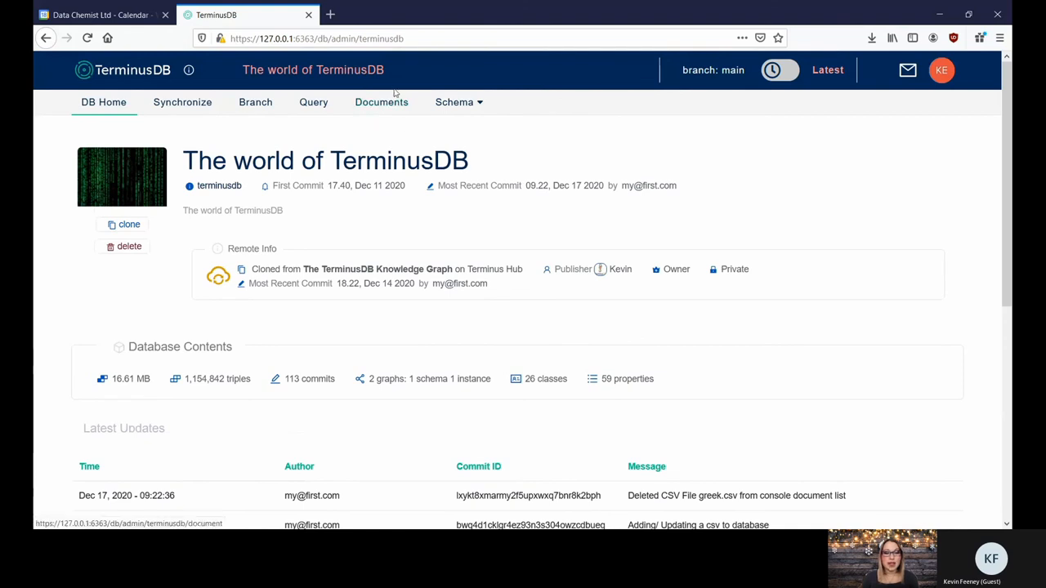
# - Filter the database's documents to the 249 Country documents
pyautogui.click(381, 101)
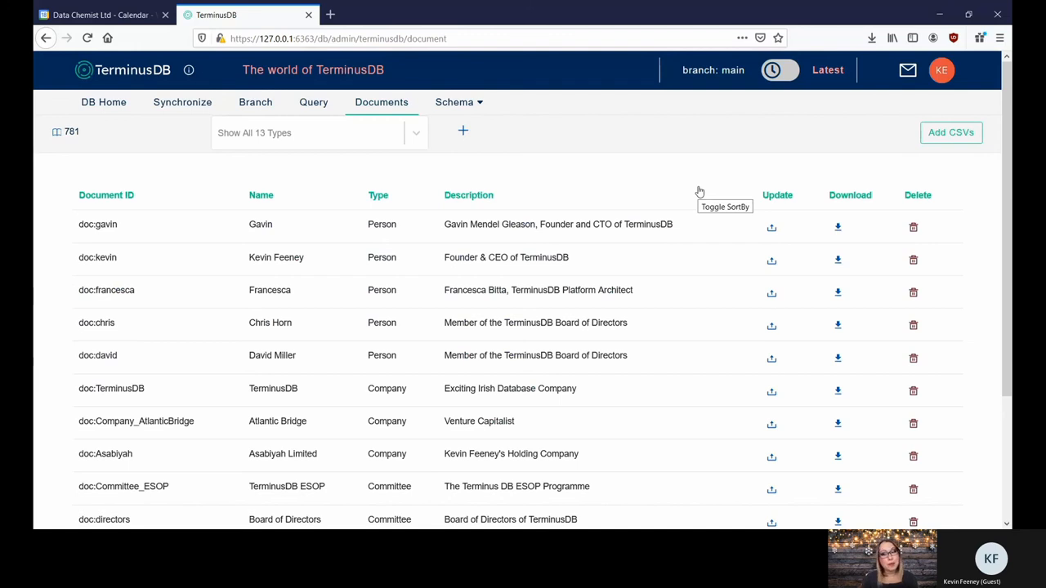
pyautogui.moveTo(590, 155)
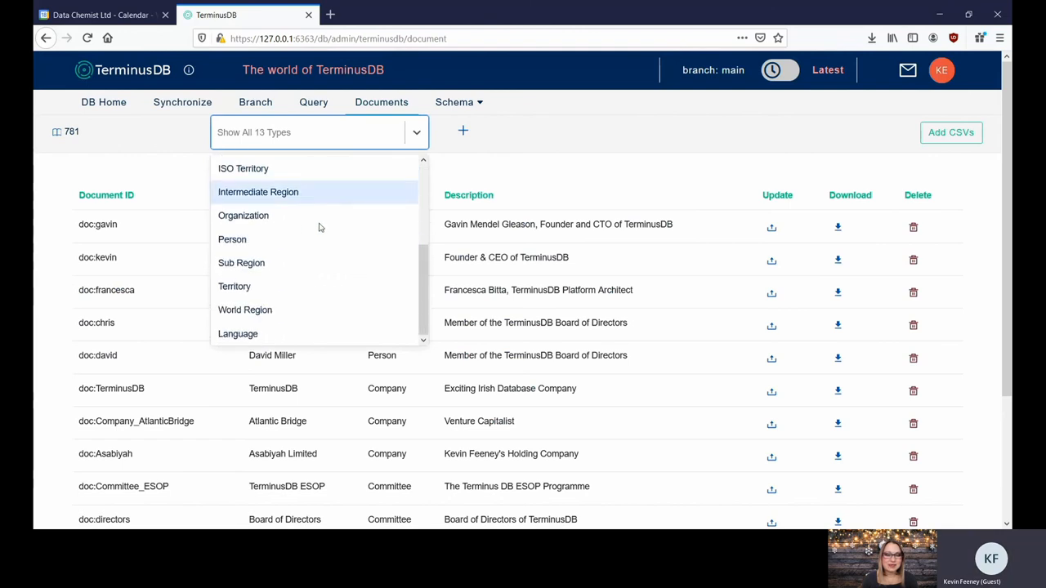
pyautogui.moveTo(324, 215)
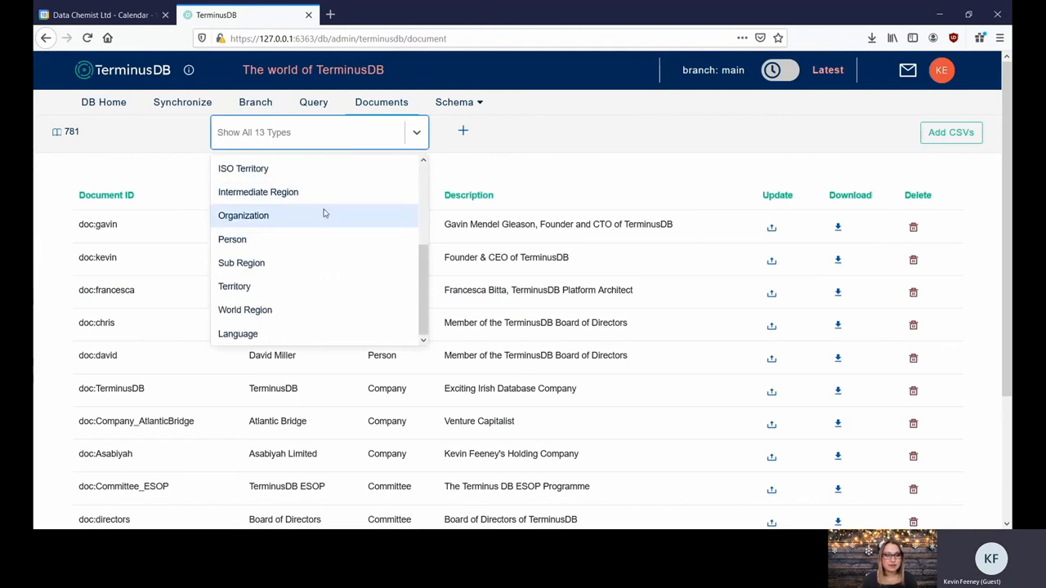
pyautogui.scroll(3)
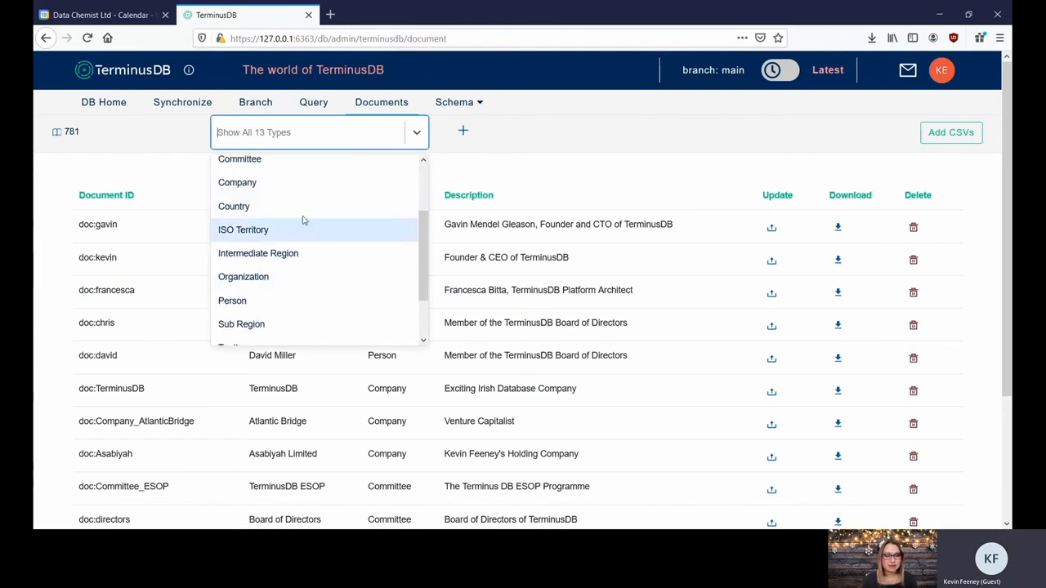
pyautogui.click(234, 206)
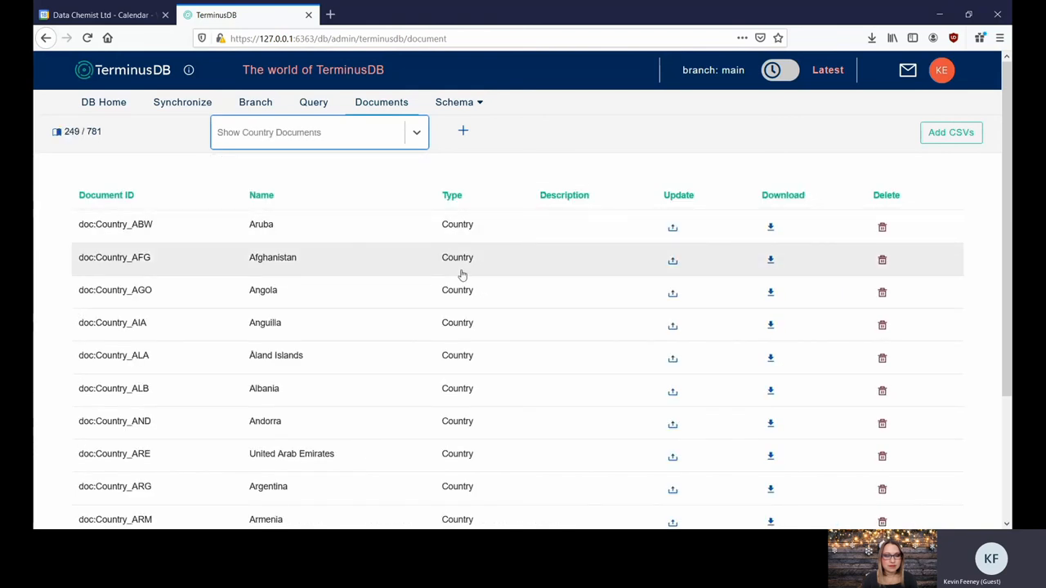
pyautogui.moveTo(458, 262)
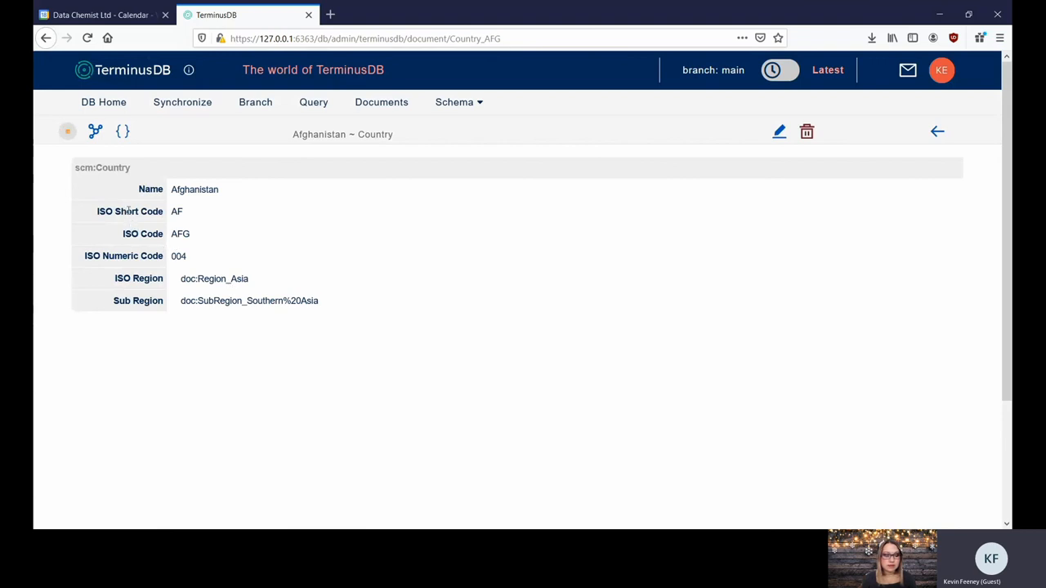
pyautogui.moveTo(206, 282)
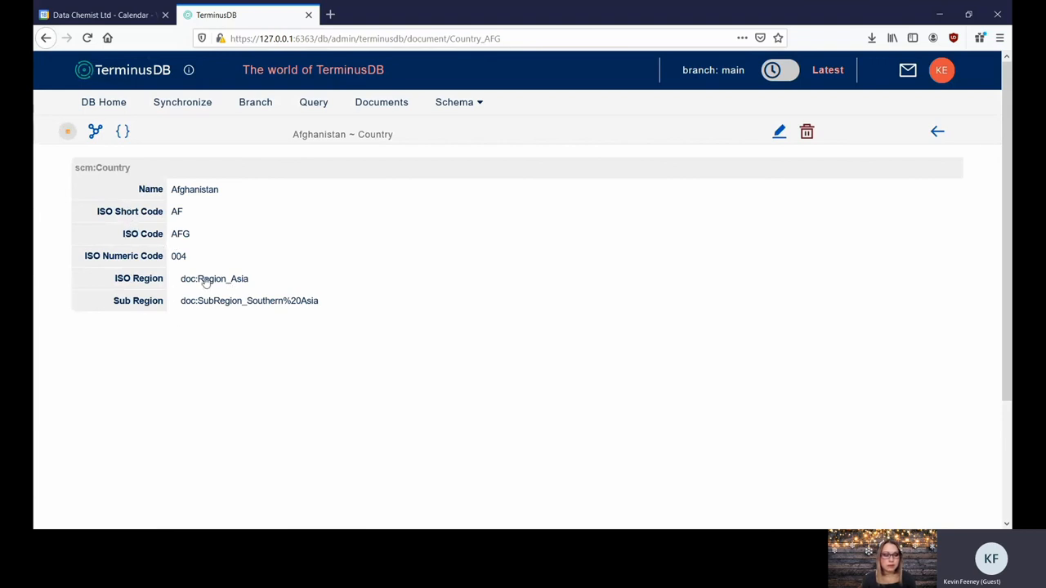
pyautogui.moveTo(980, 245)
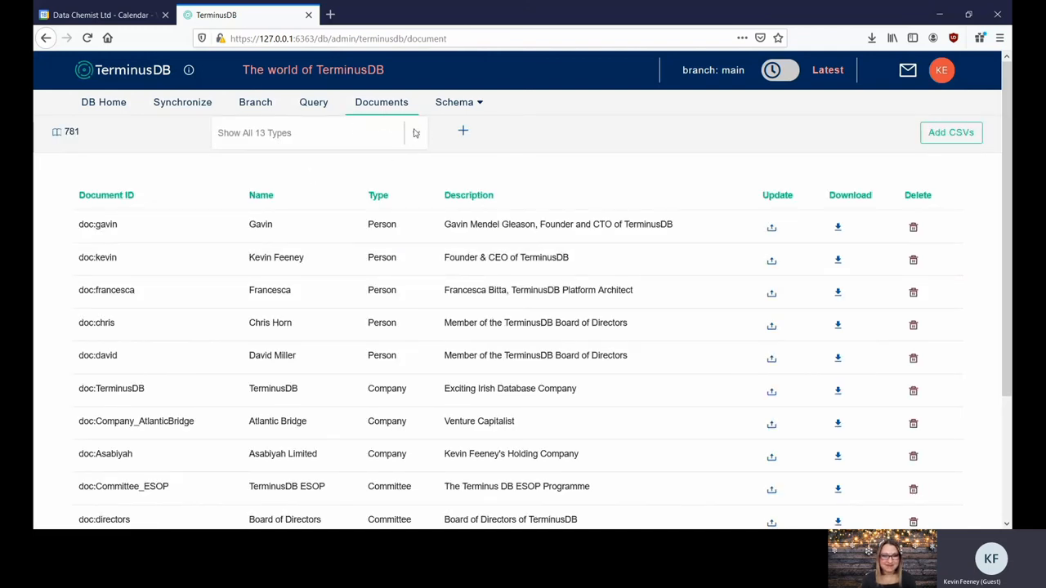
# - Browse the list of 13 document types, from Agent through Language
pyautogui.click(315, 131)
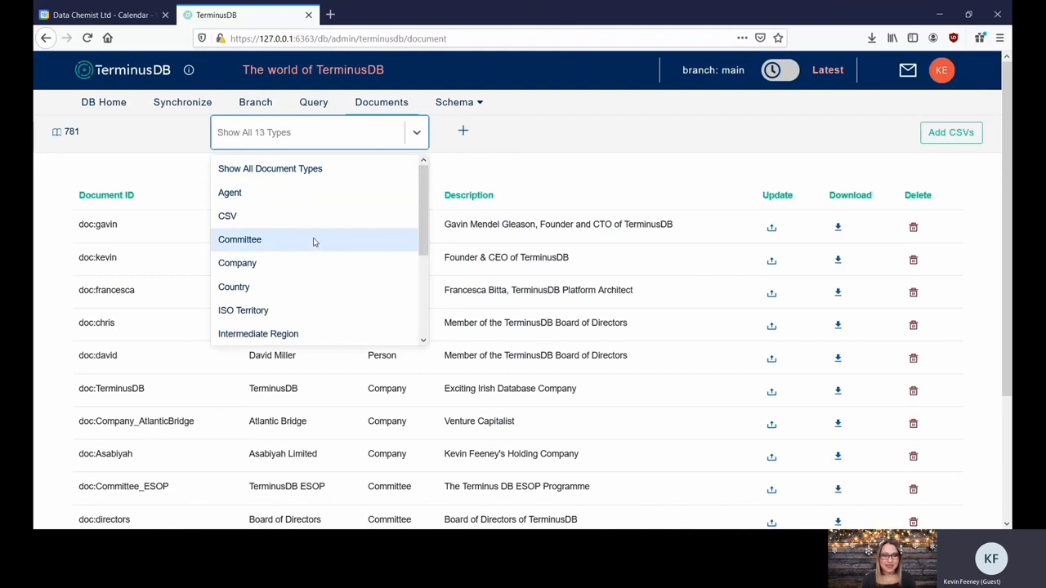
pyautogui.scroll(-3)
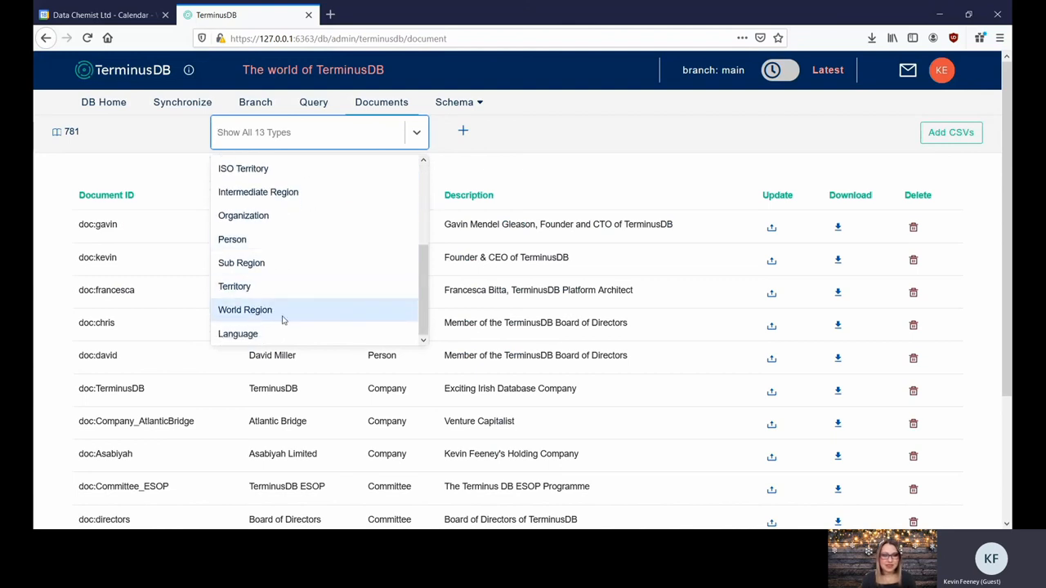